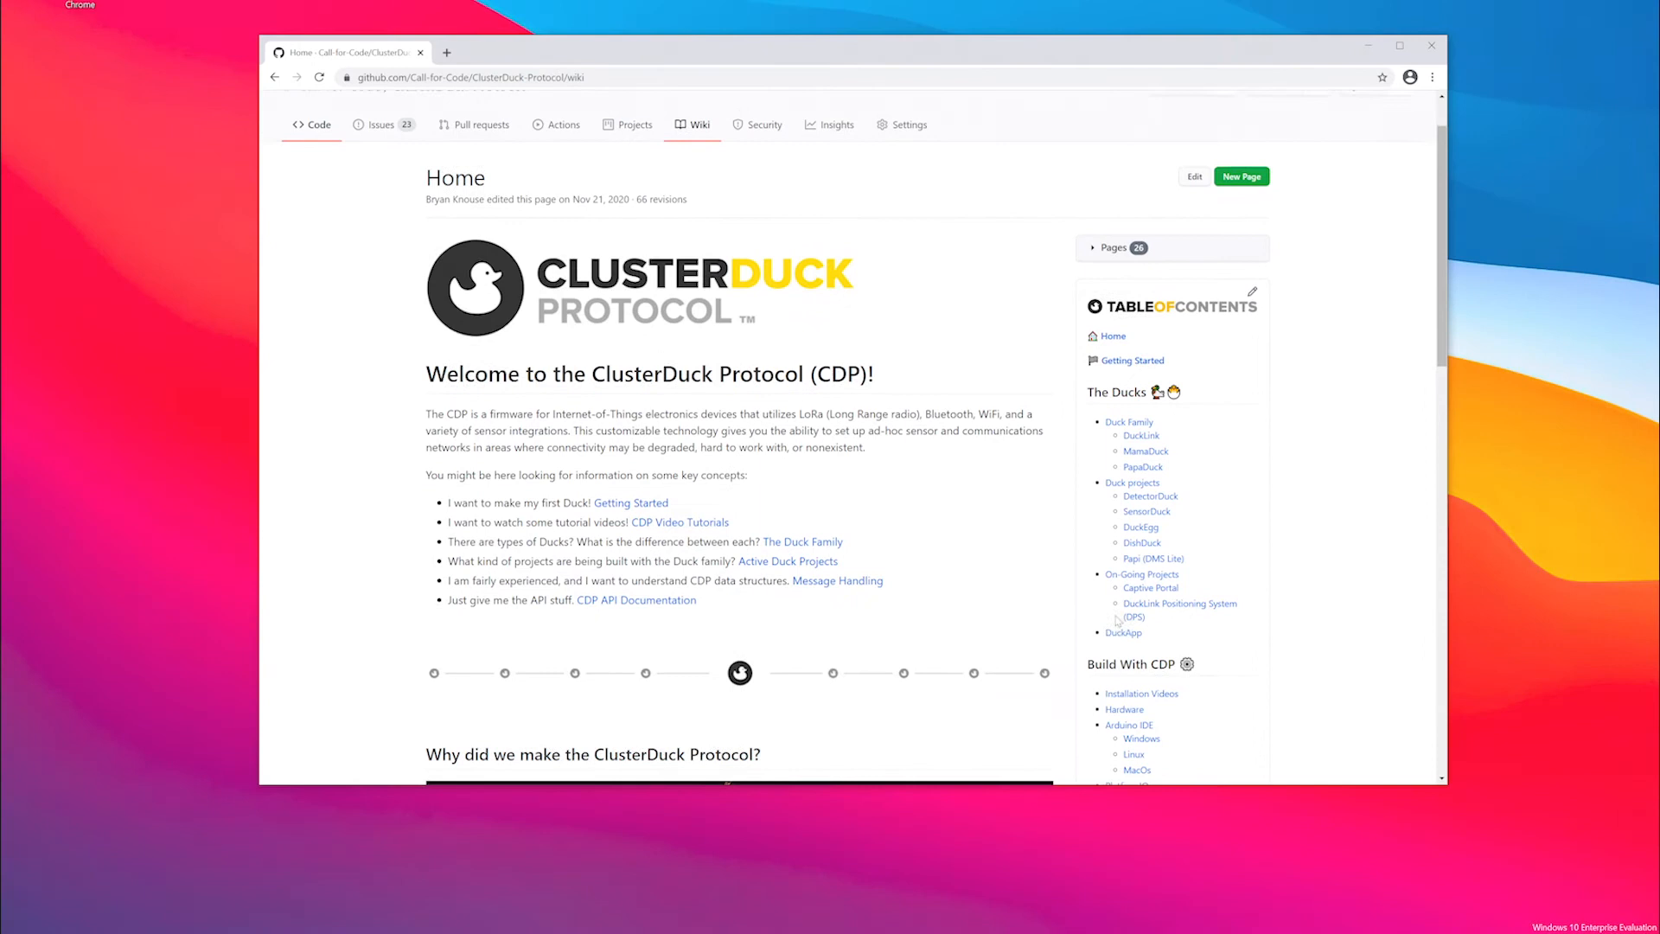
Scroll the wiki's Table of Contents and open the Arduino IDE Windows setup page
scroll("down", 3)
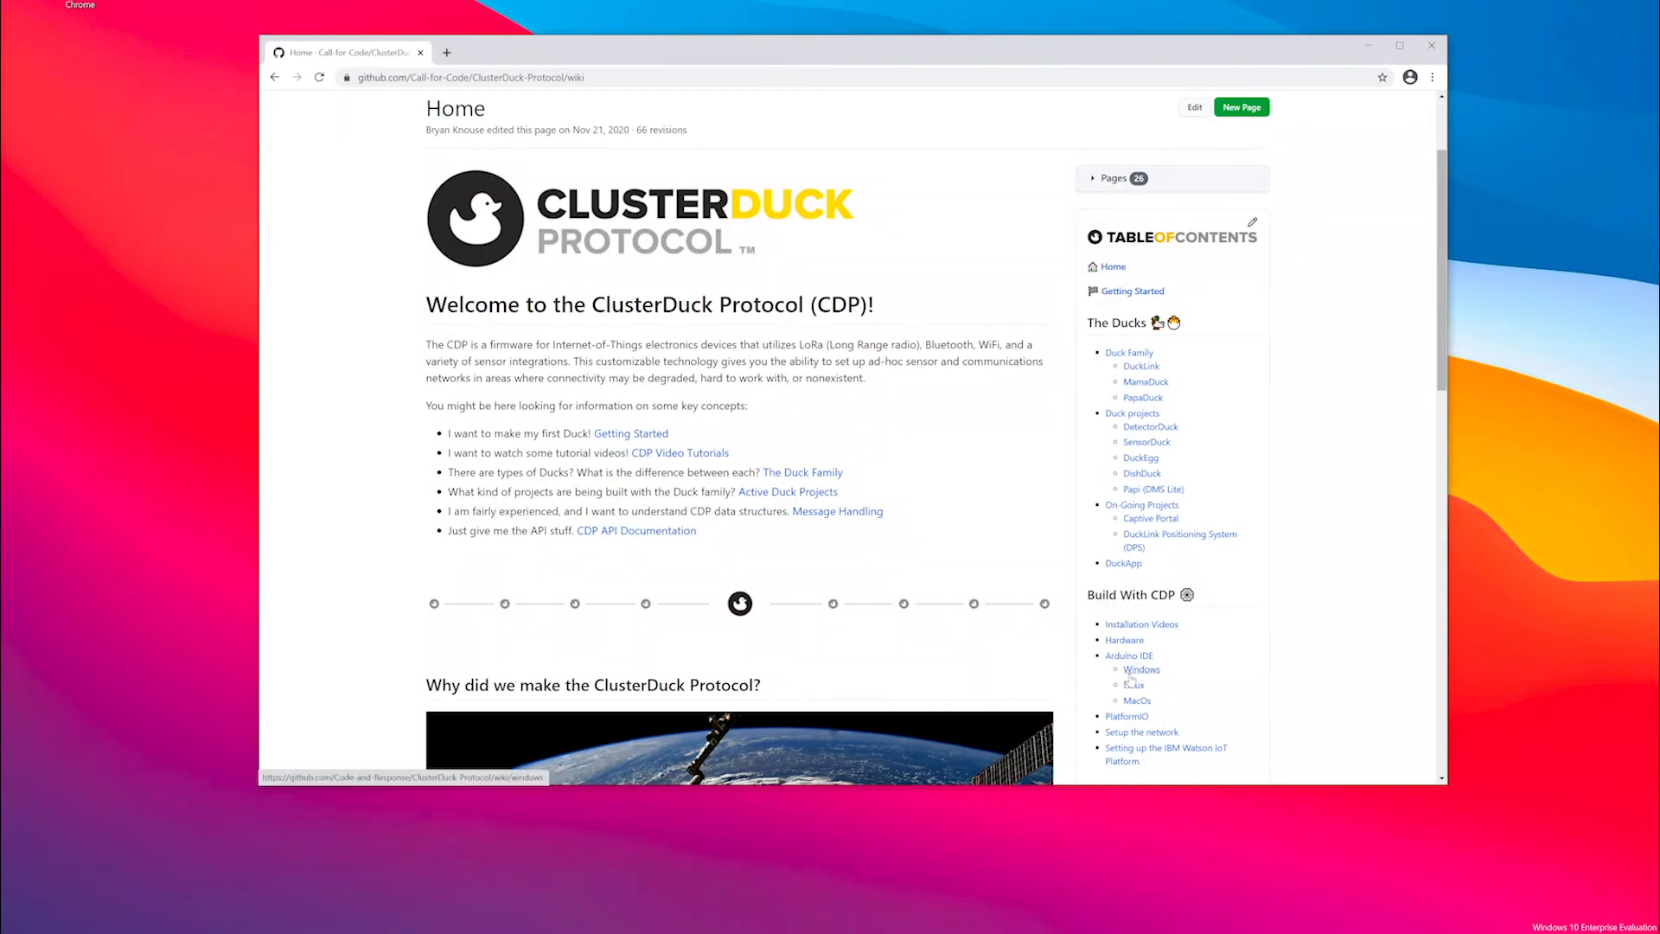
left_click(1142, 669)
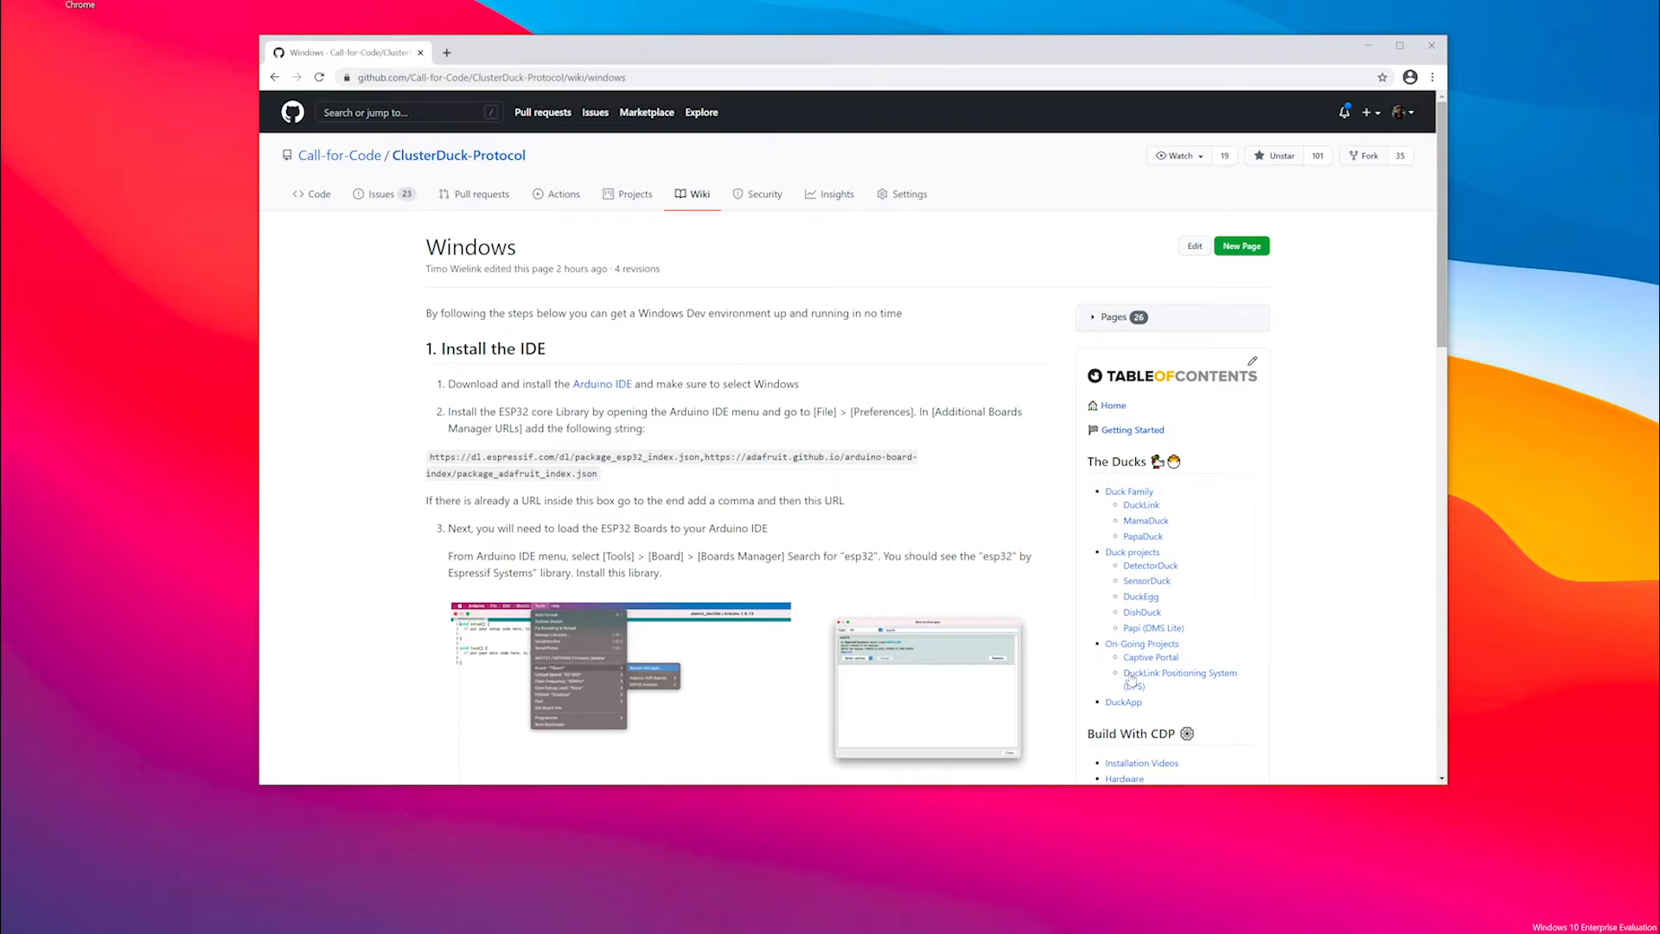
mouse_move(711, 477)
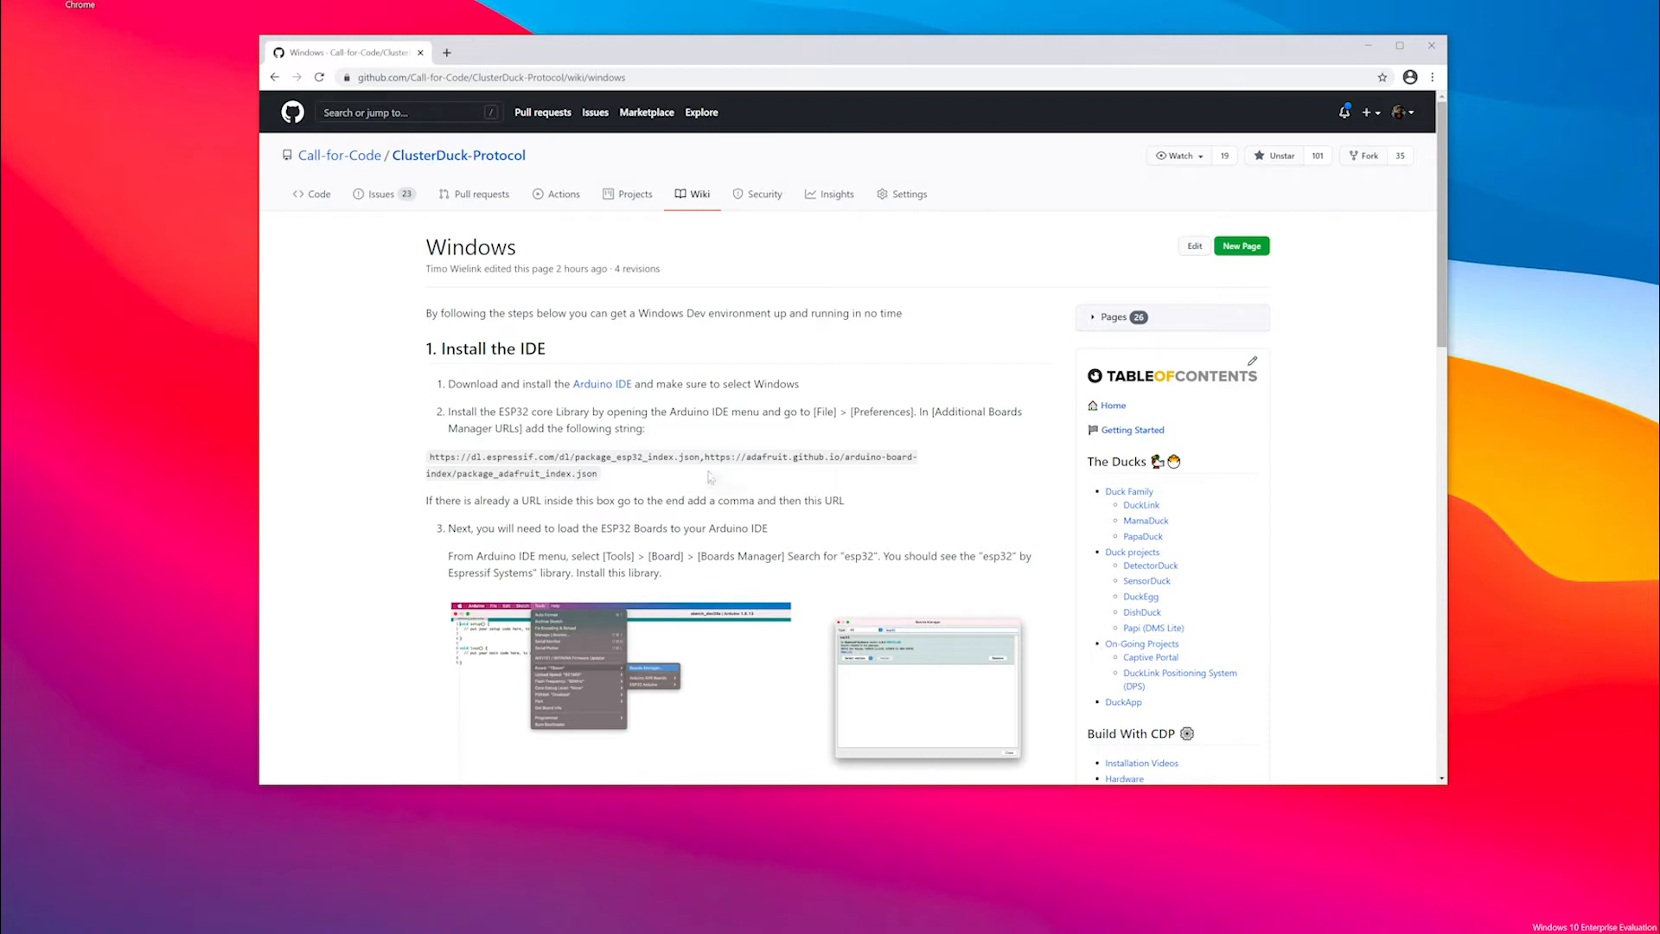
Download the Arduino IDE 1.8.13 Windows installer using Just Download, skipping the donation
left_click(602, 383)
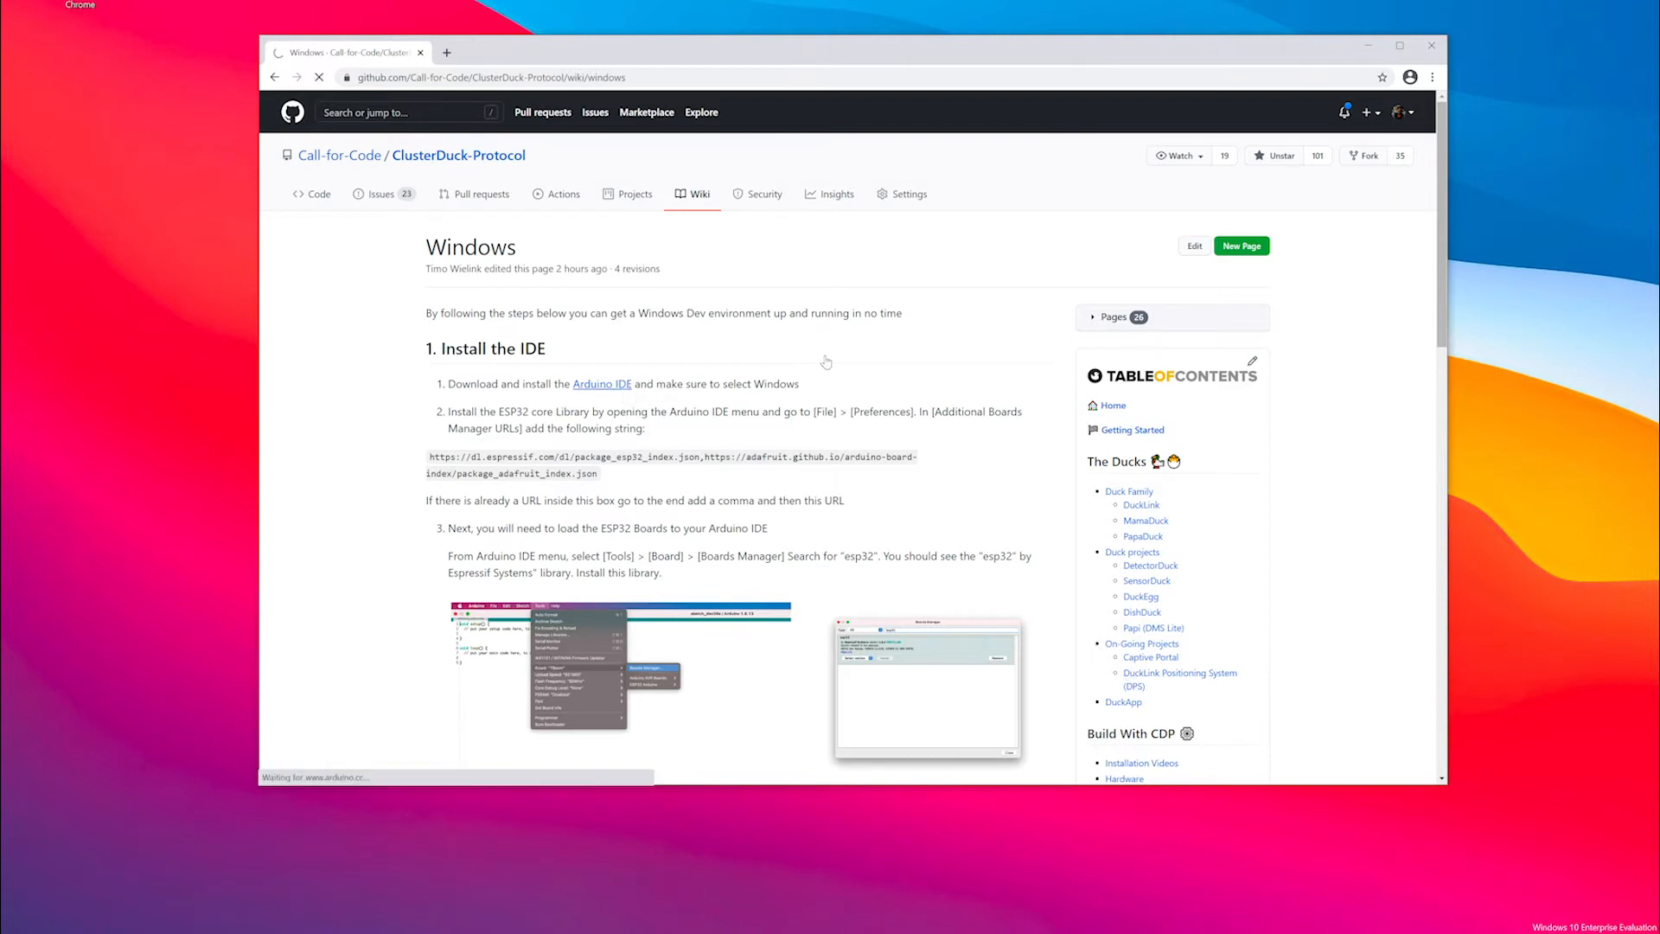
left_click(602, 383)
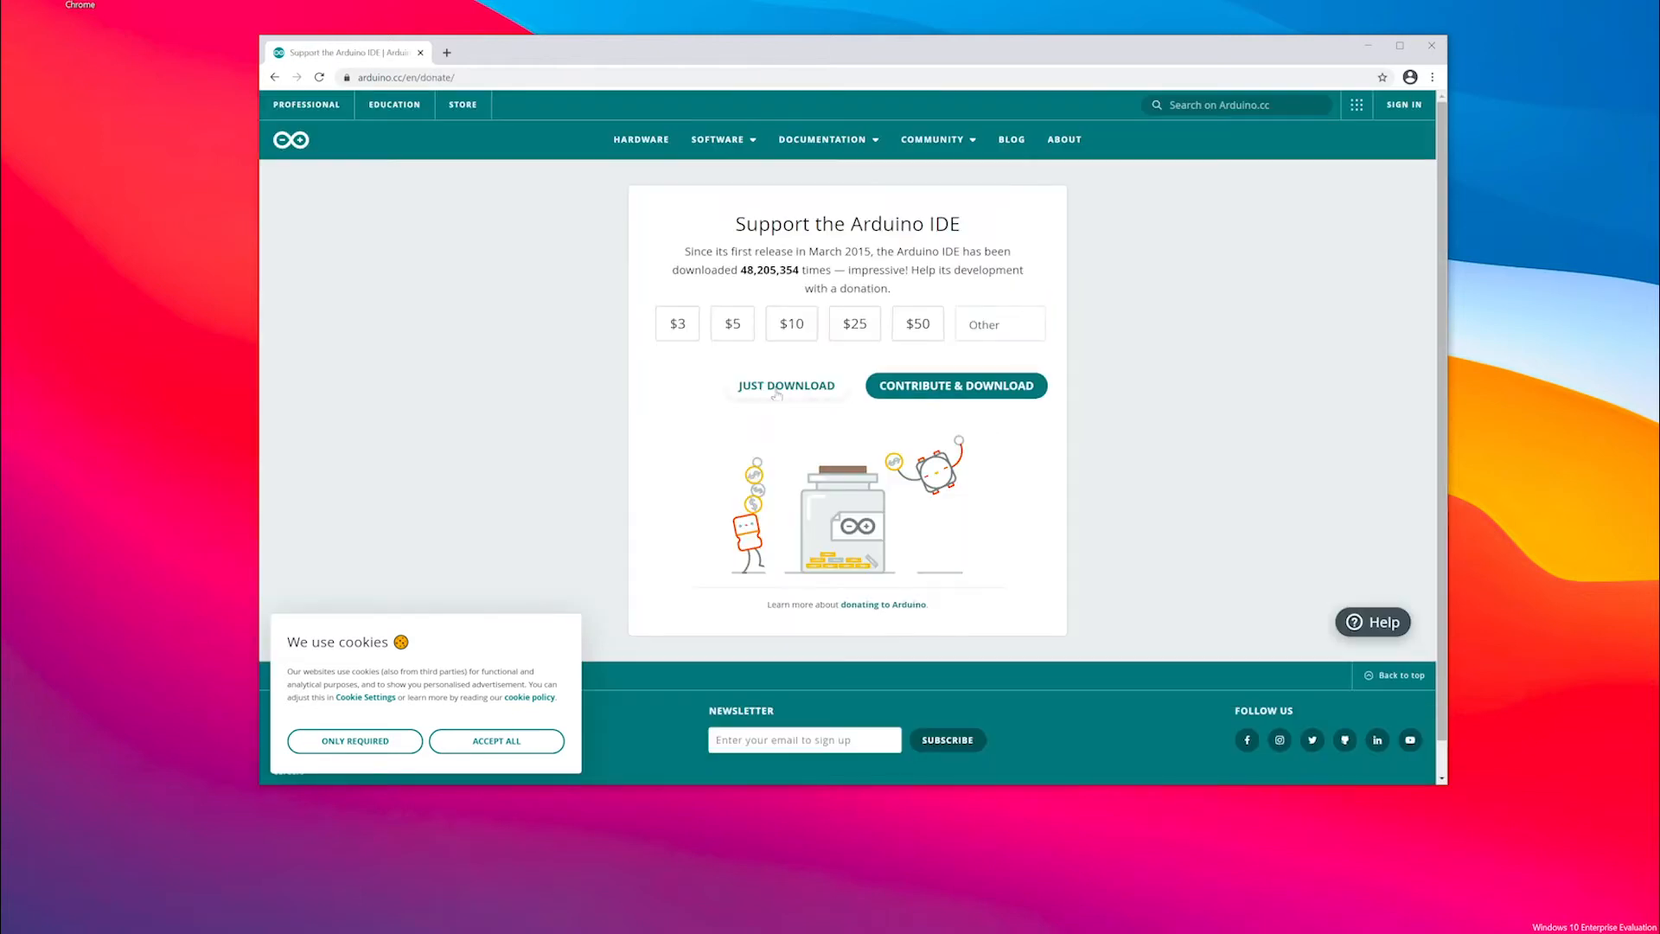
left_click(786, 384)
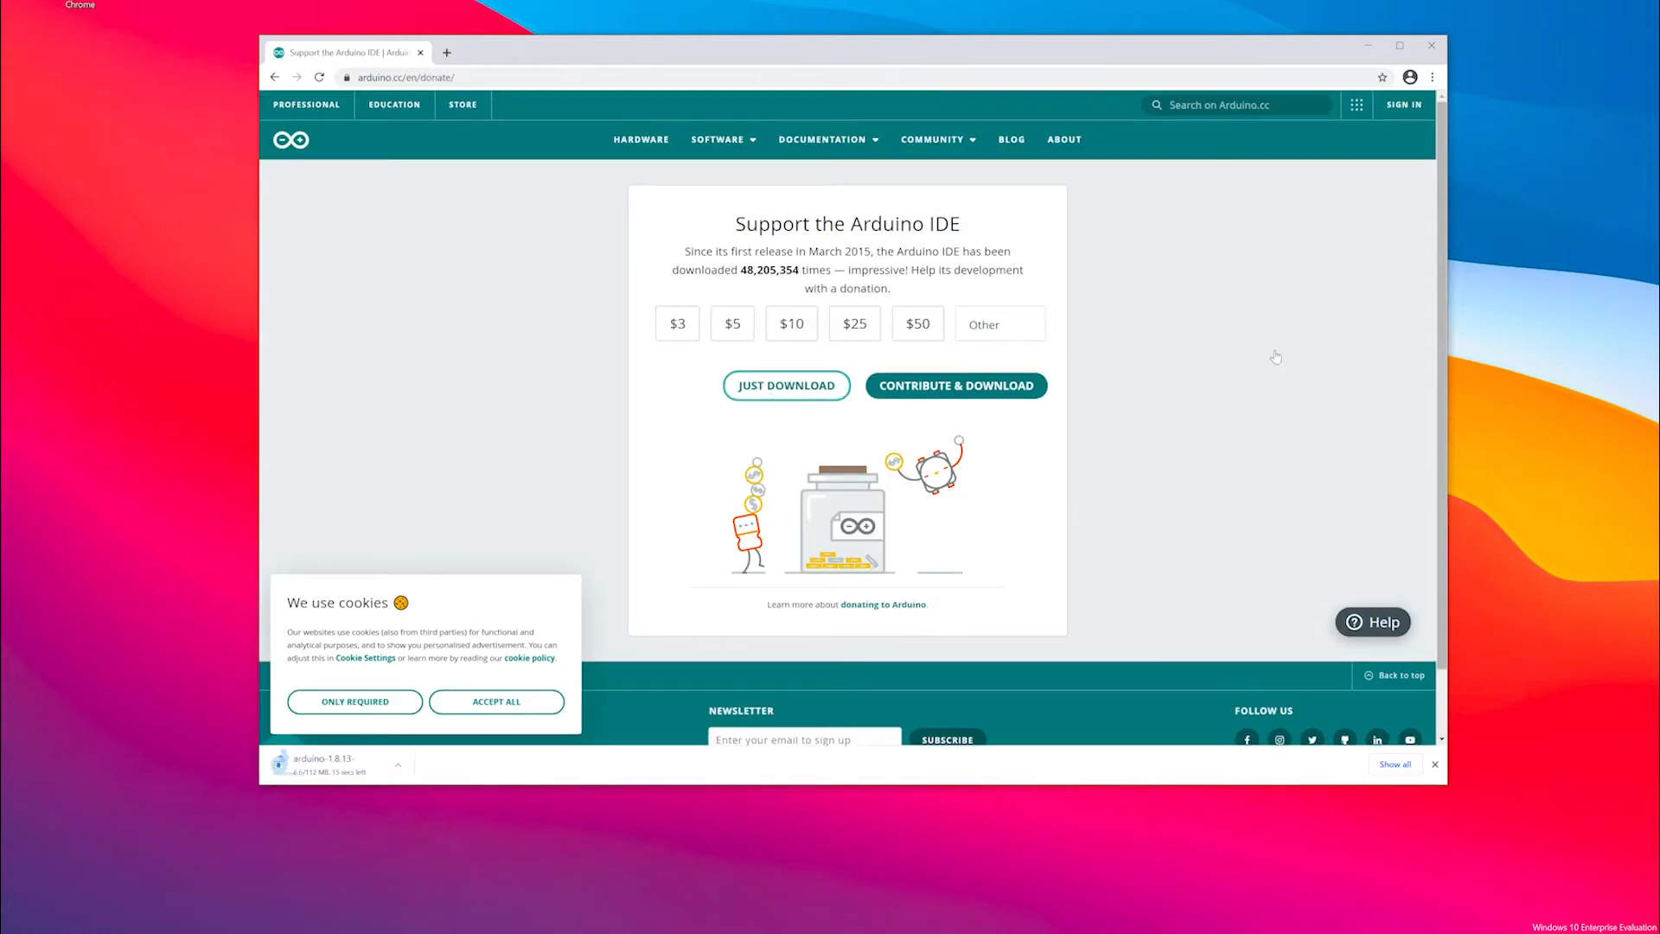
mouse_move(914, 561)
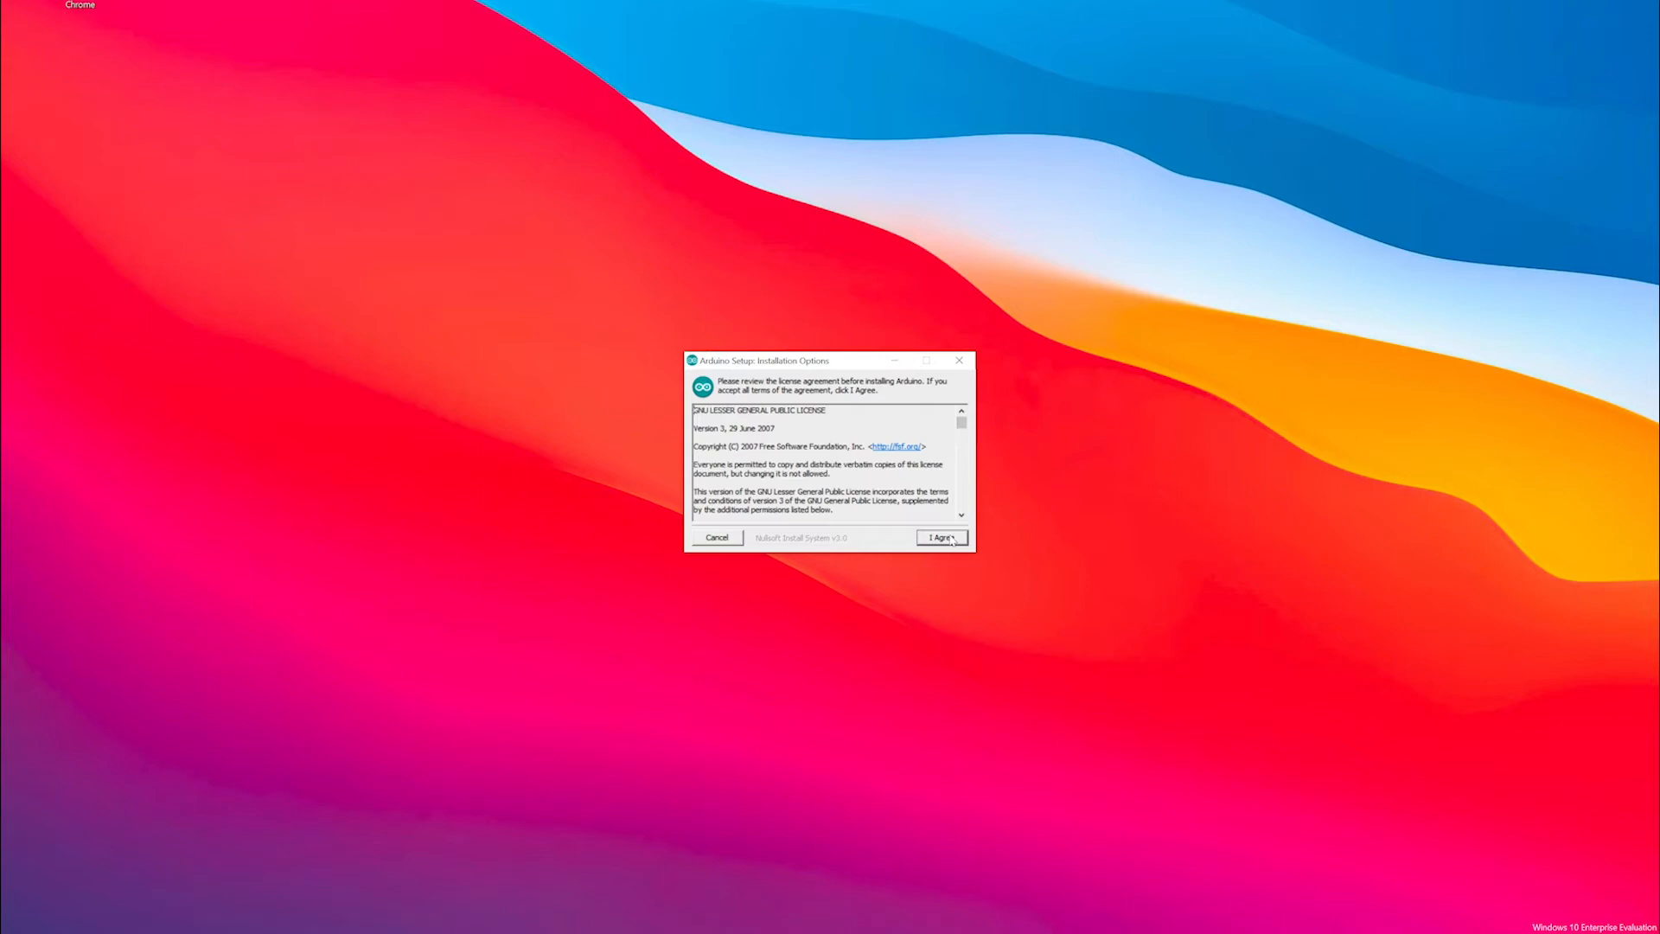
Install Arduino after accepting the license, with all components in the default Program Files folder
left_click(940, 537)
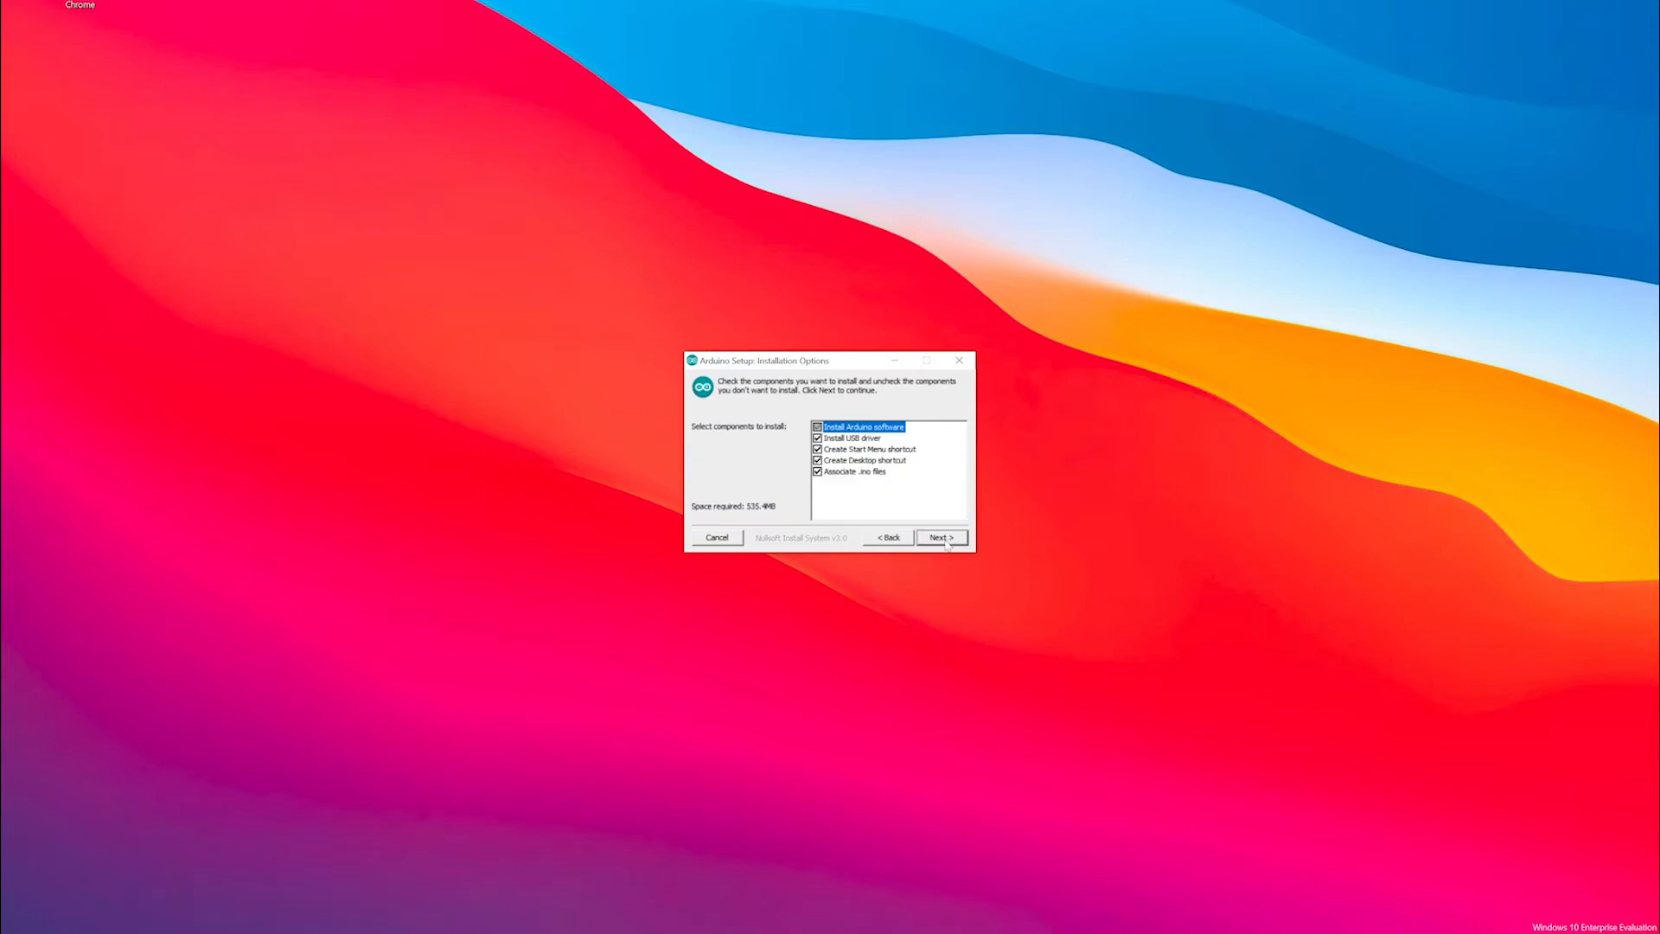
left_click(940, 537)
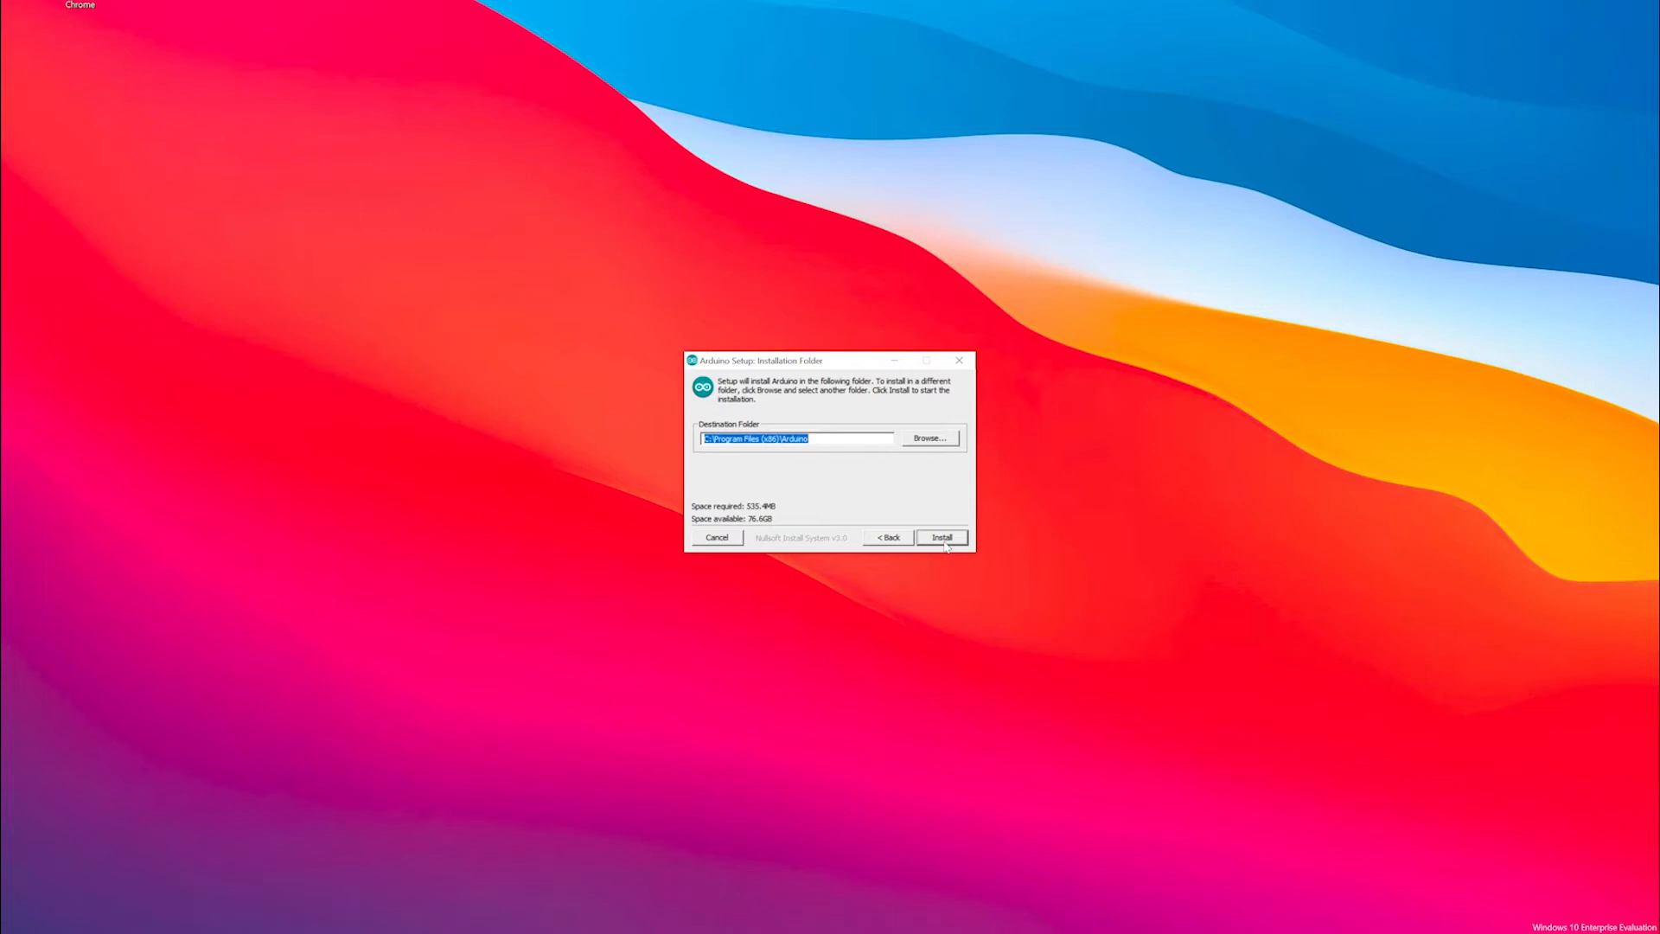
left_click(941, 537)
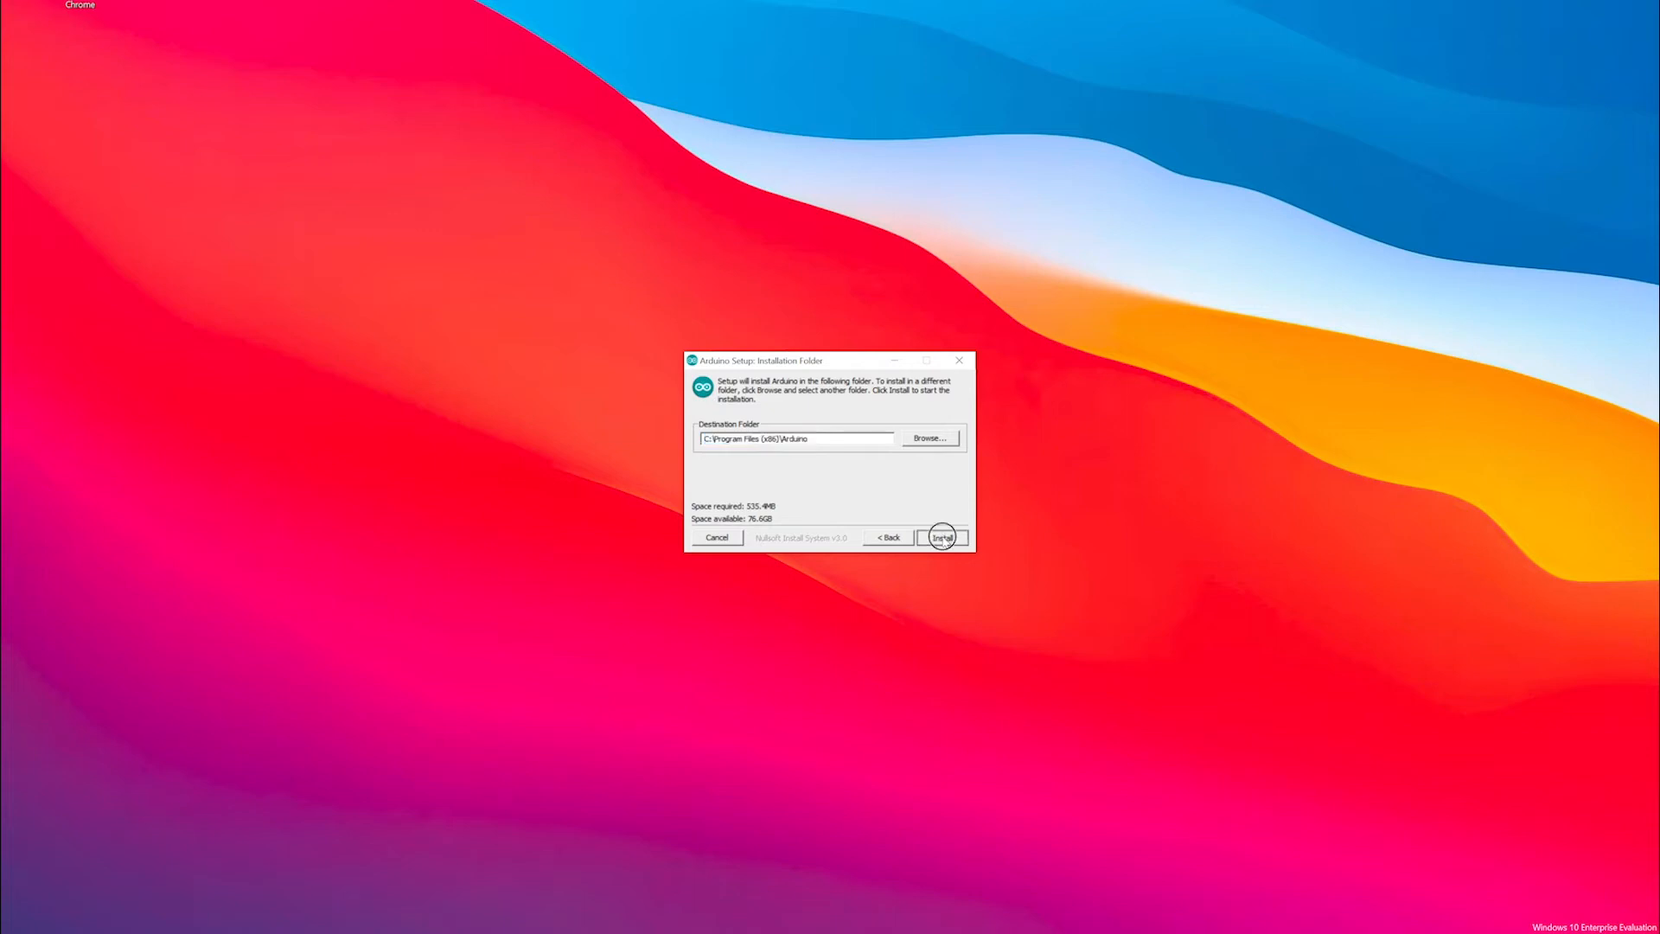
left_click(942, 537)
type("ard")
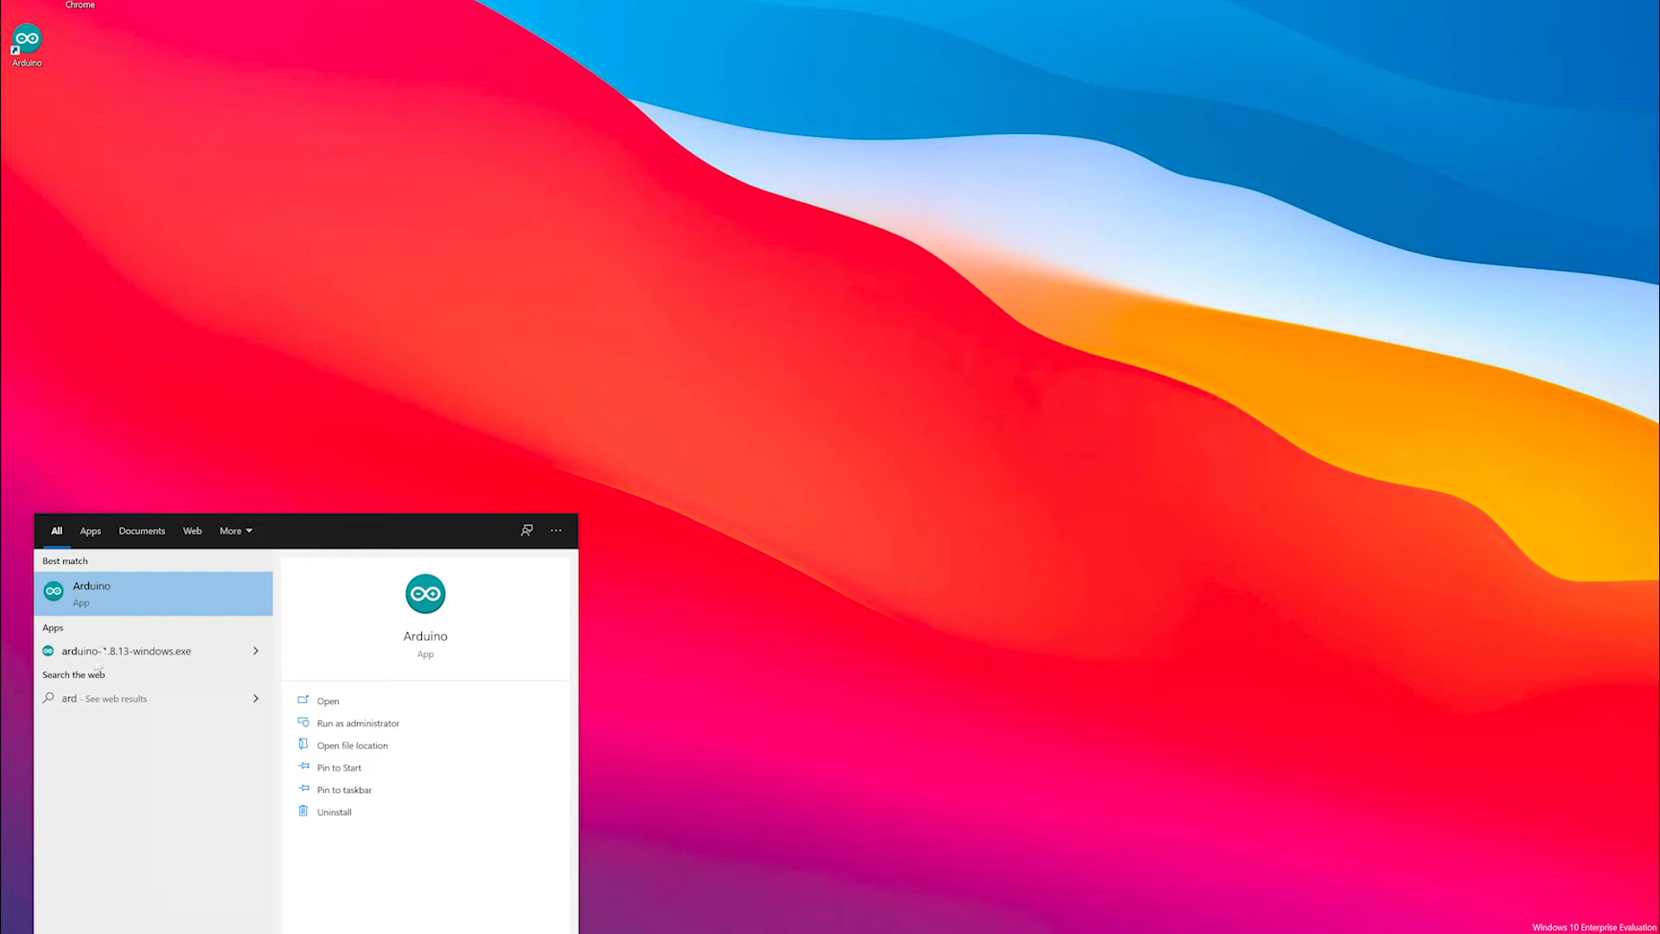
Launch Arduino IDE from Start and allow it through the Windows firewall
left_click(91, 593)
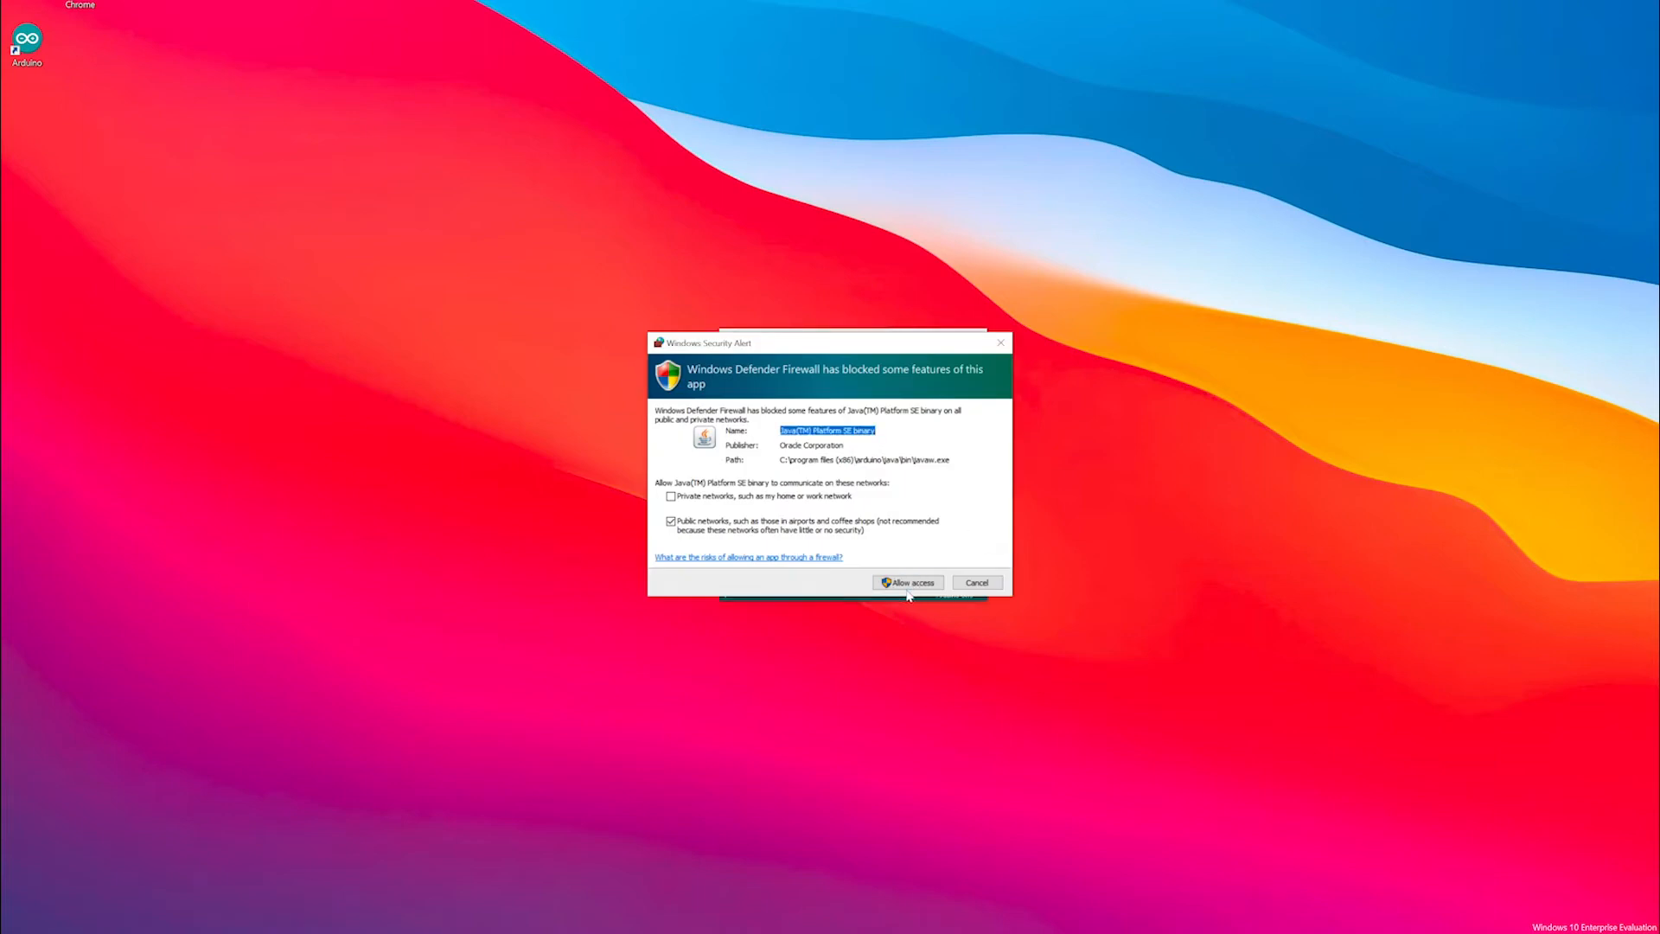
left_click(908, 582)
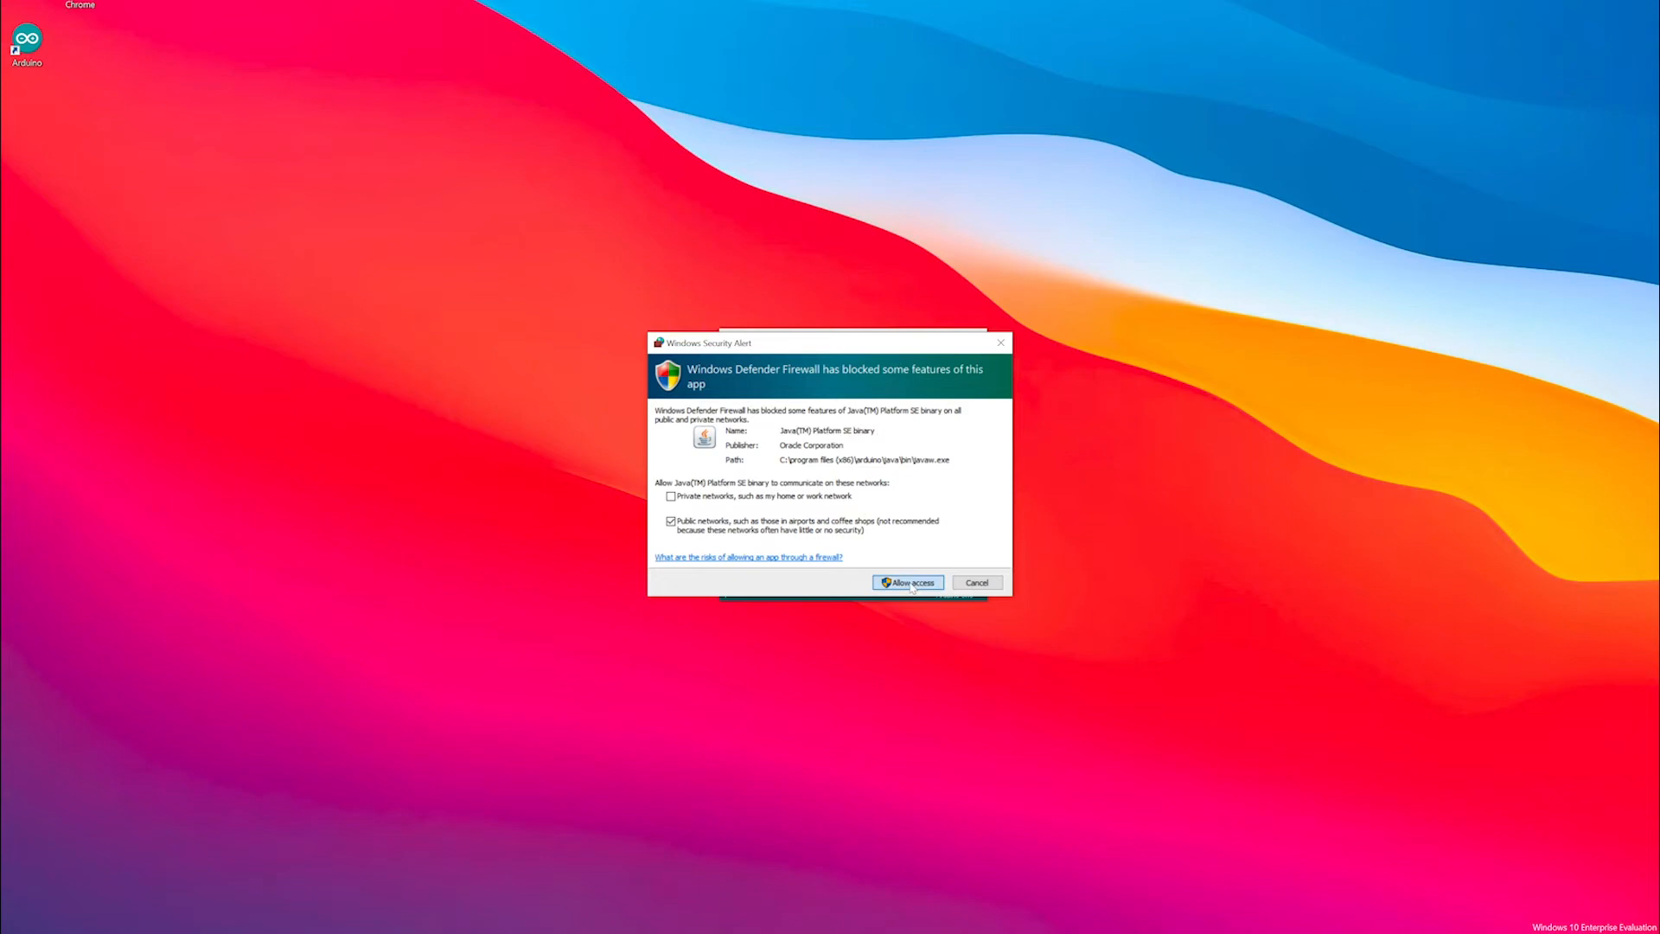
left_click(906, 582)
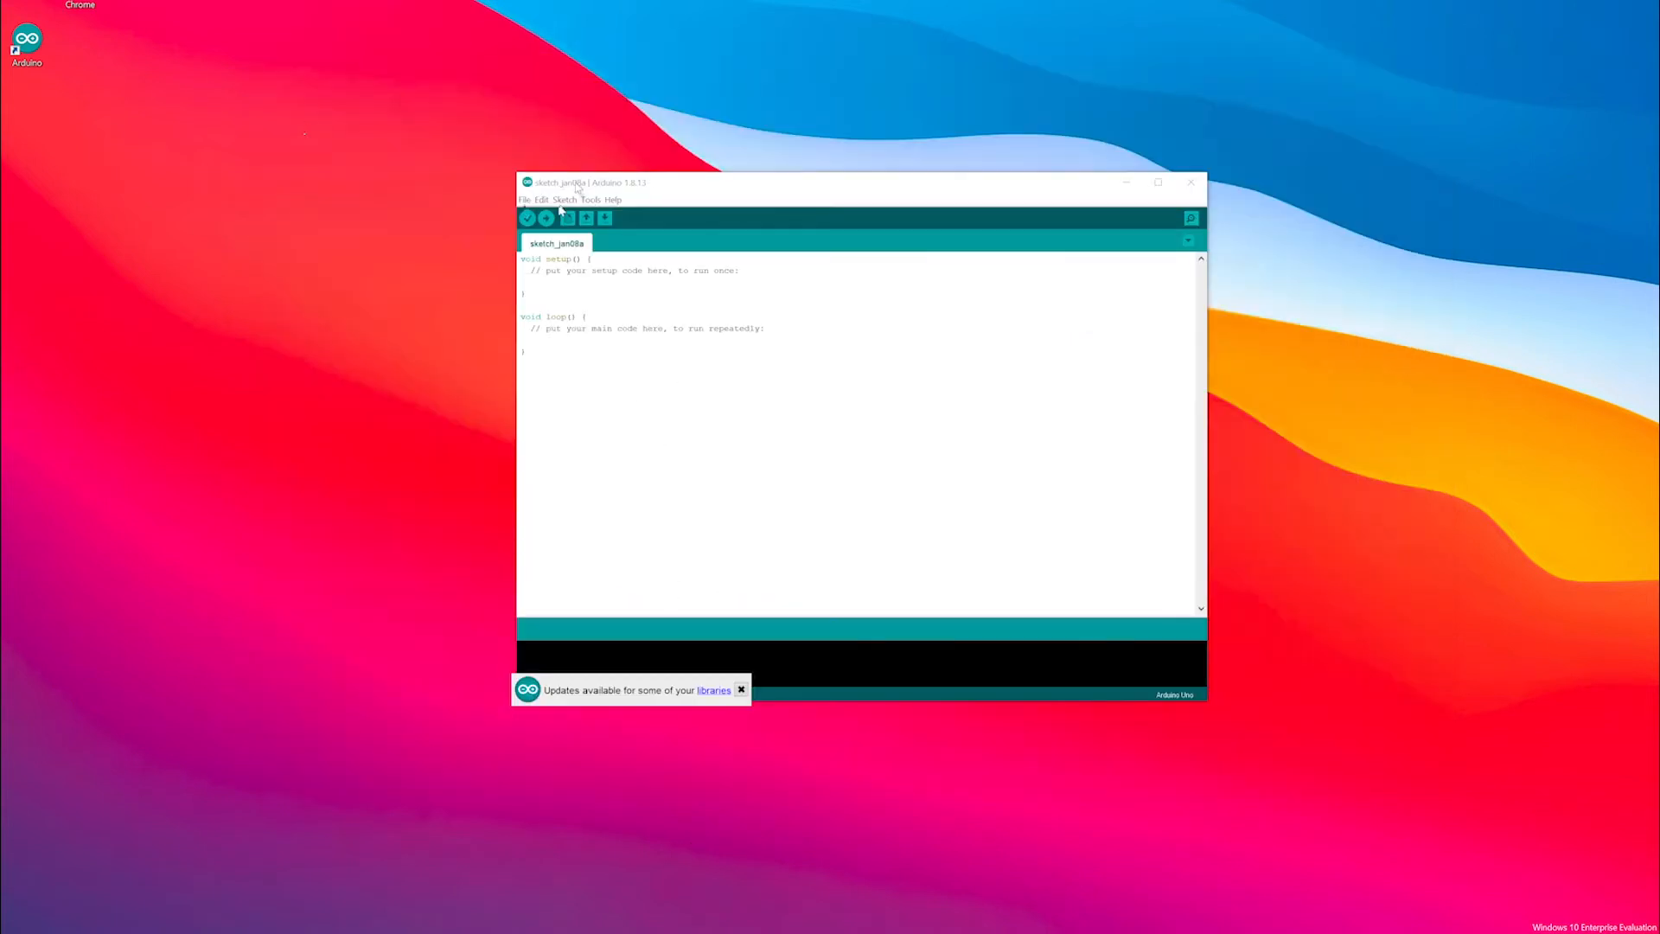
left_click(523, 200)
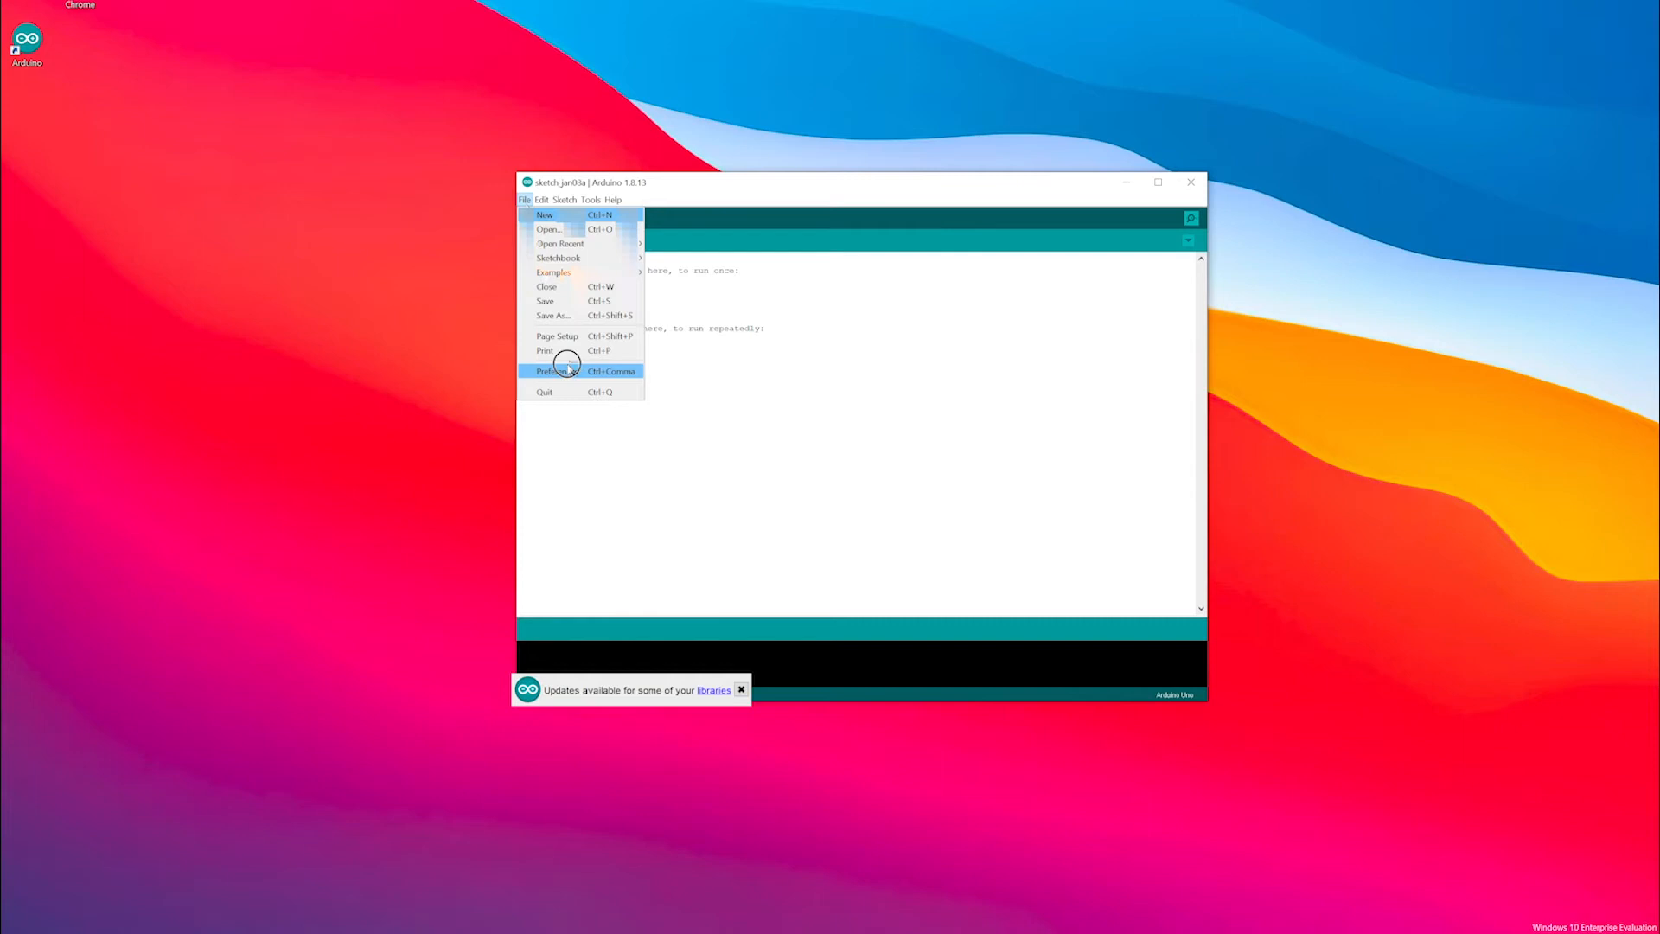
left_click(556, 371)
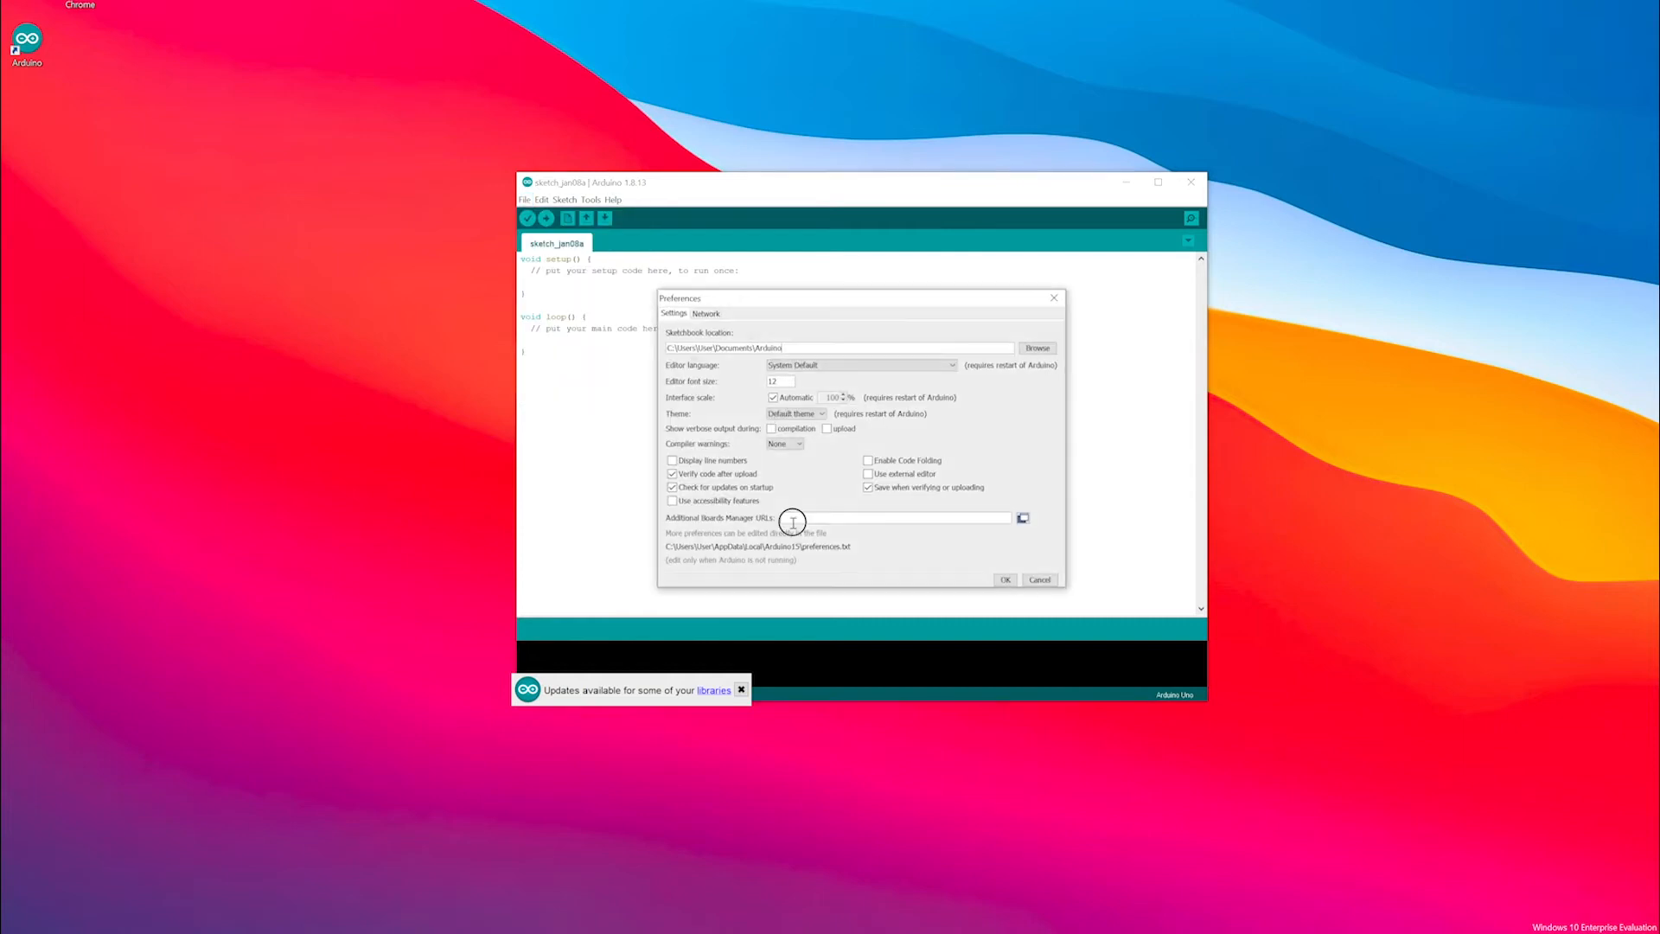
type("https://adafruit.github.io/arduino-board-index/package_adafruit_index.json")
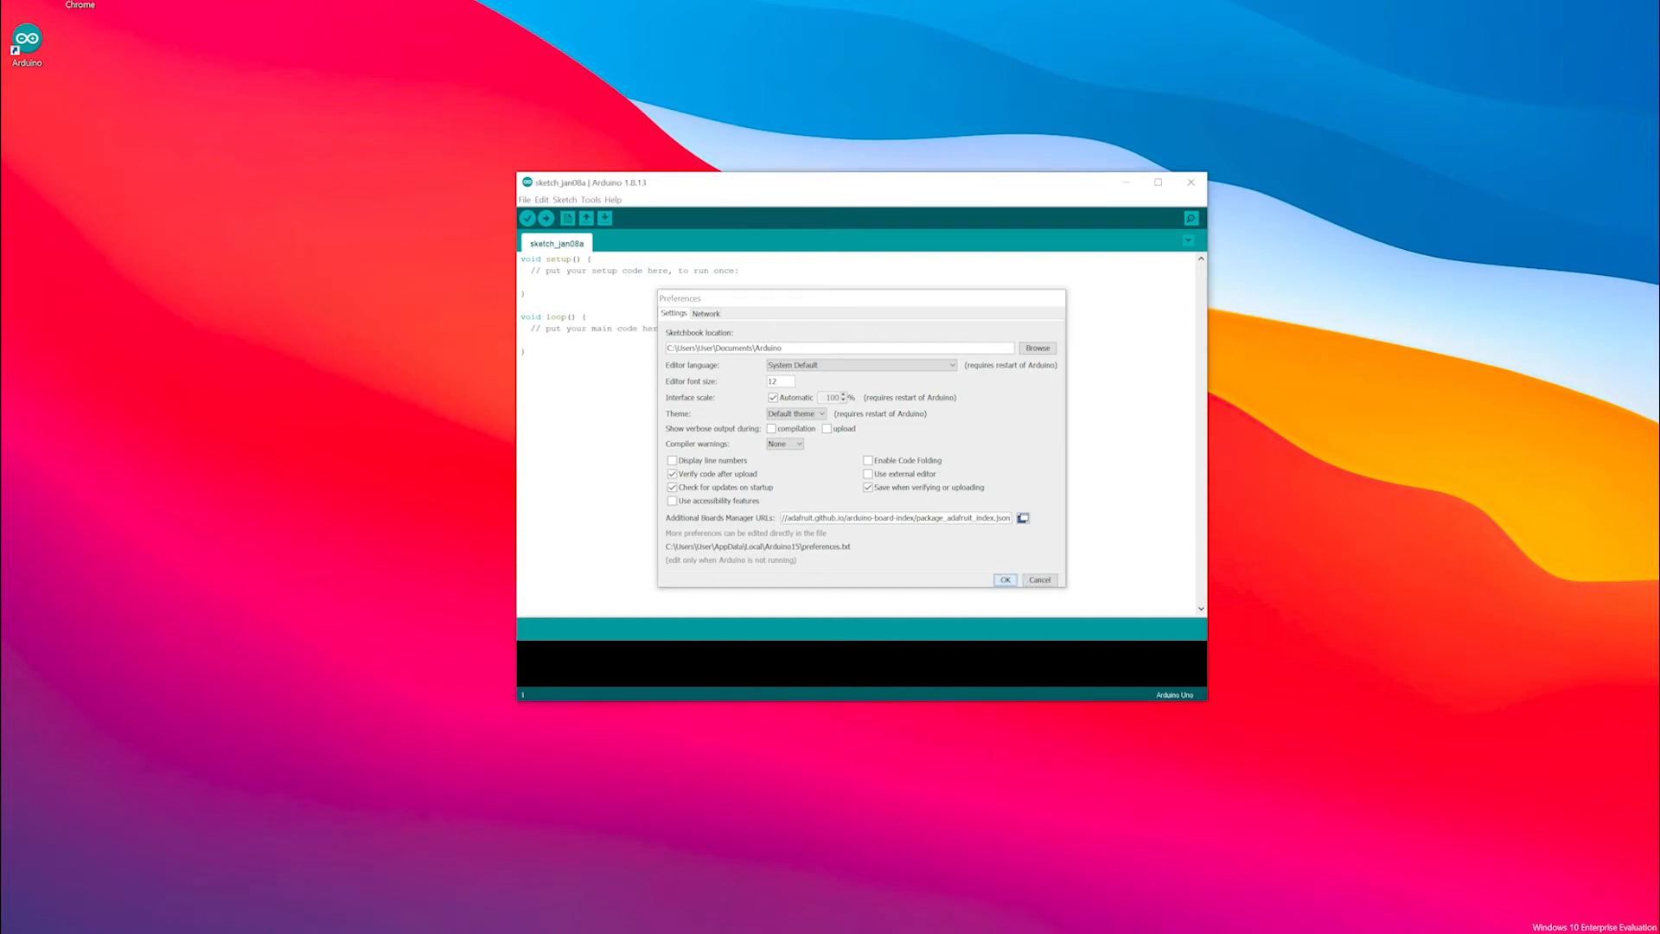
left_click(1003, 579)
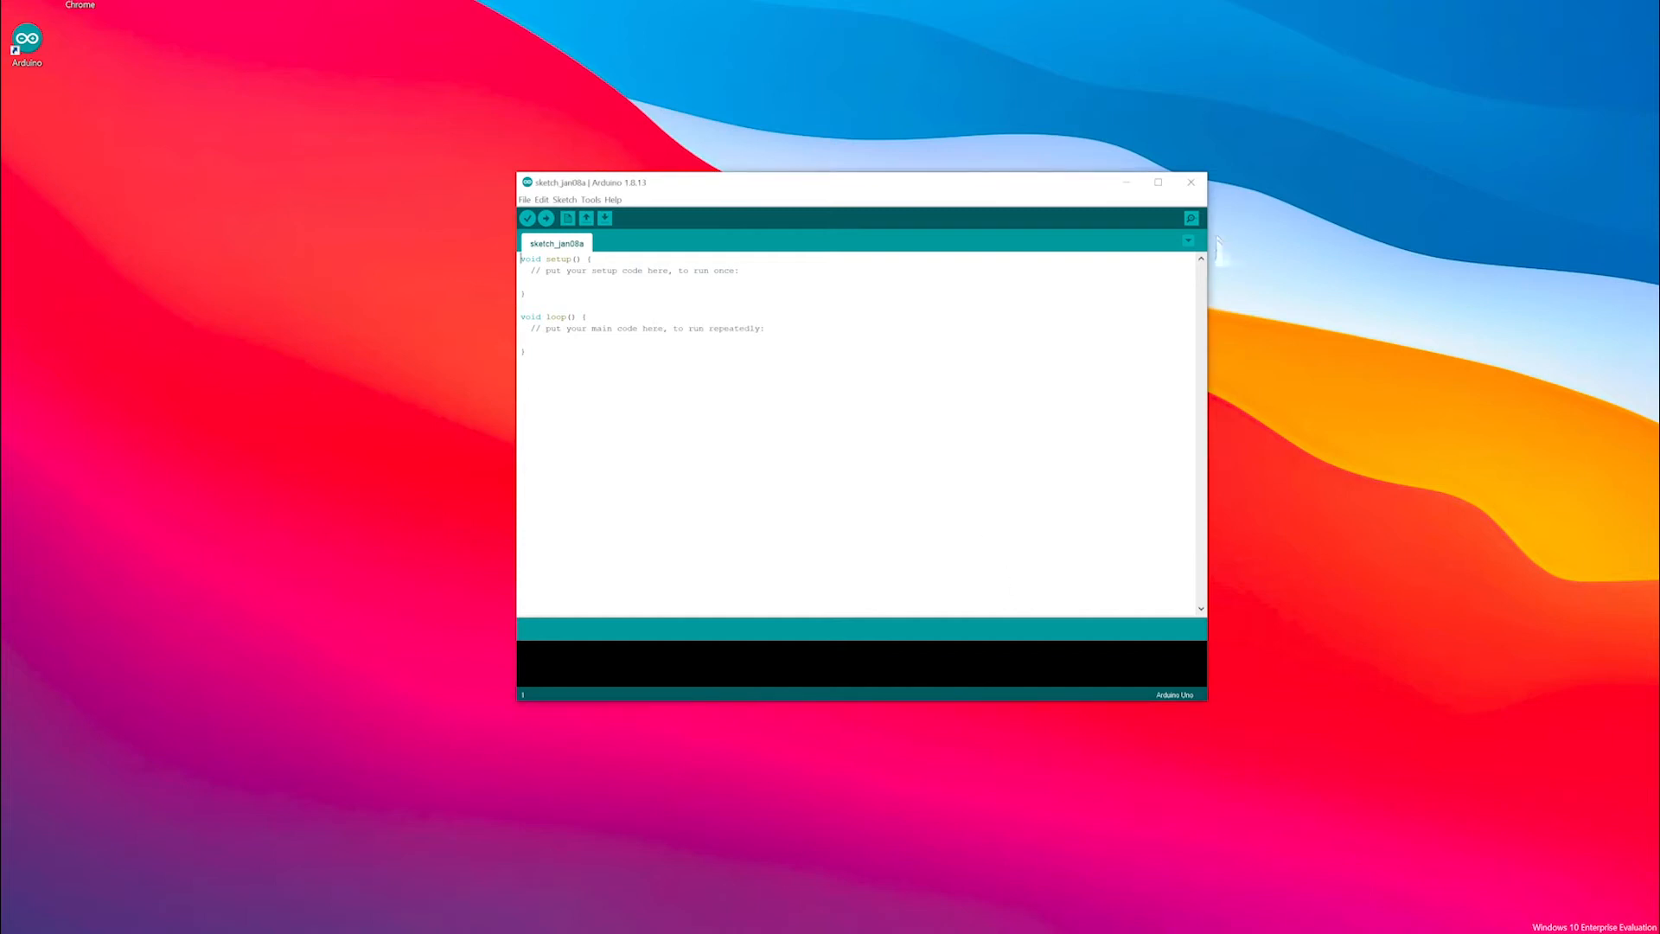
left_click(1190, 183)
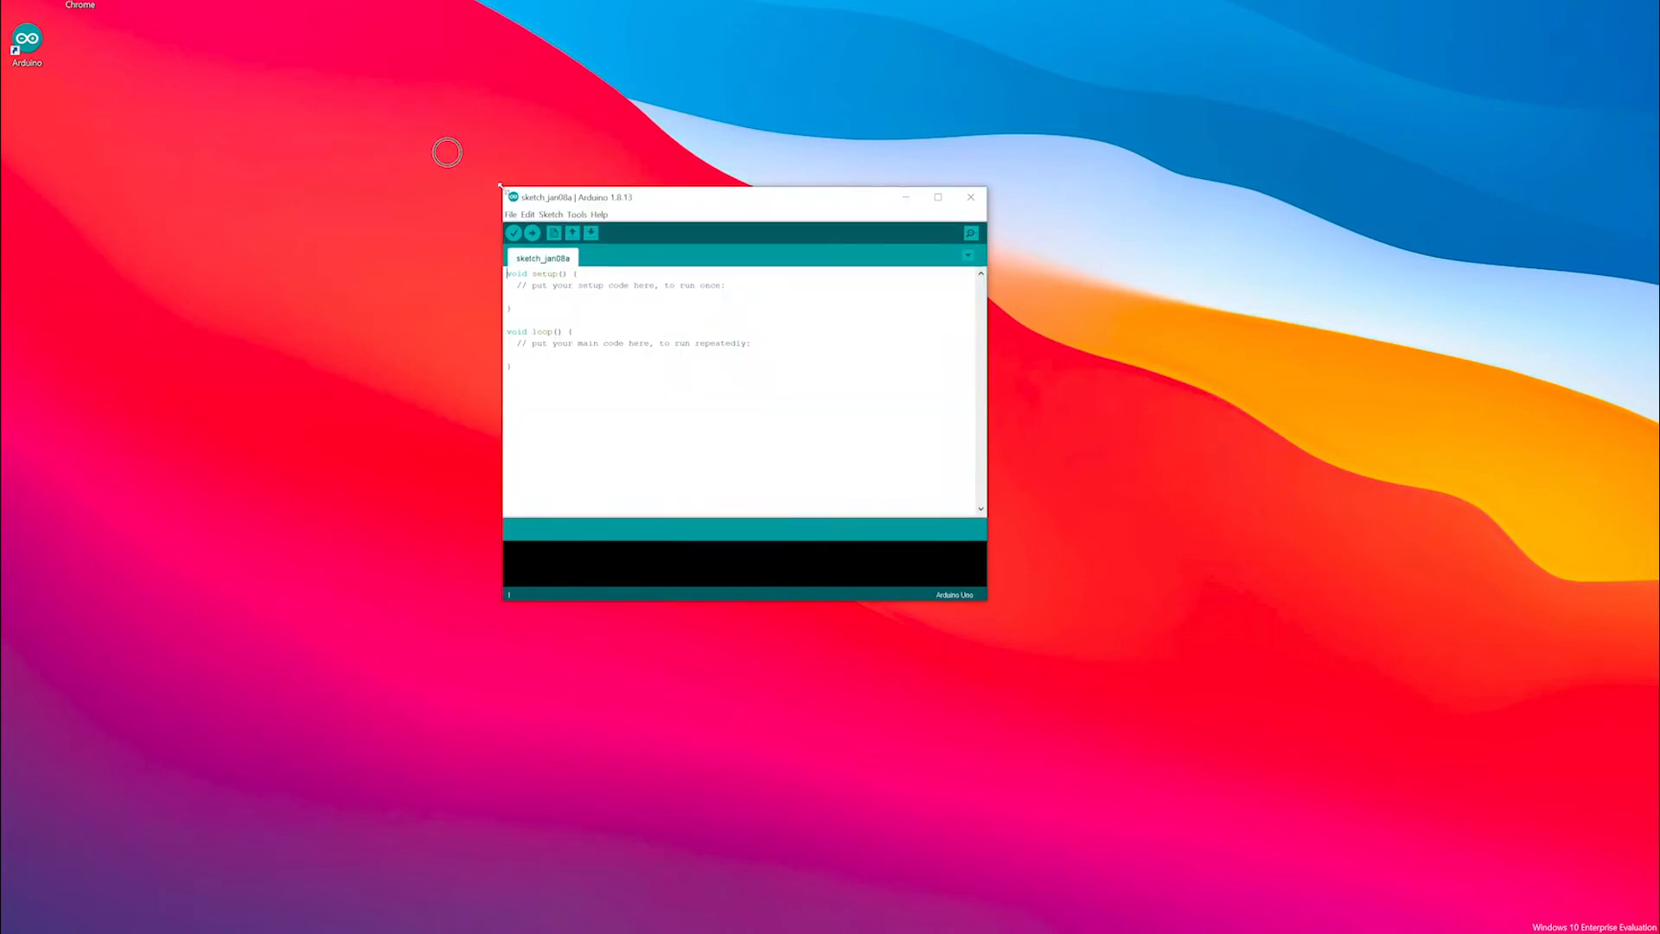
Search Boards Manager for 'esp32' and install the Espressif Systems esp32 package
left_click(521, 178)
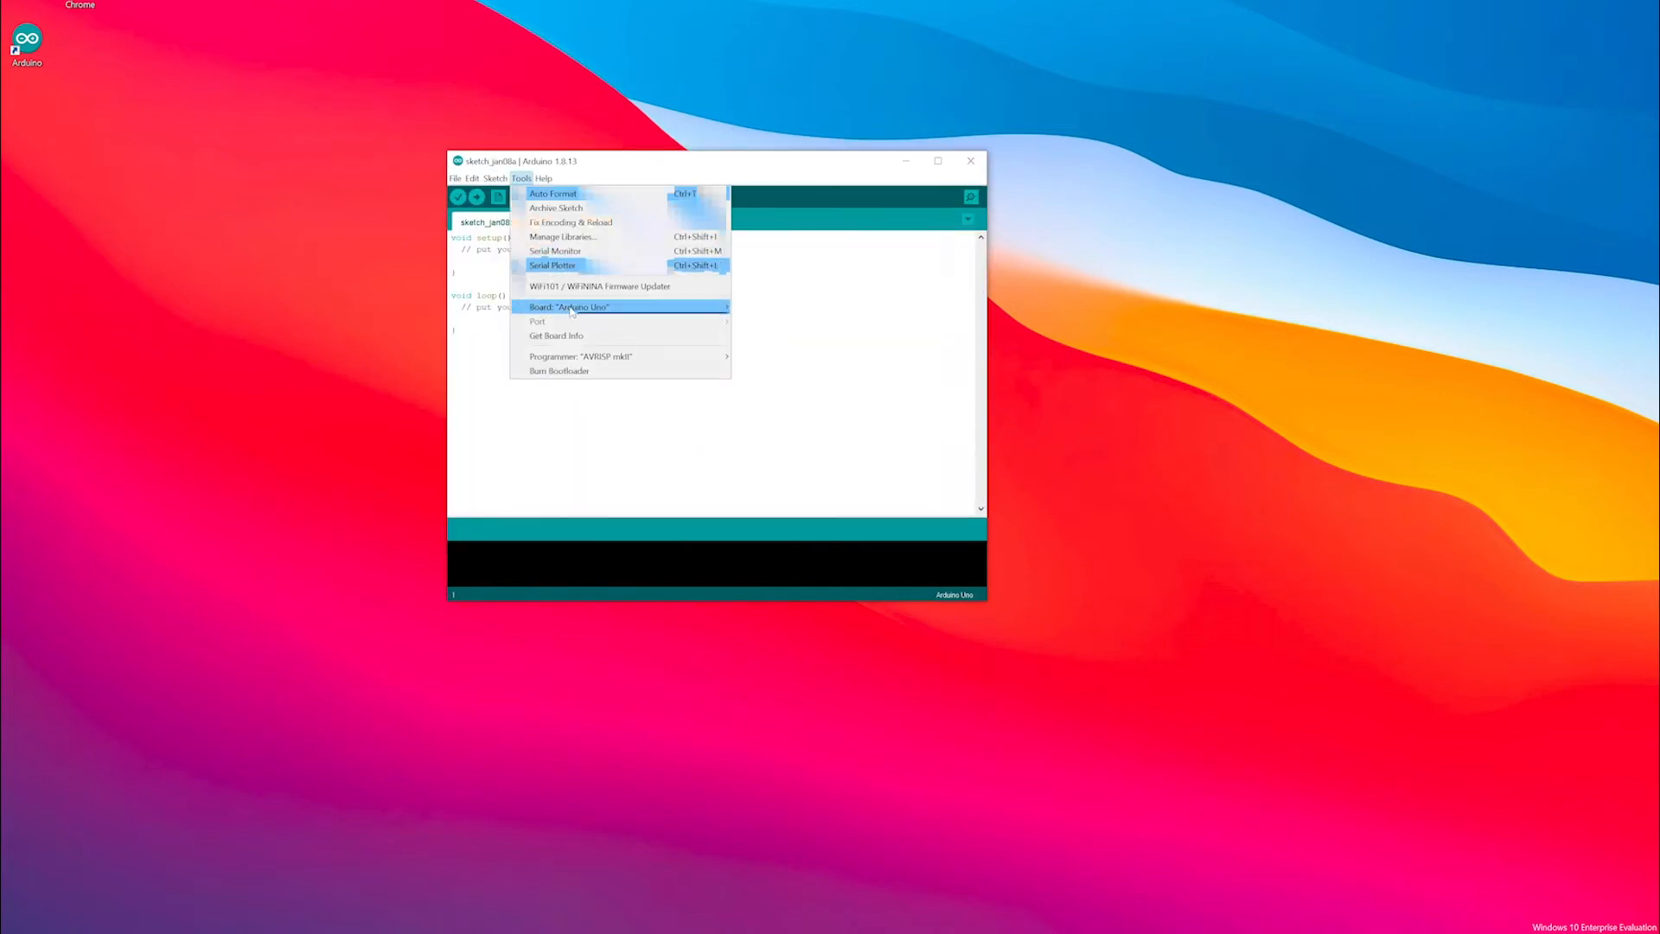
mouse_move(665, 288)
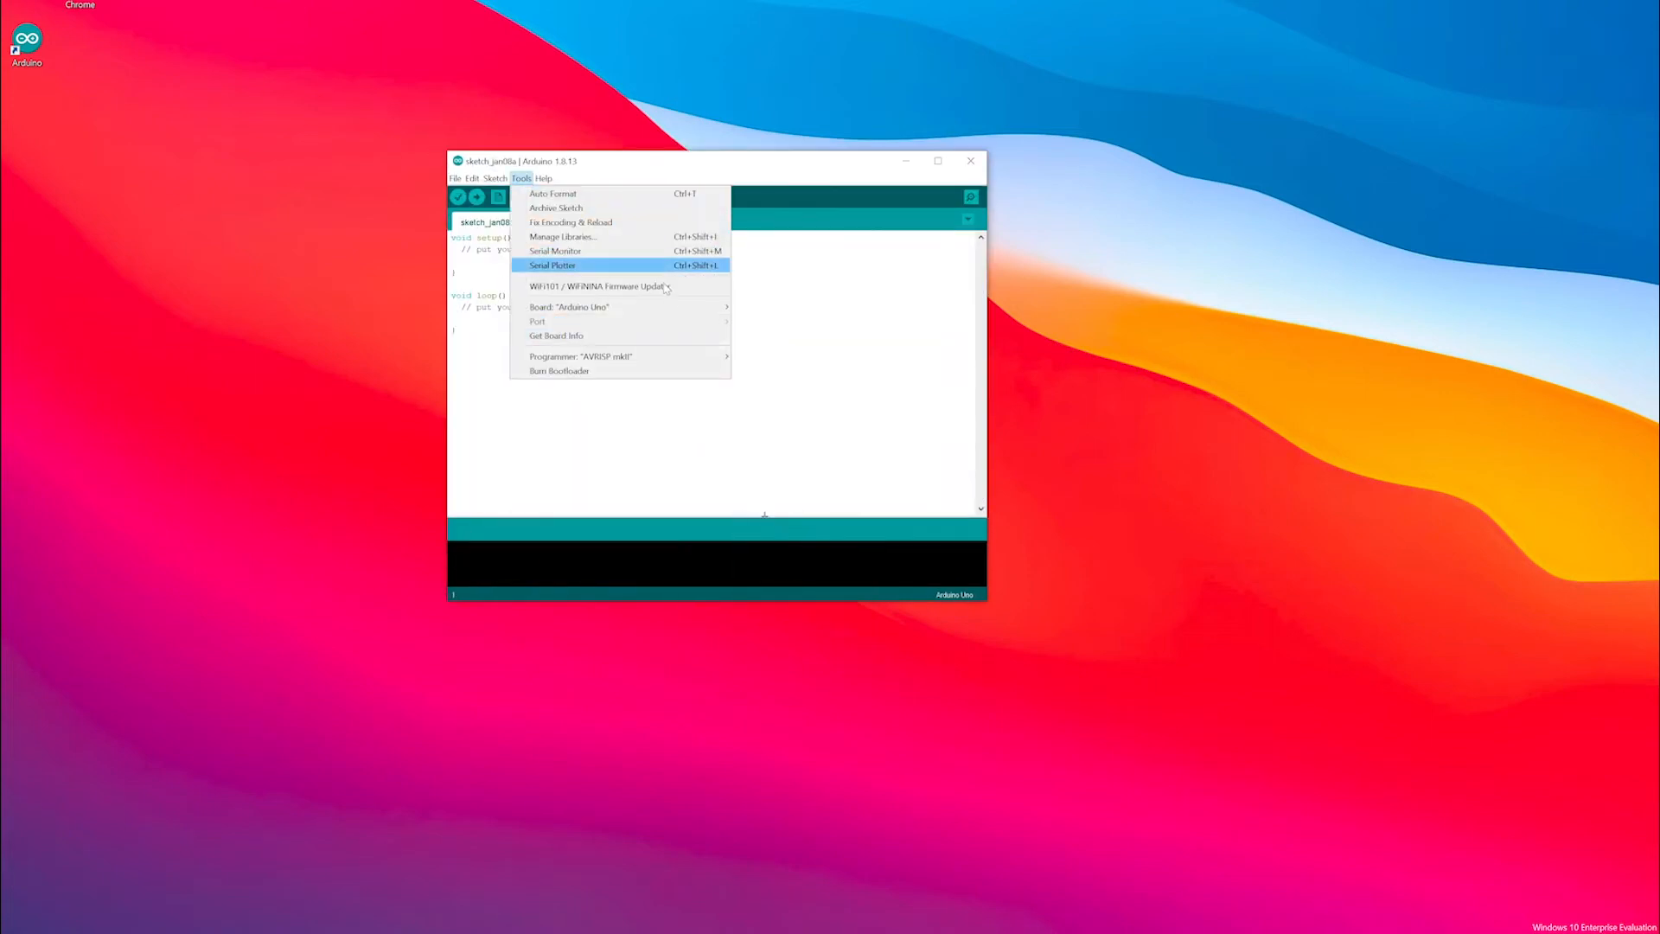
mouse_move(570, 307)
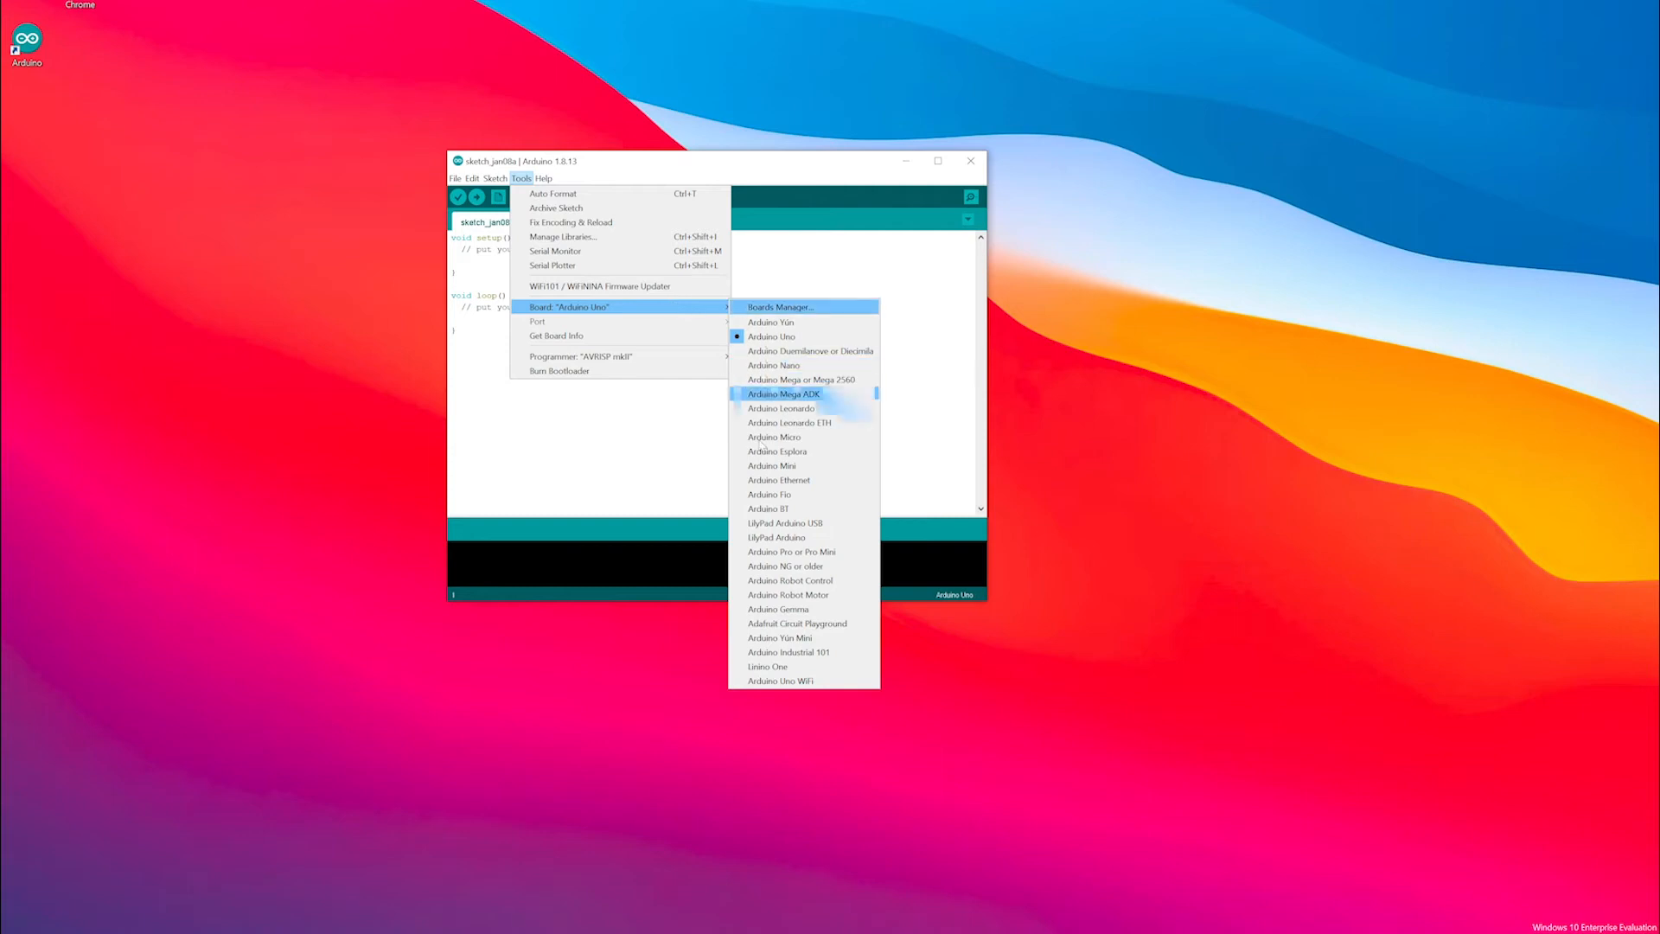
left_click(779, 307)
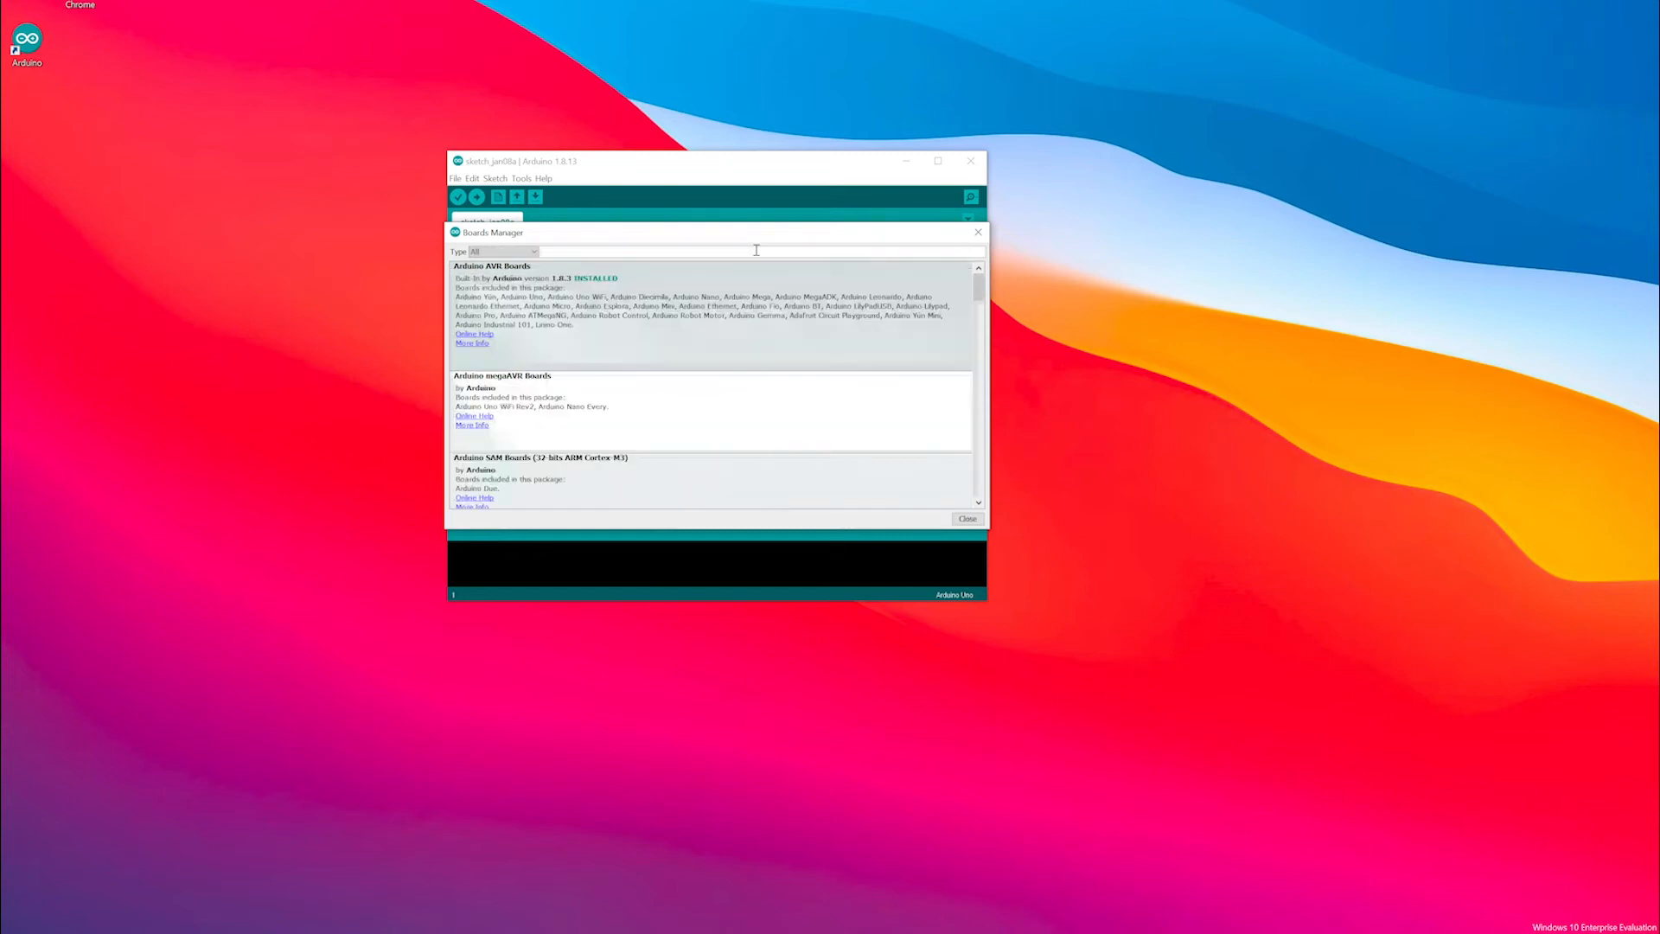
type("esp32")
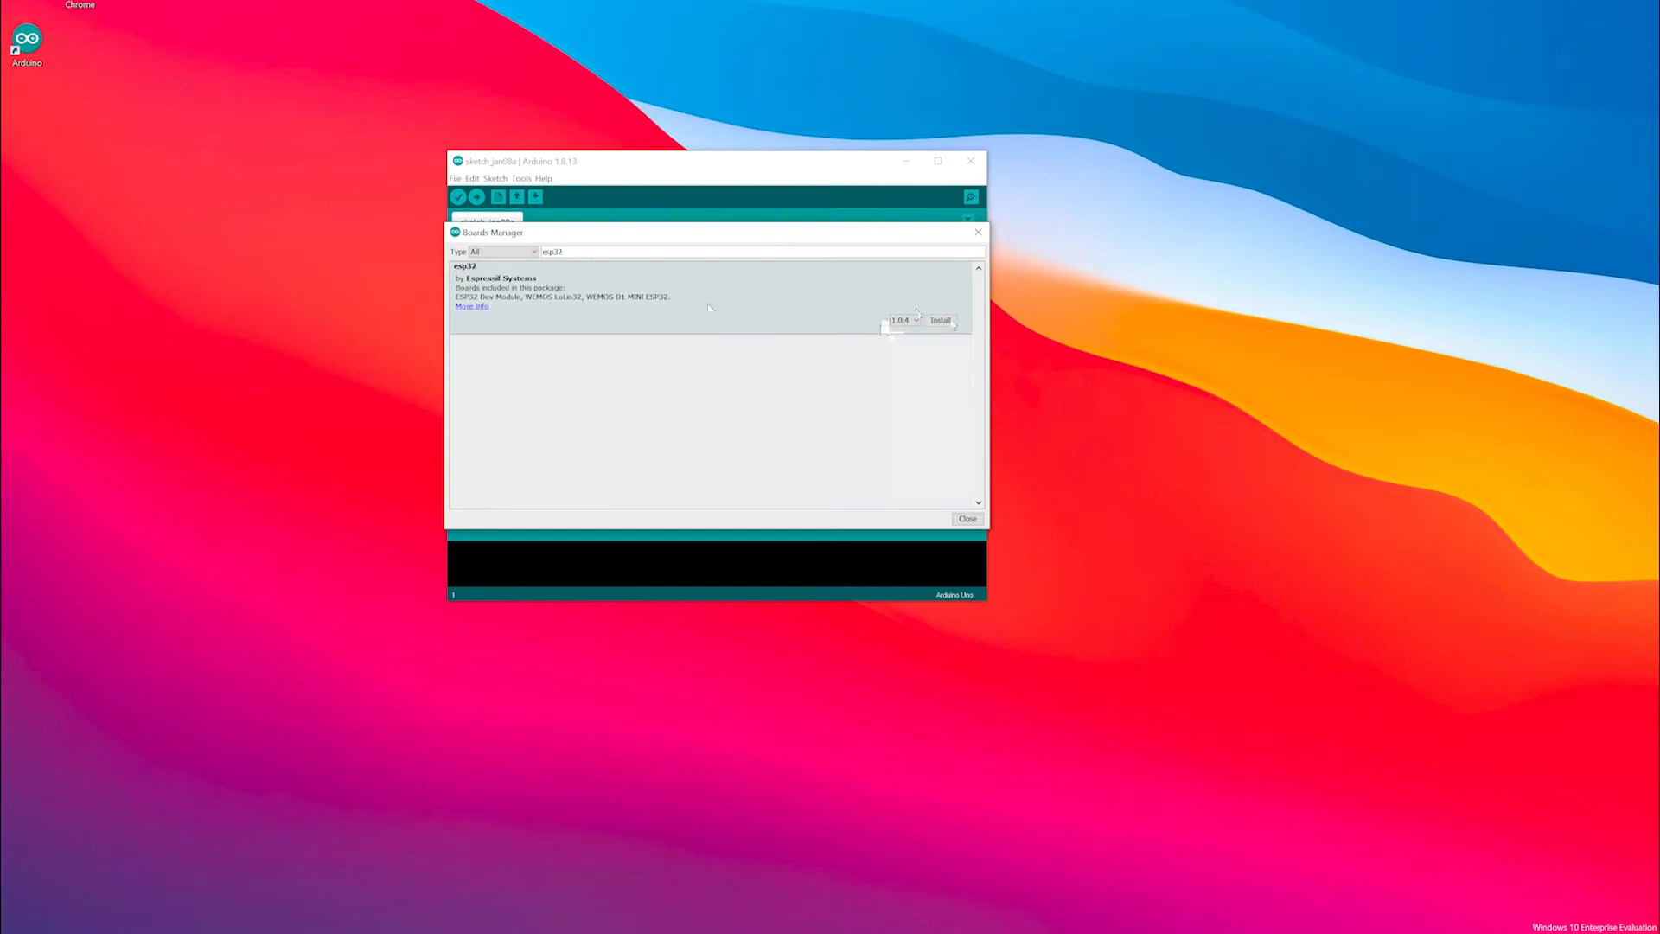
left_click(940, 320)
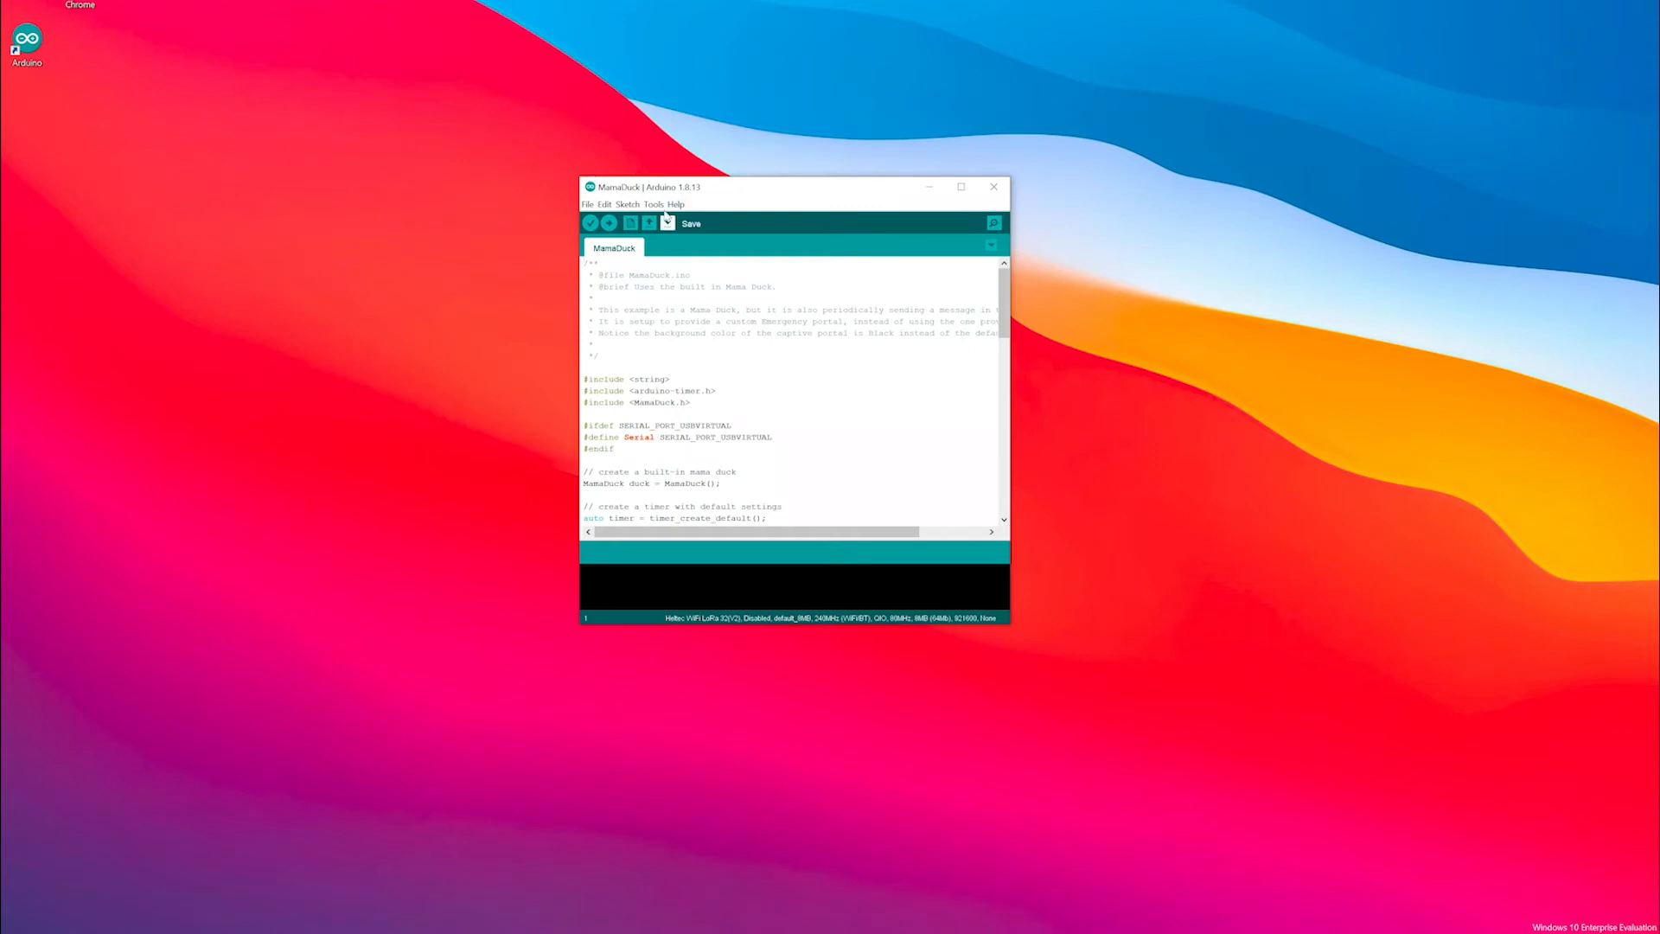
left_click(652, 204)
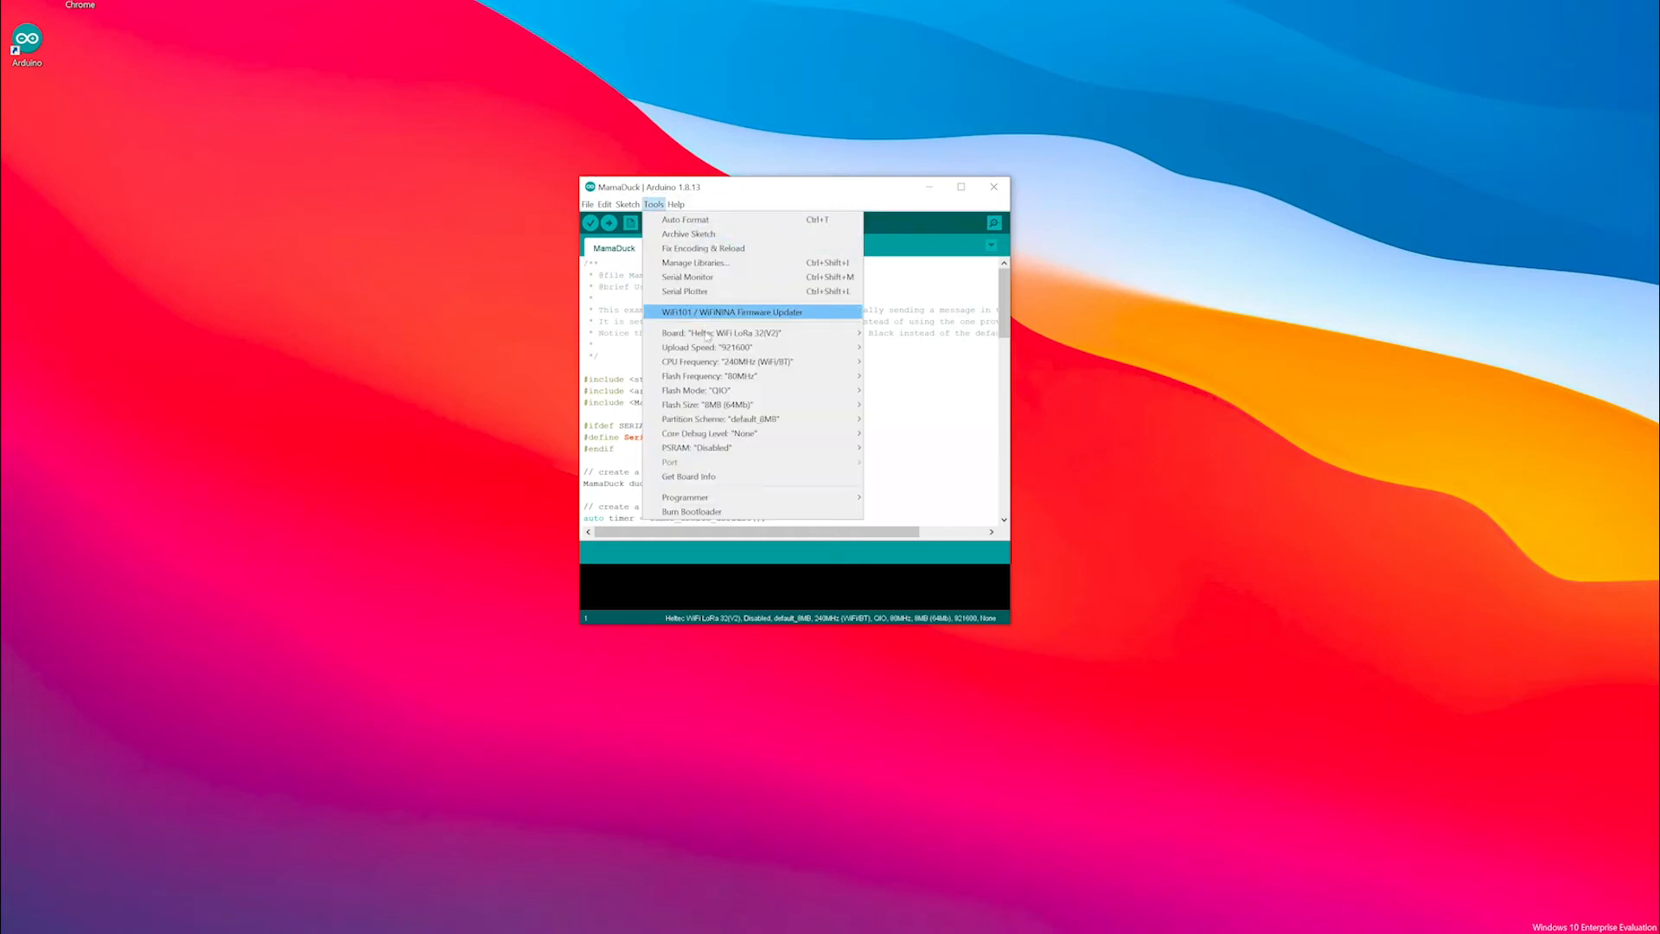
mouse_move(722, 332)
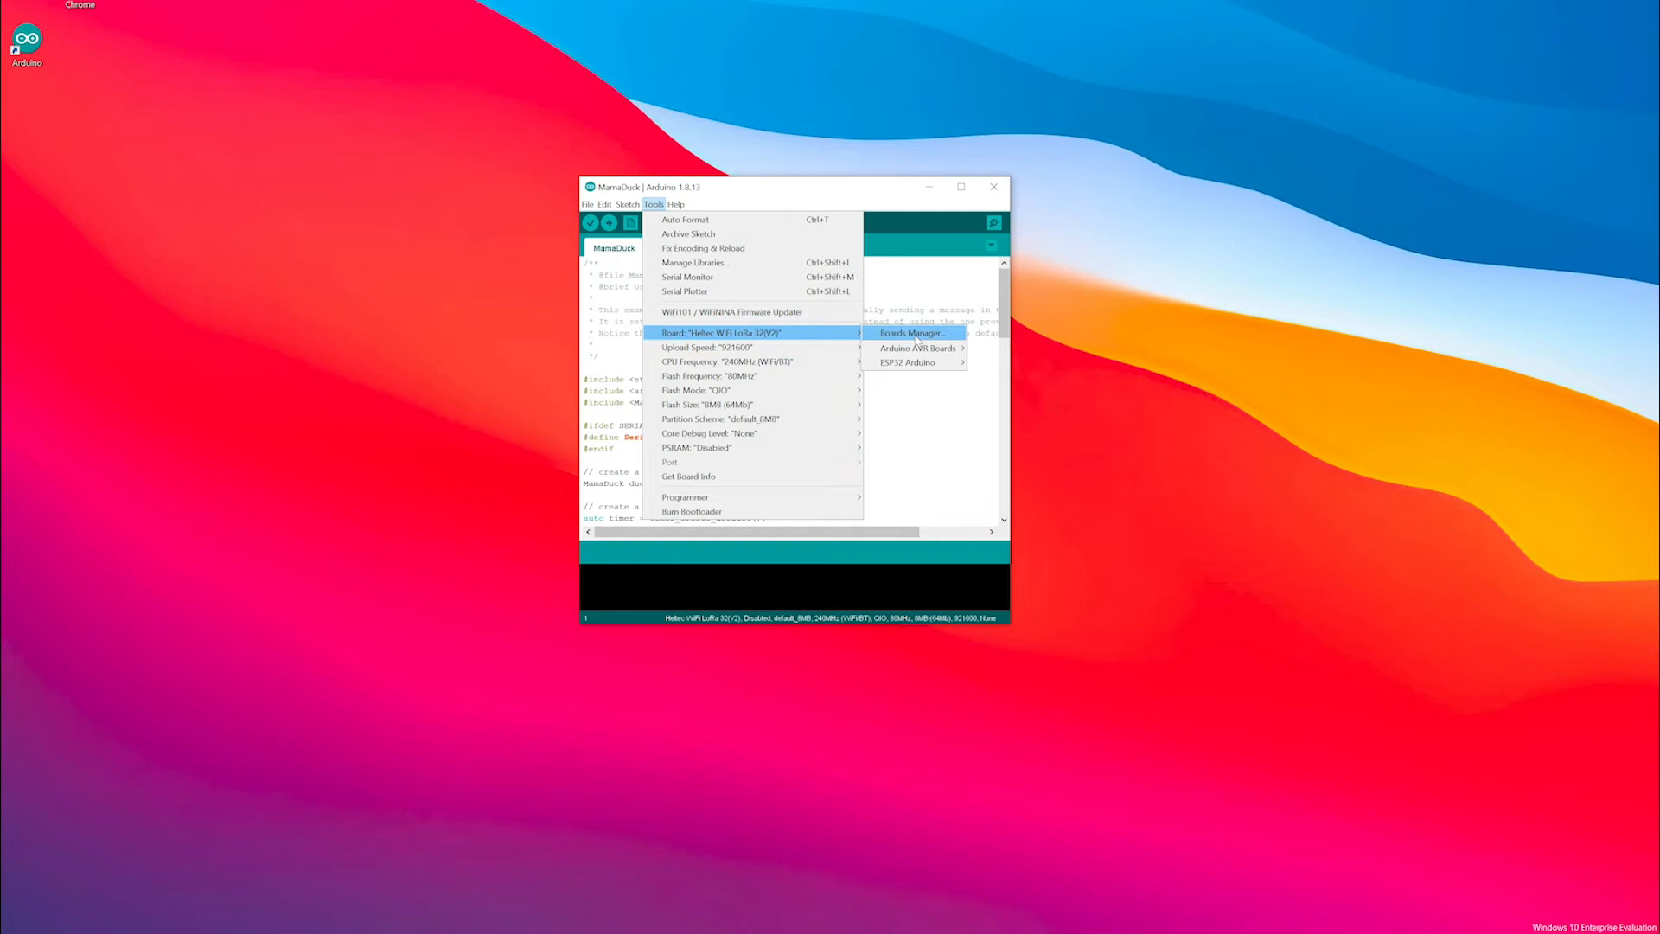
mouse_move(907, 363)
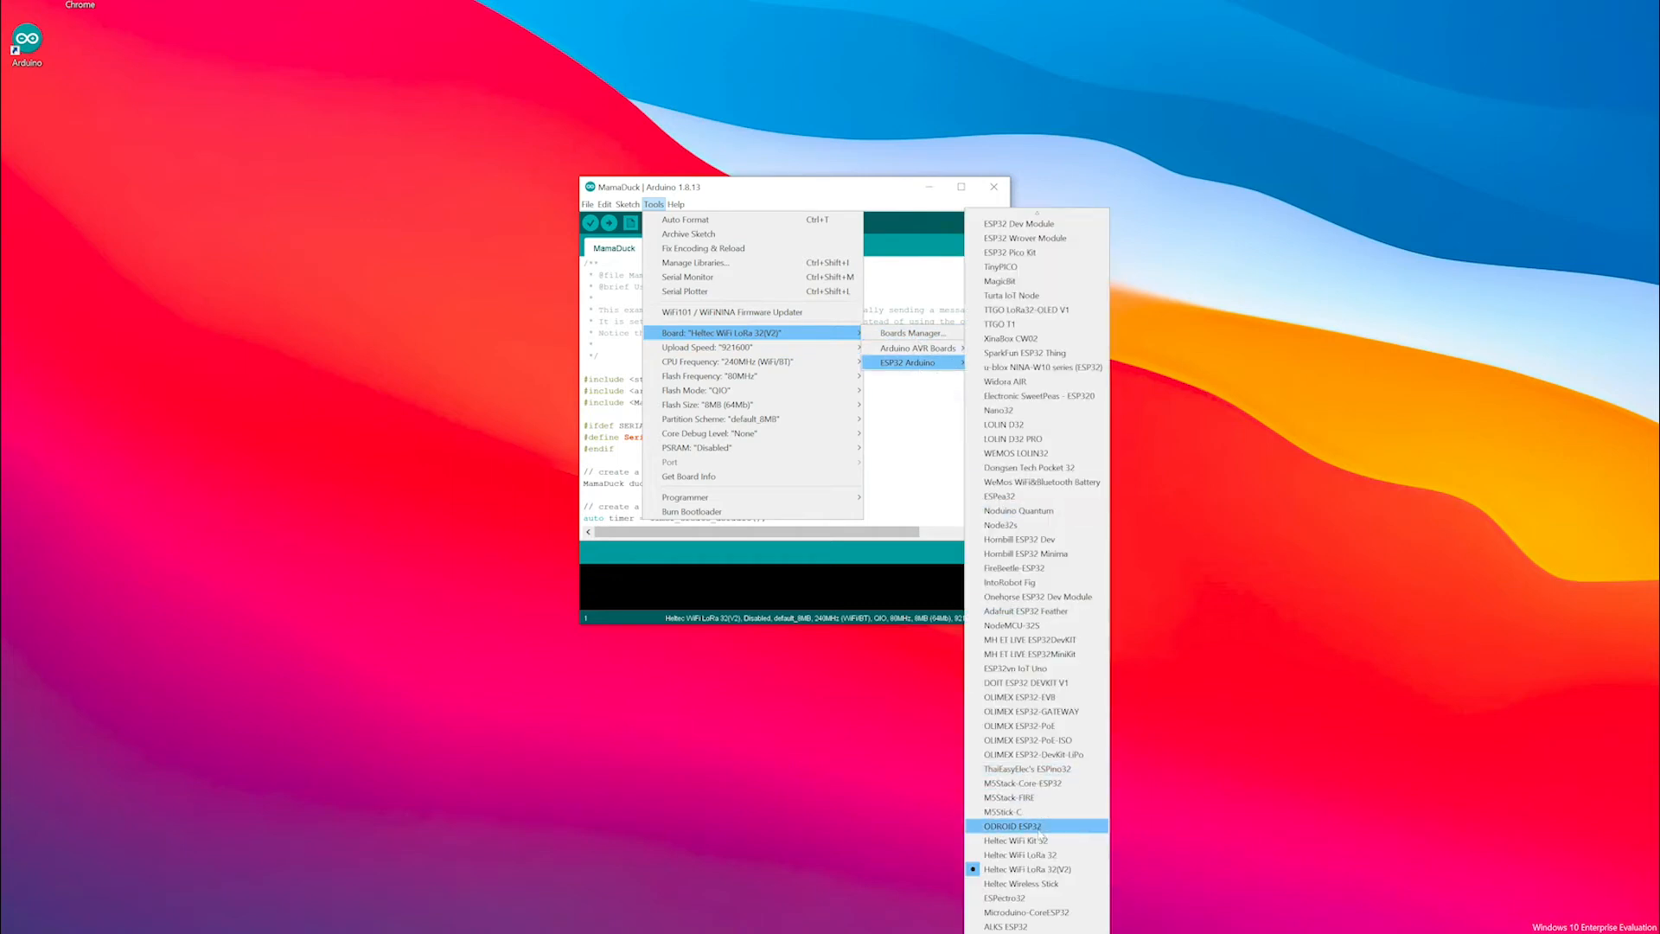
left_click(1023, 869)
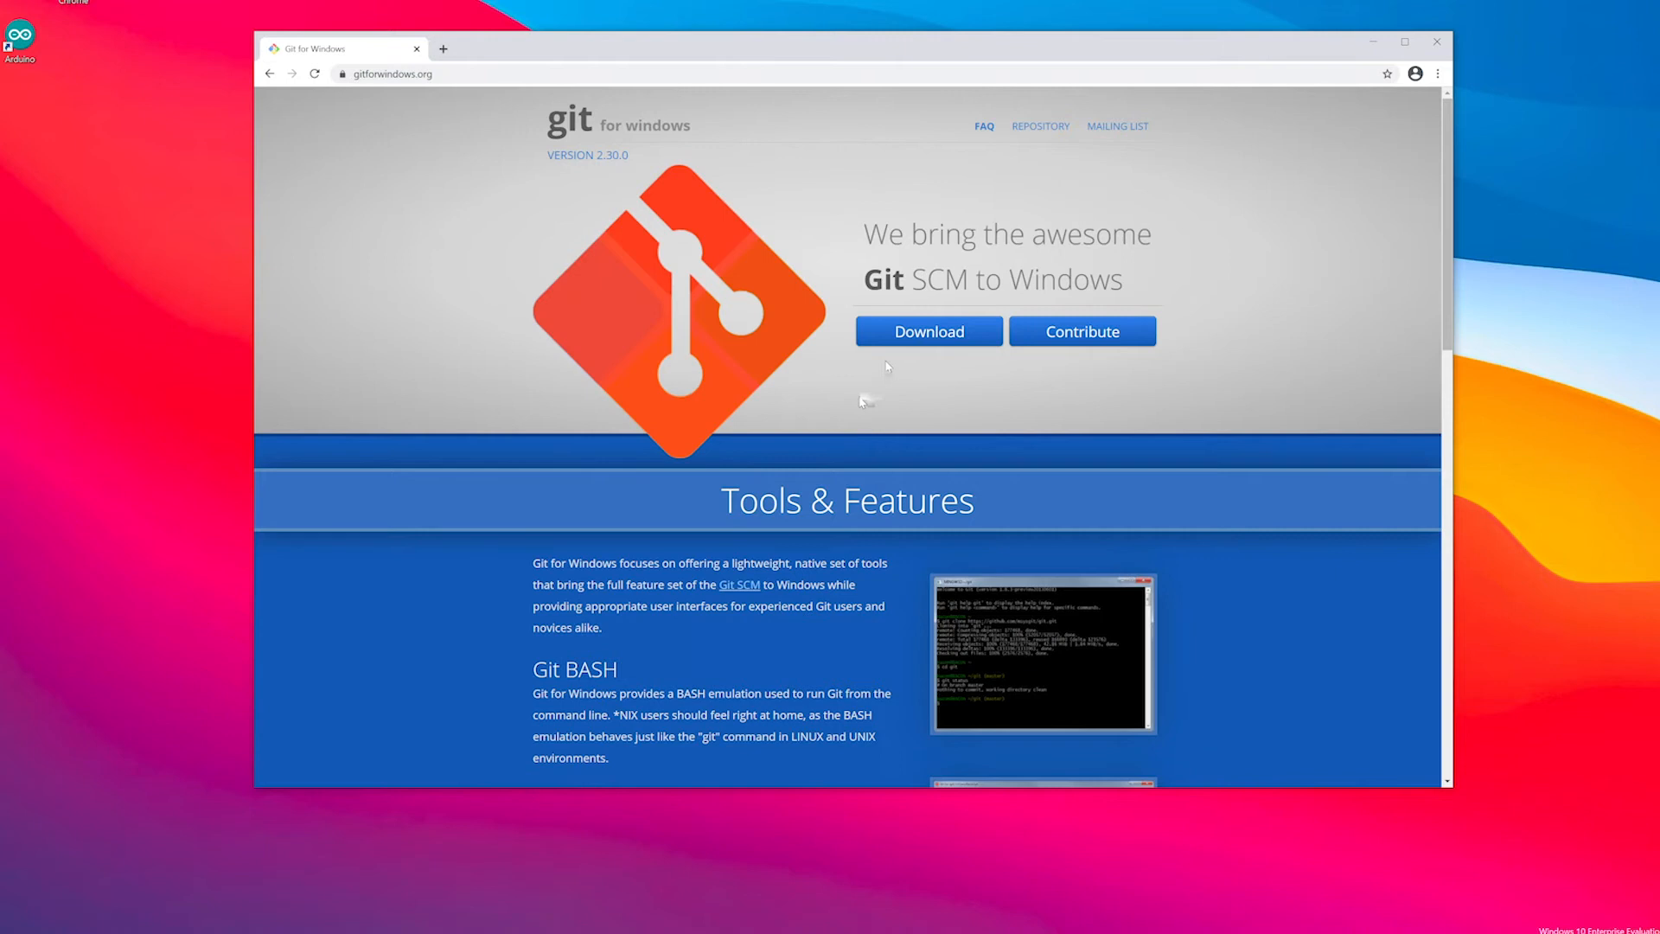
Download the Git for Windows installer from gitforwindows.org
left_click(927, 331)
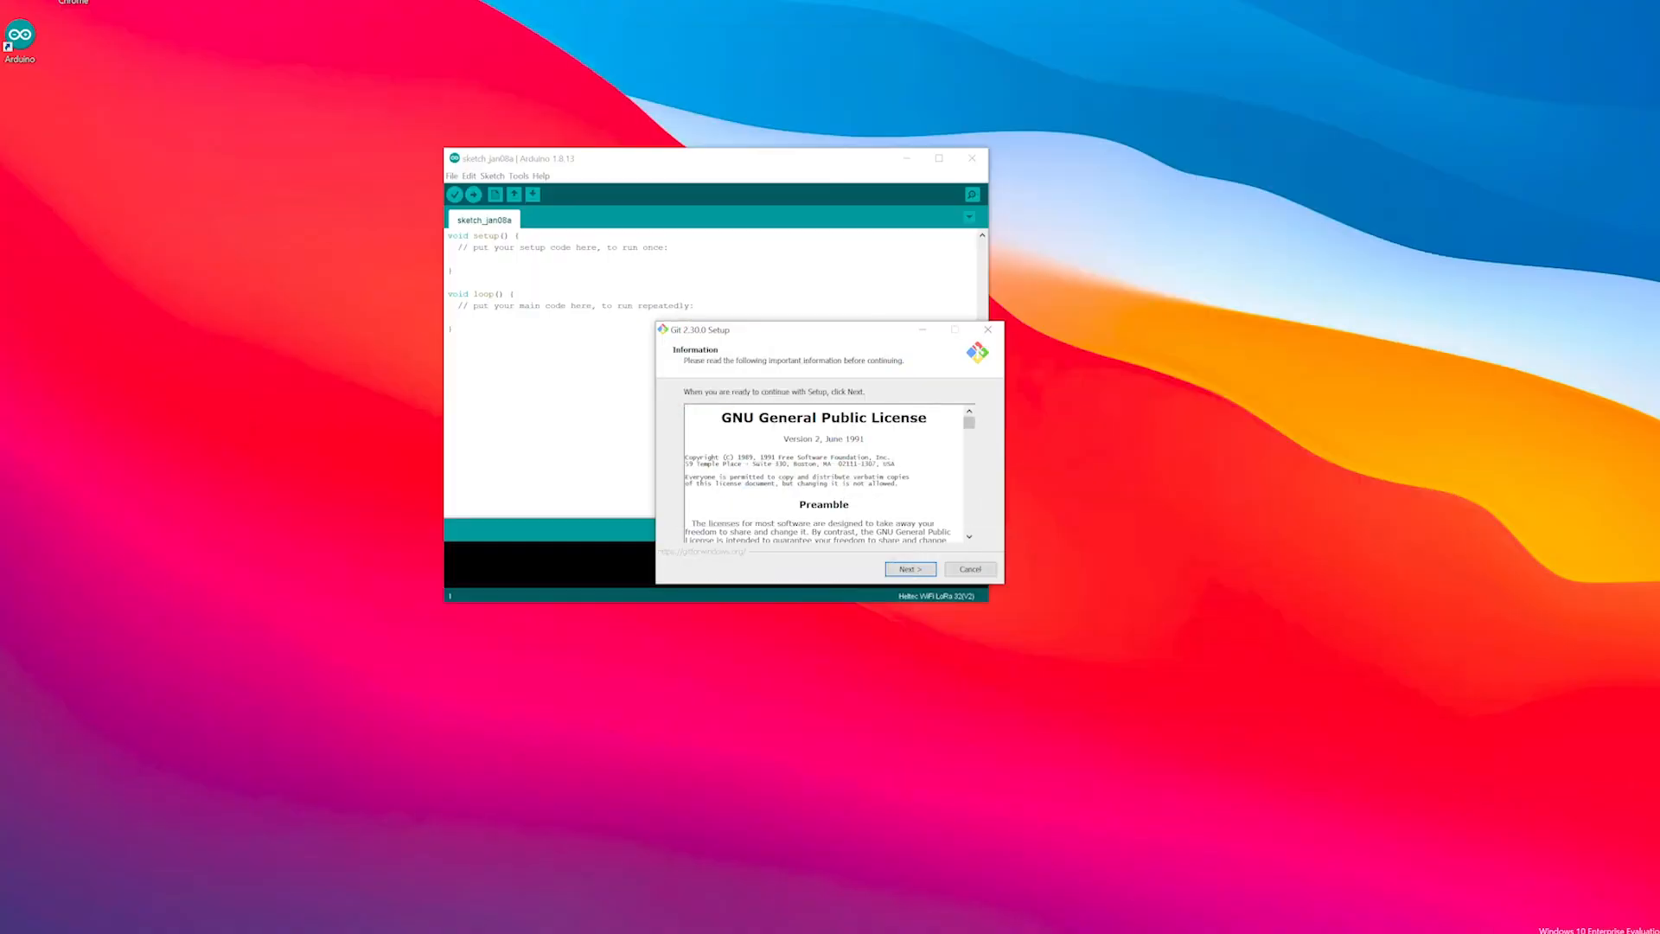
Accept Git 2.30.0's license, keeping default components, branch naming, line endings and caching
left_click(909, 569)
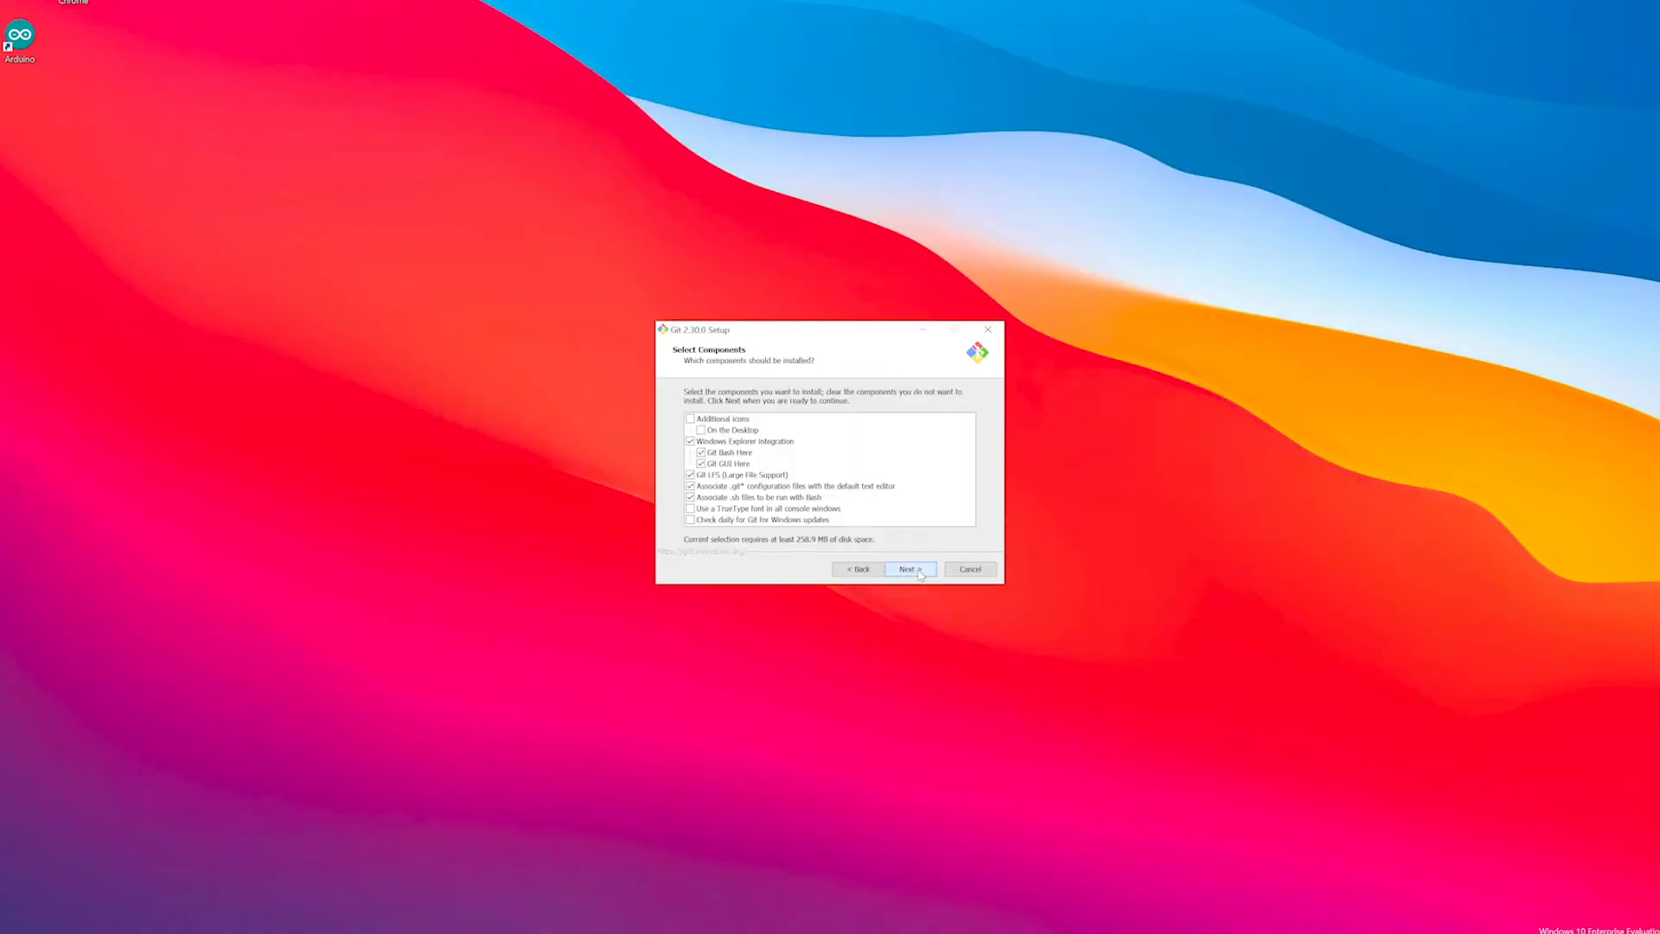
left_click(909, 570)
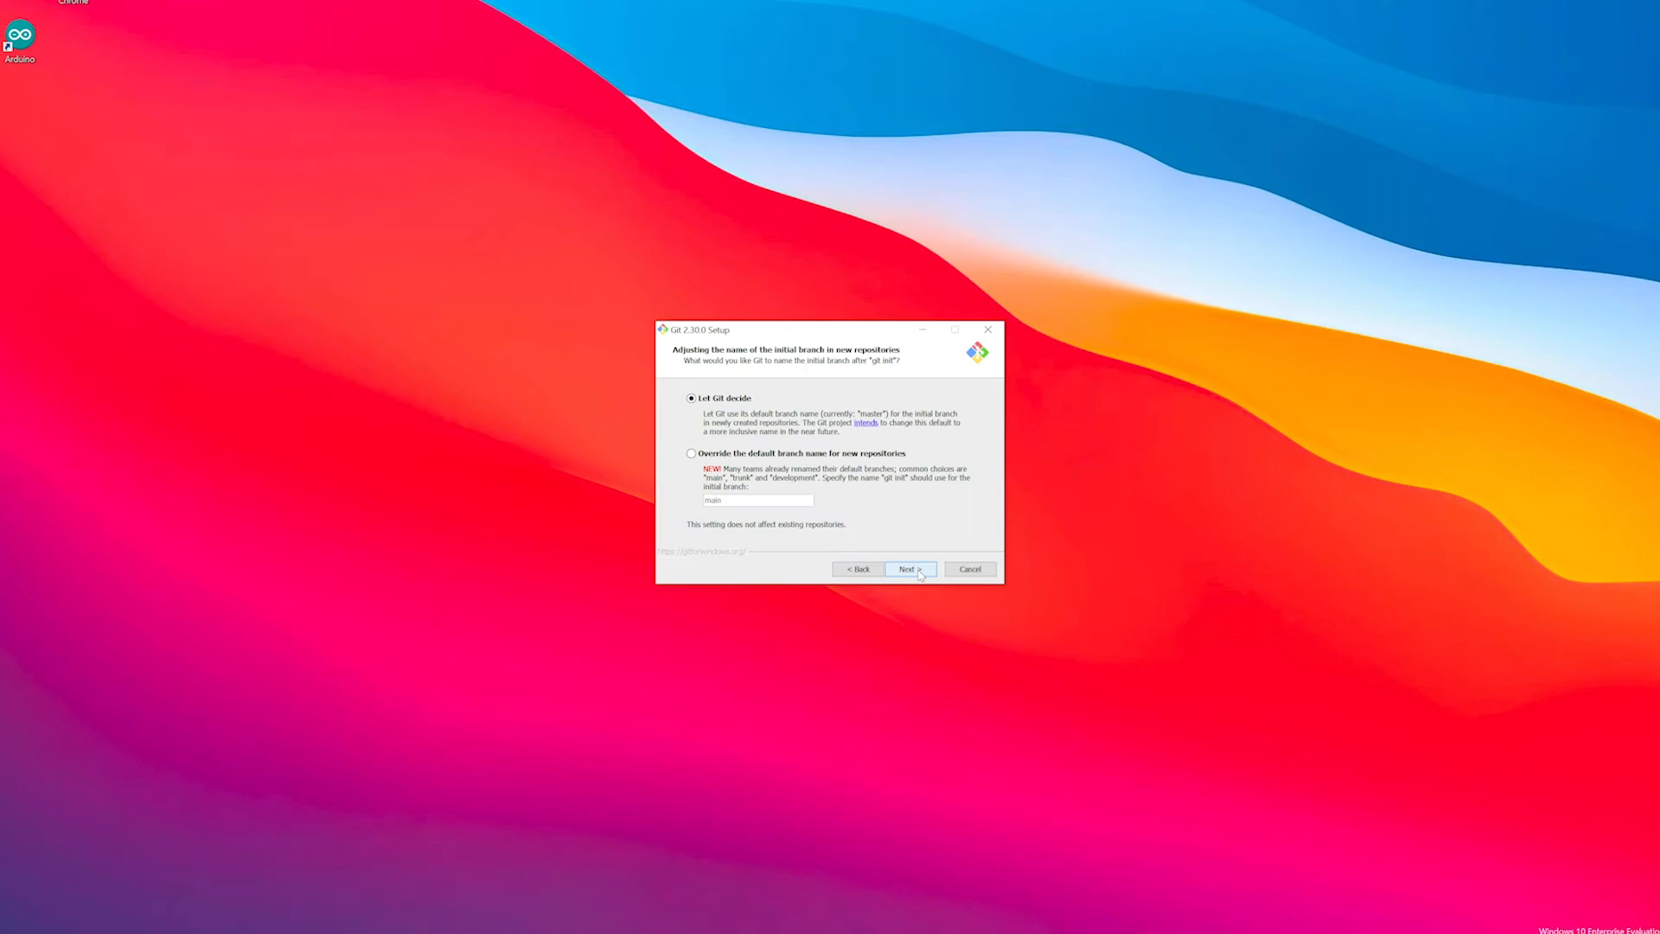
left_click(909, 569)
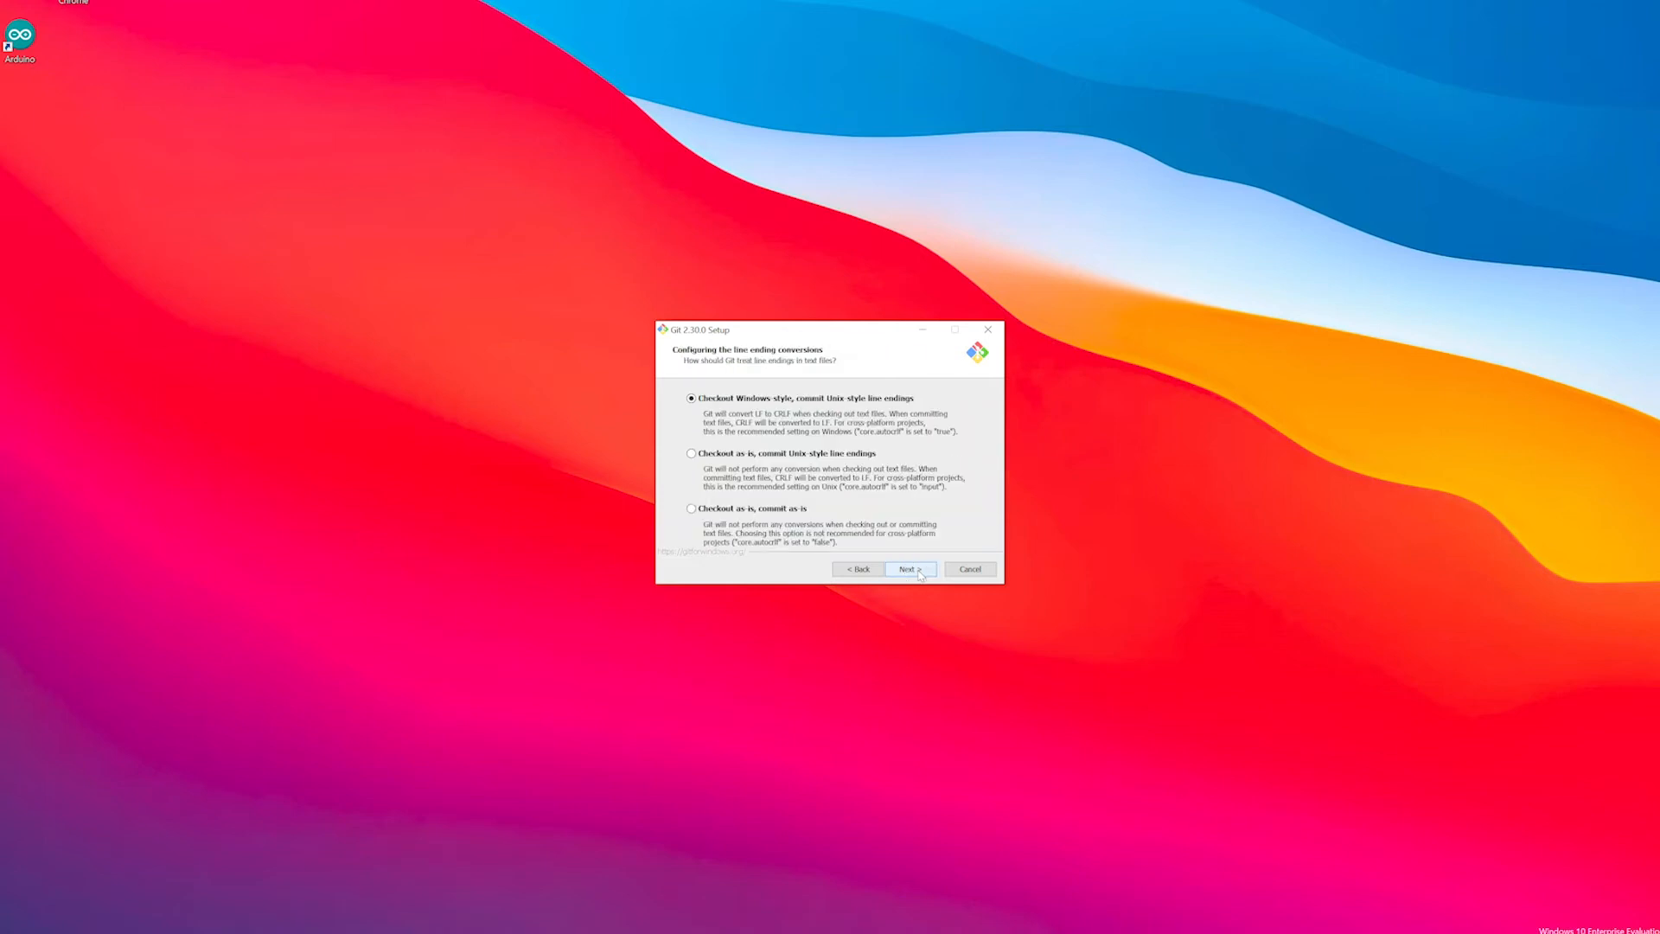
left_click(909, 569)
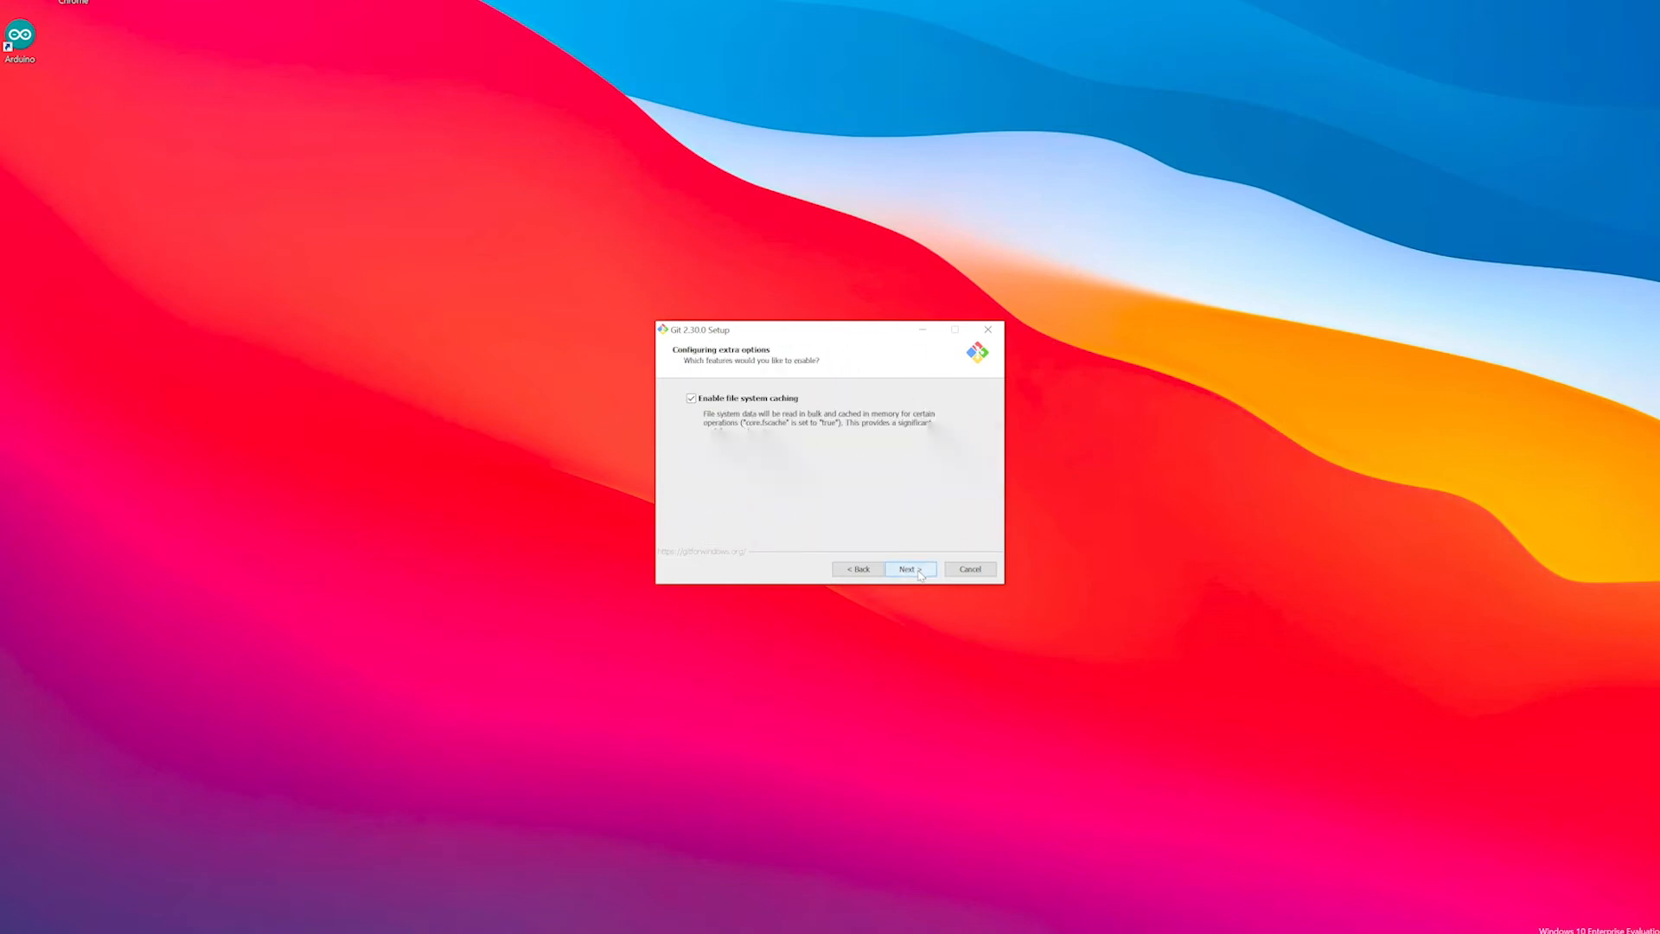
left_click(909, 569)
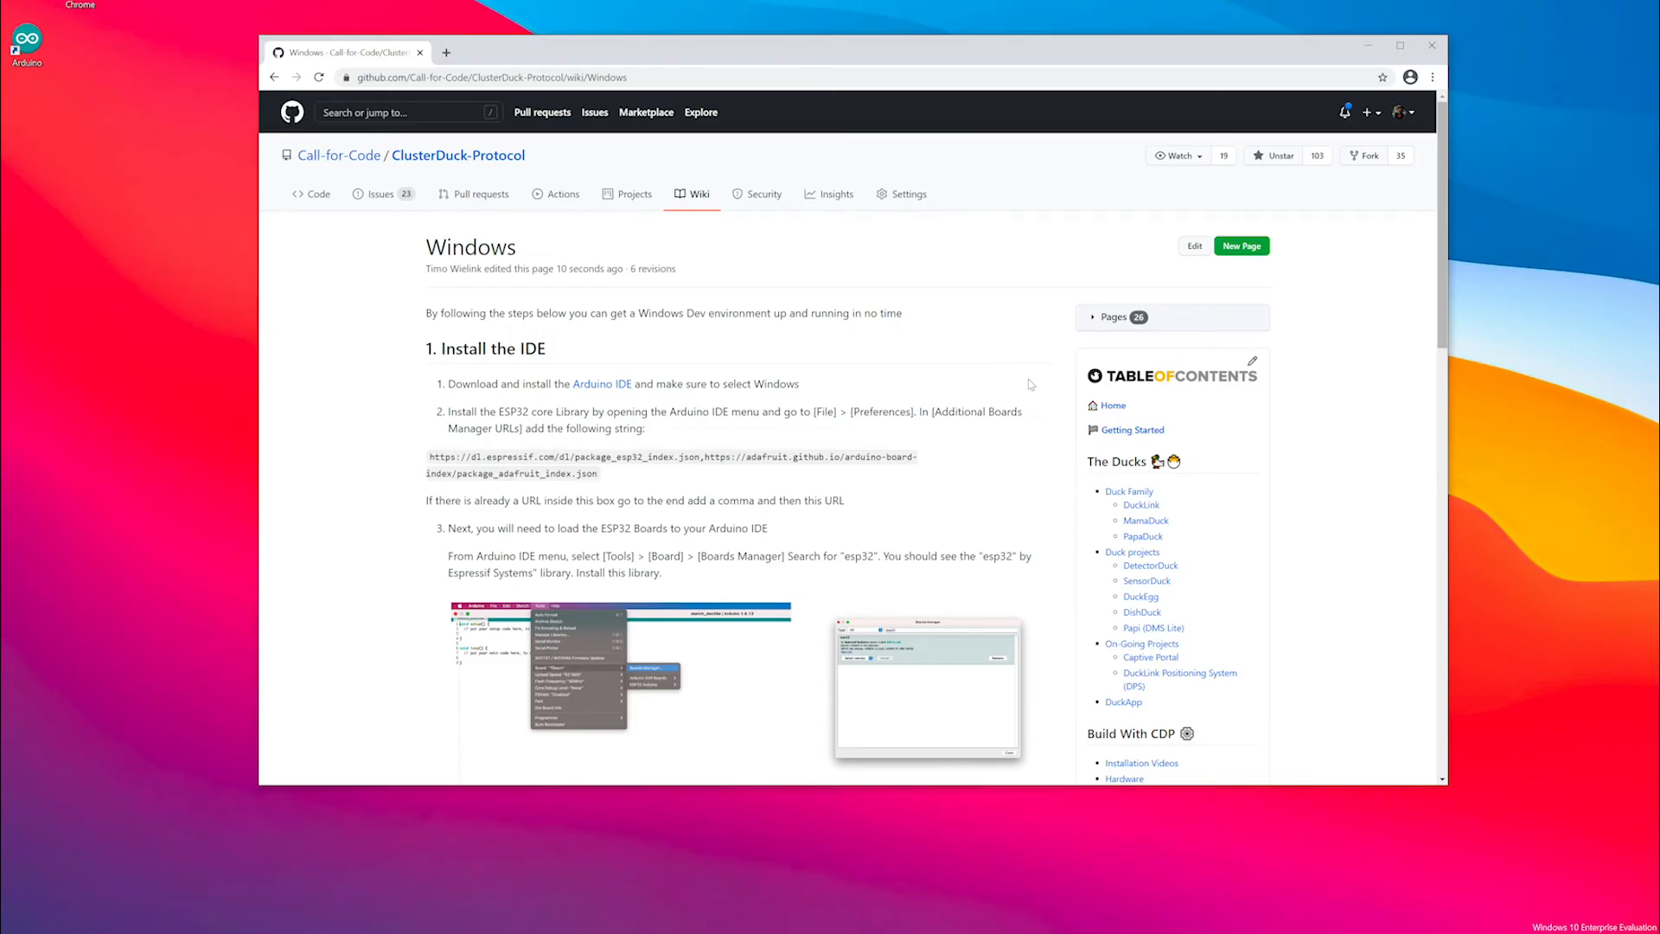
Scroll the Windows wiki page down to section 2, Install the necessary libraries
scroll("down", 3)
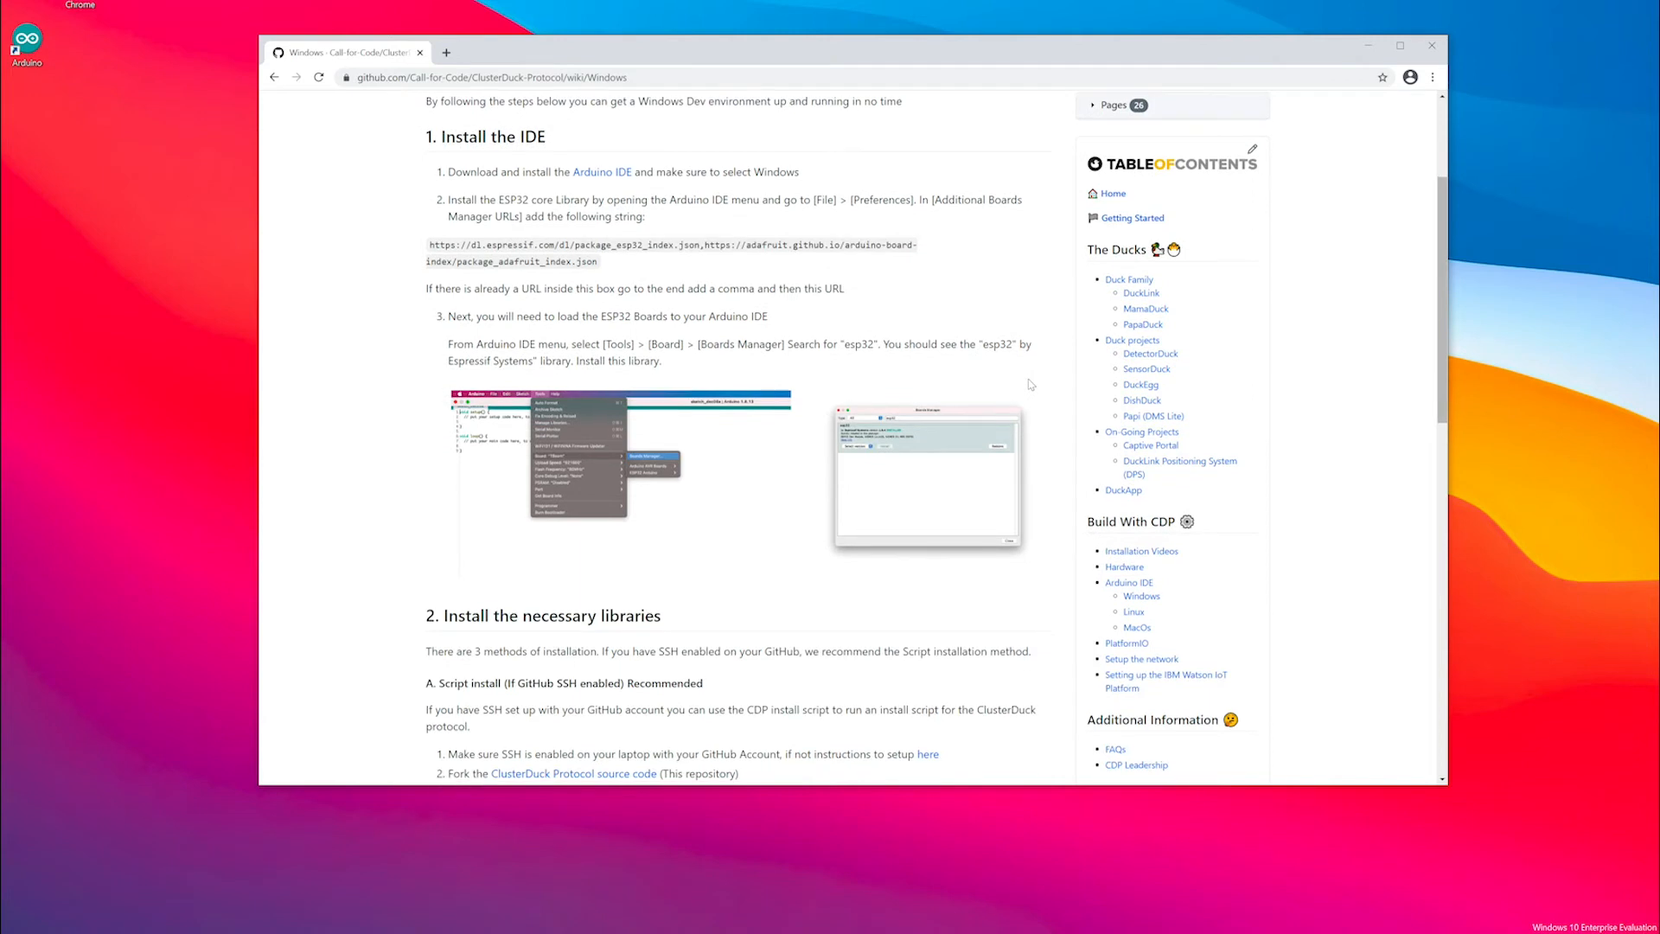
scroll("down", 3)
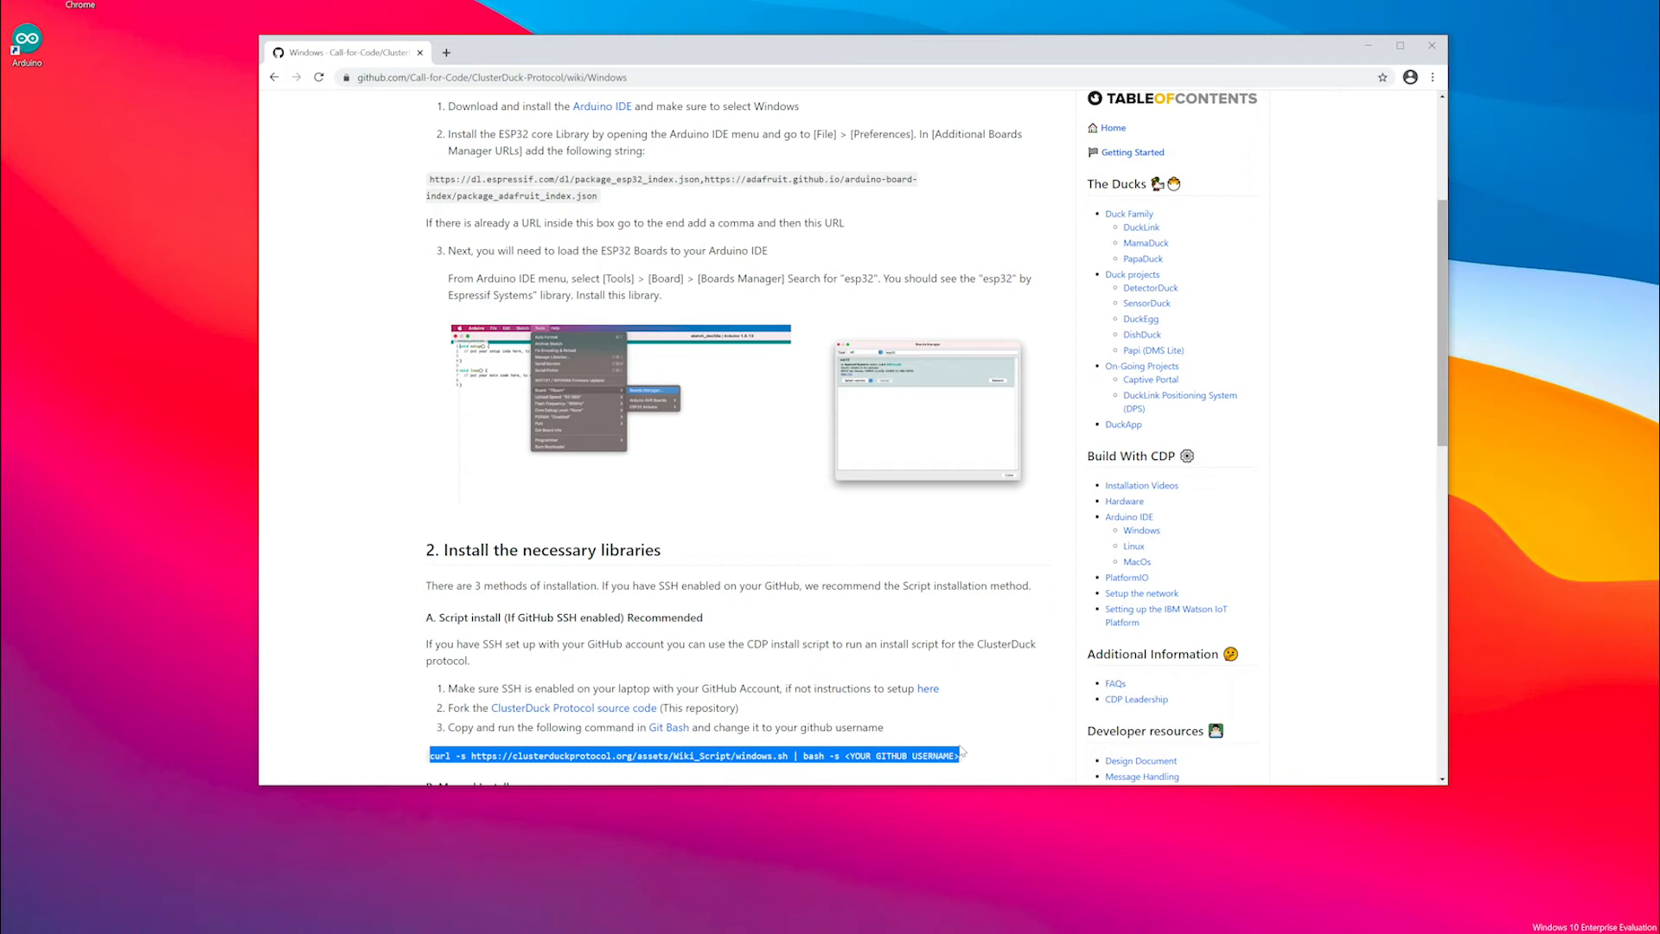
mouse_move(959, 750)
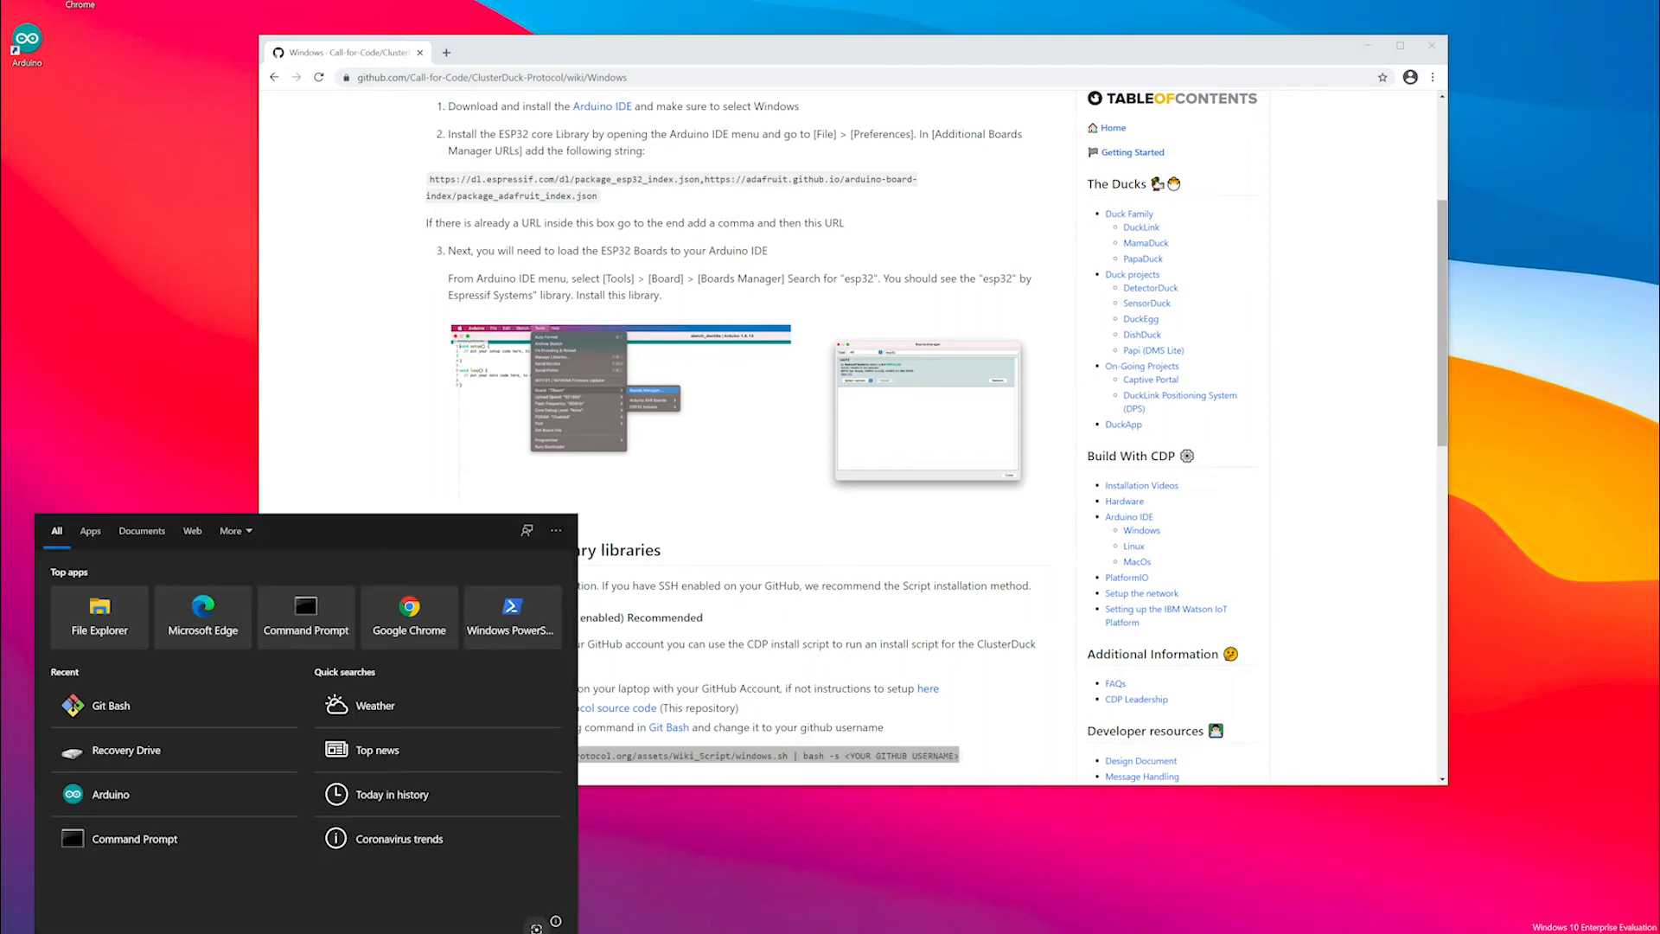
Open Git Bash and run the CDP windows.sh curl script with username 'timowielink'
type("git bash")
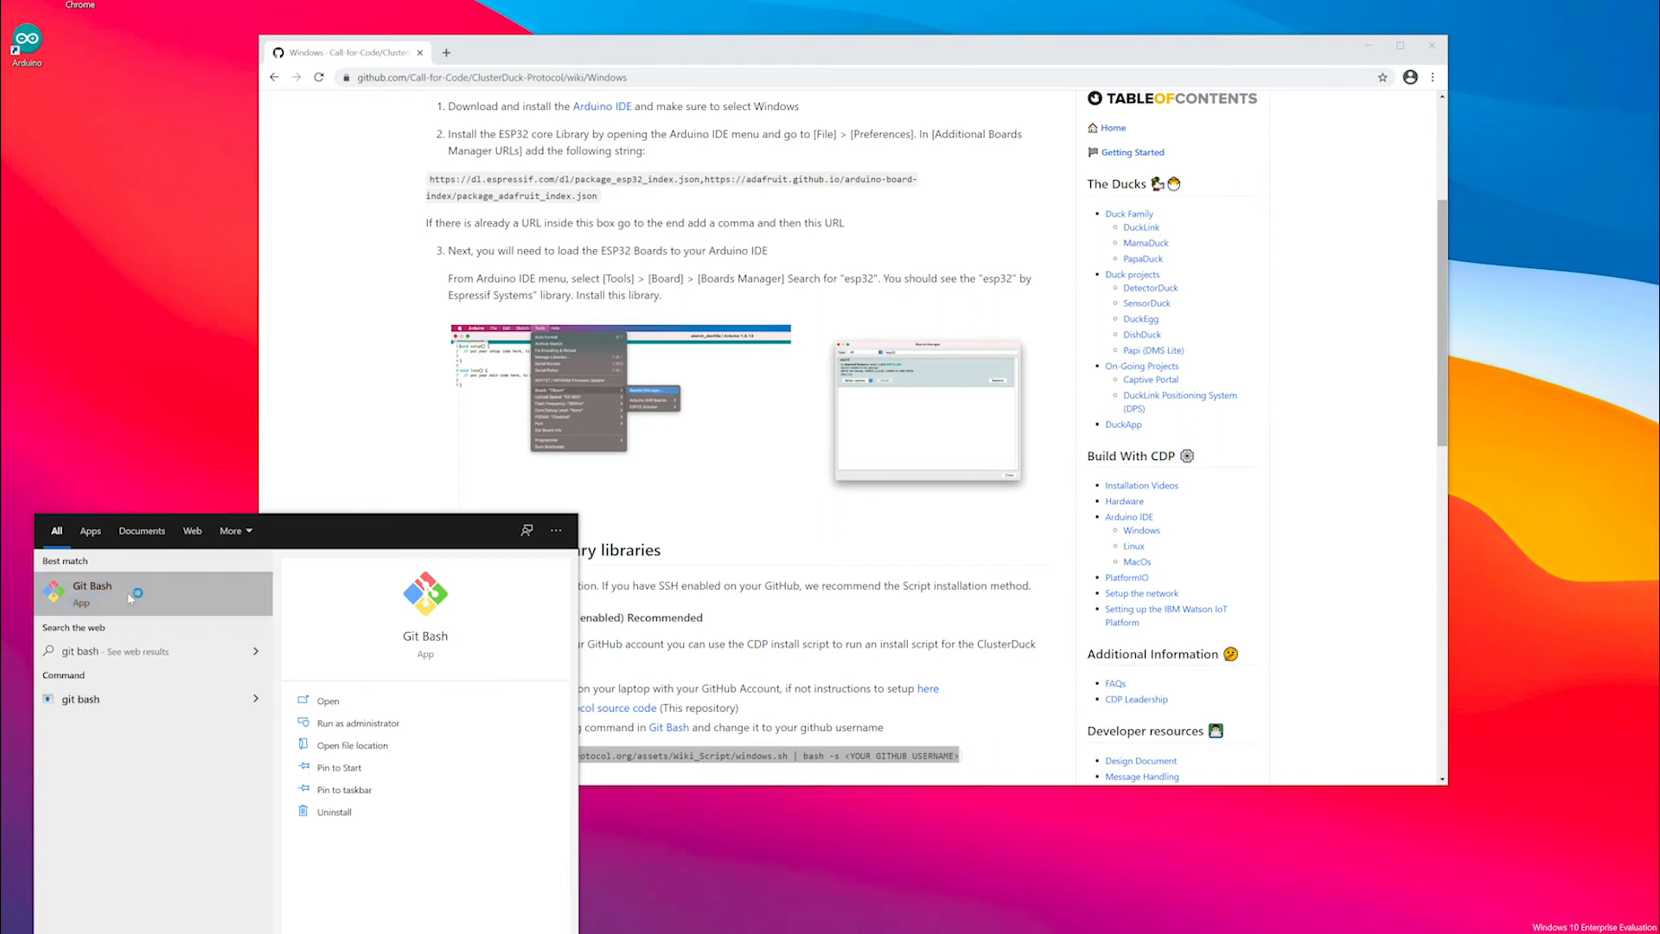
left_click(91, 591)
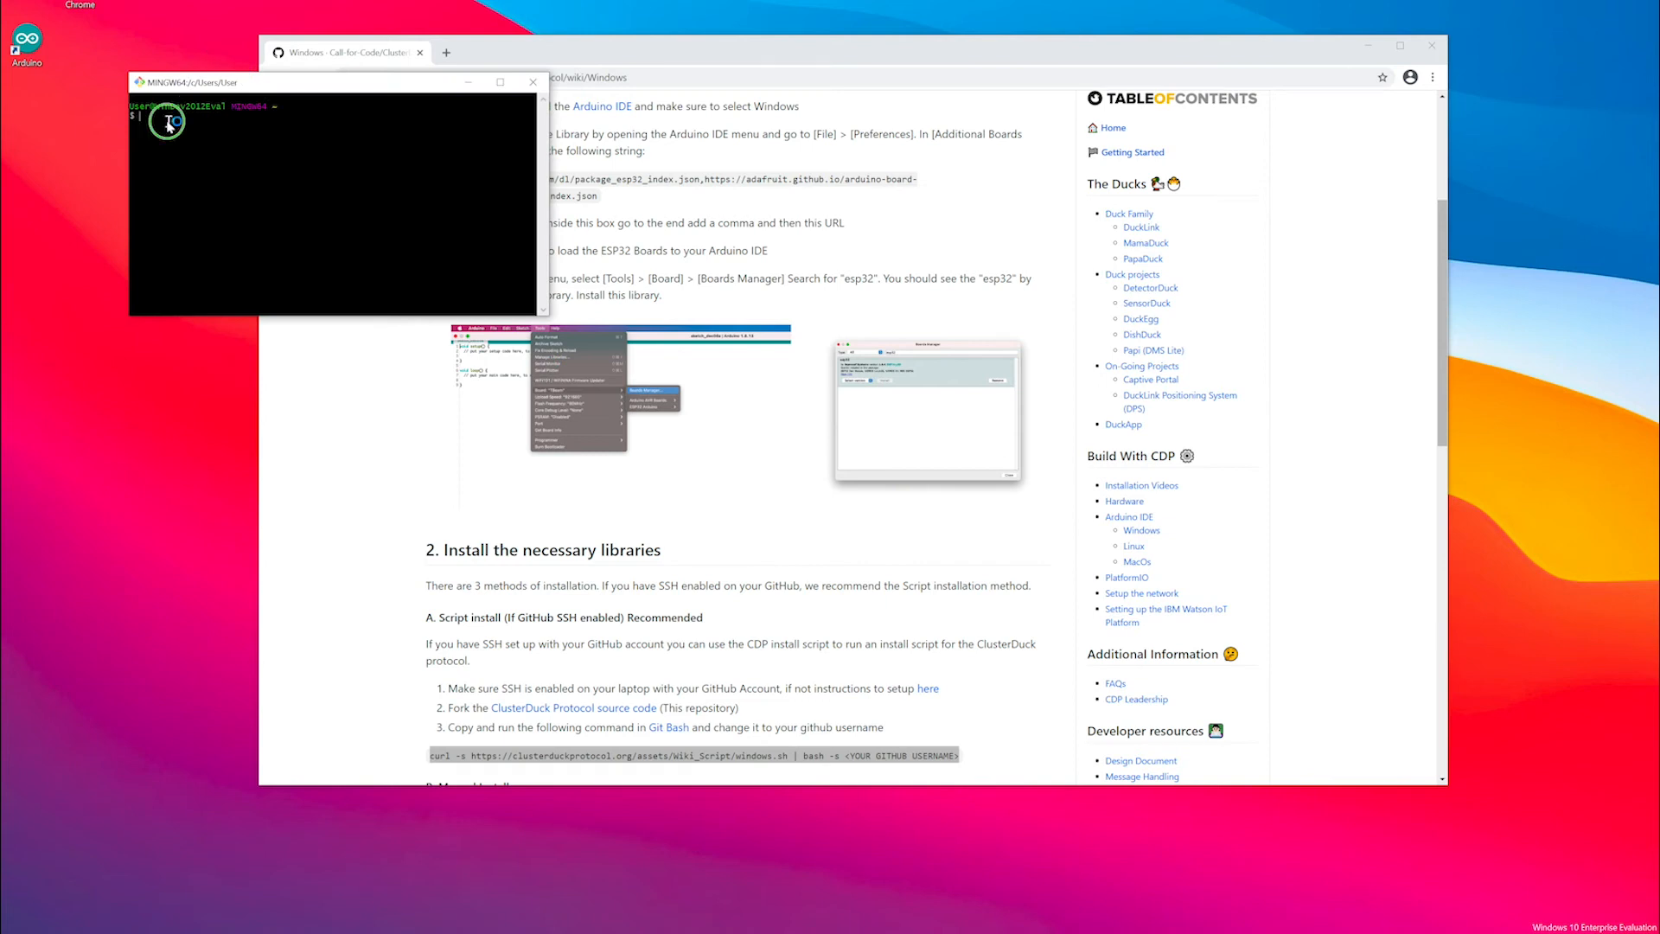
type("curl -s https://clusterduckprotocol.org/assets/Wiki_Script/windows.sh | bash -s <YOUR GITHUB USERNAME>")
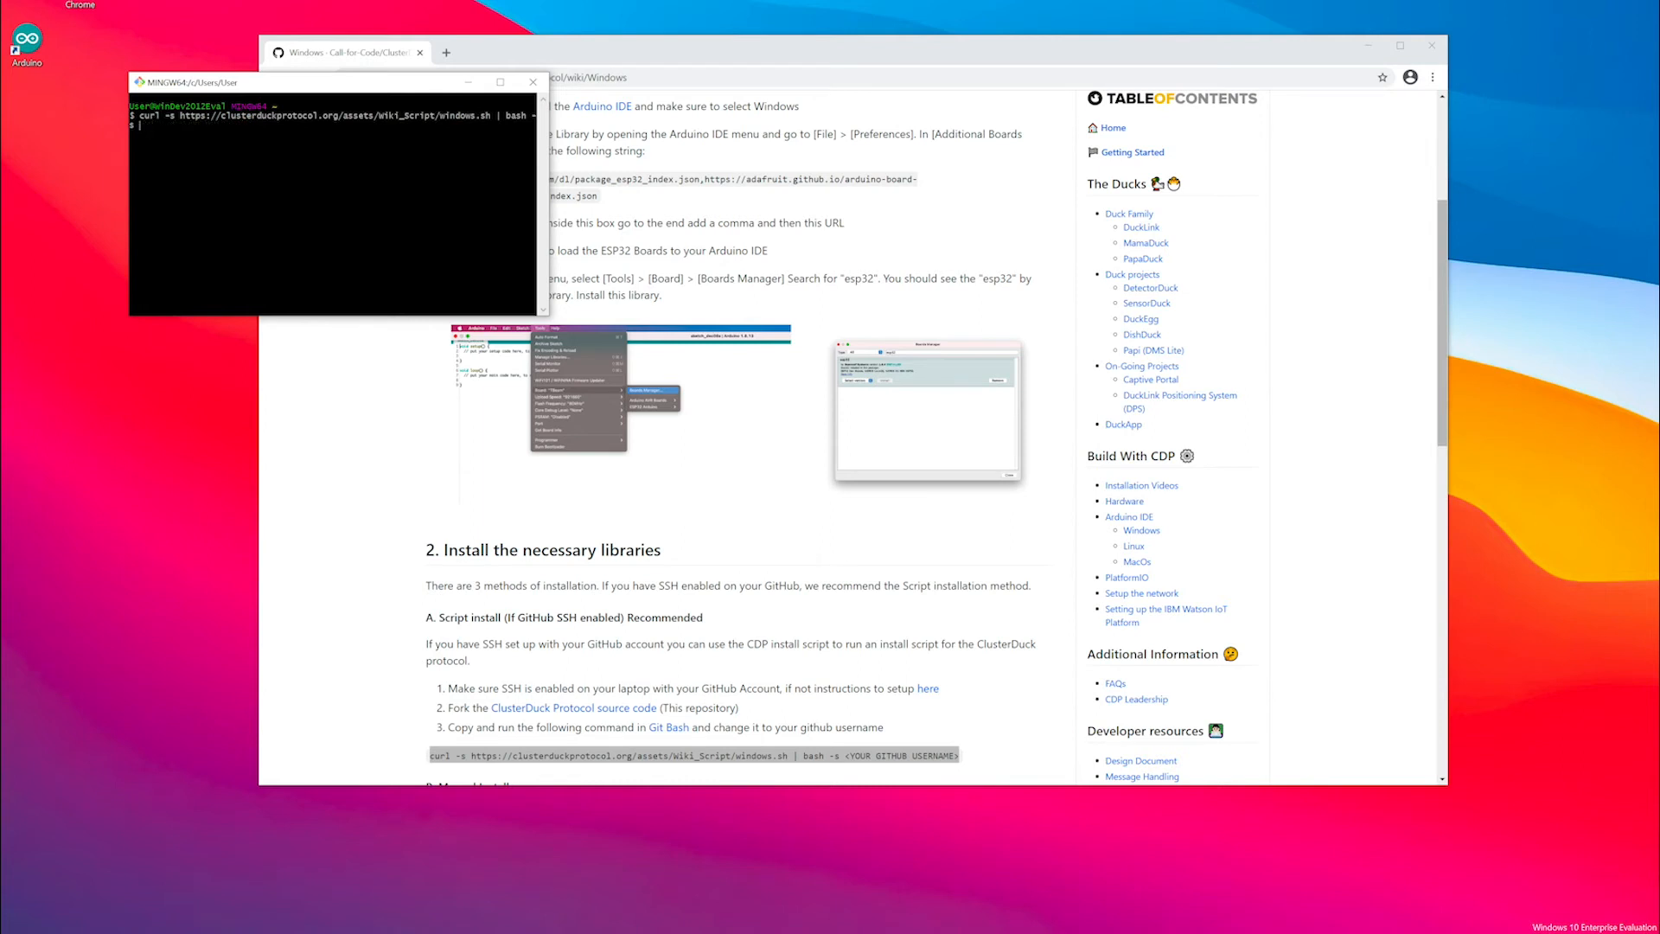
type("timowielink")
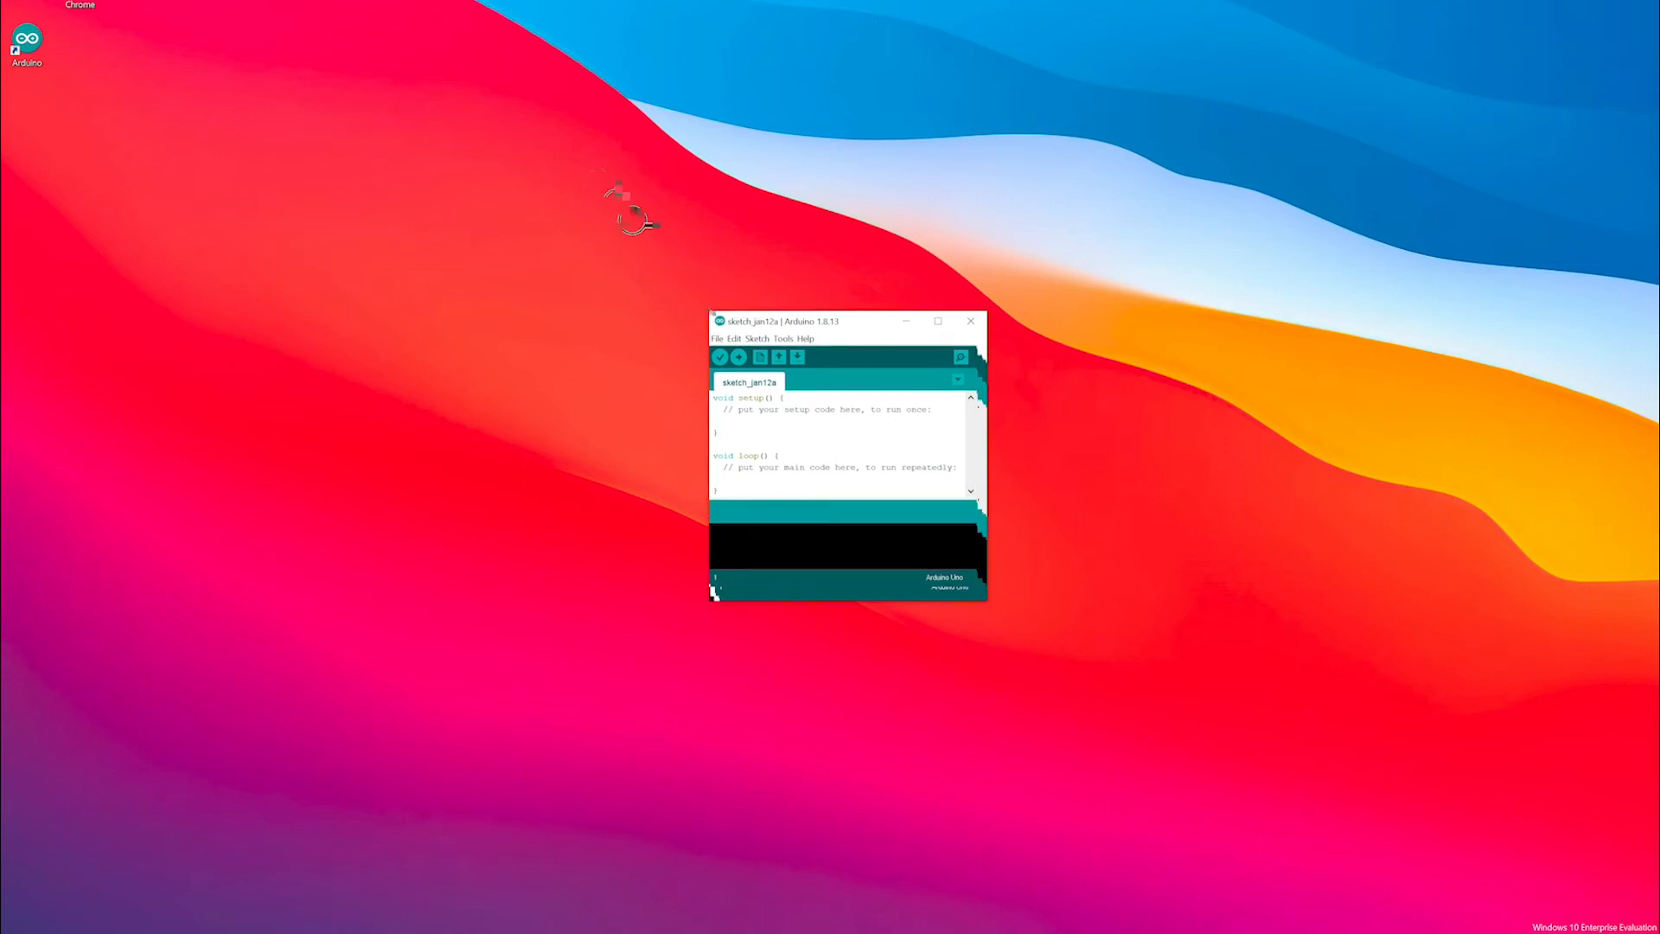
Open the MamaDuck sketch from the ClusterDuck library's 1.Ducks examples in the File menu
left_click(589, 195)
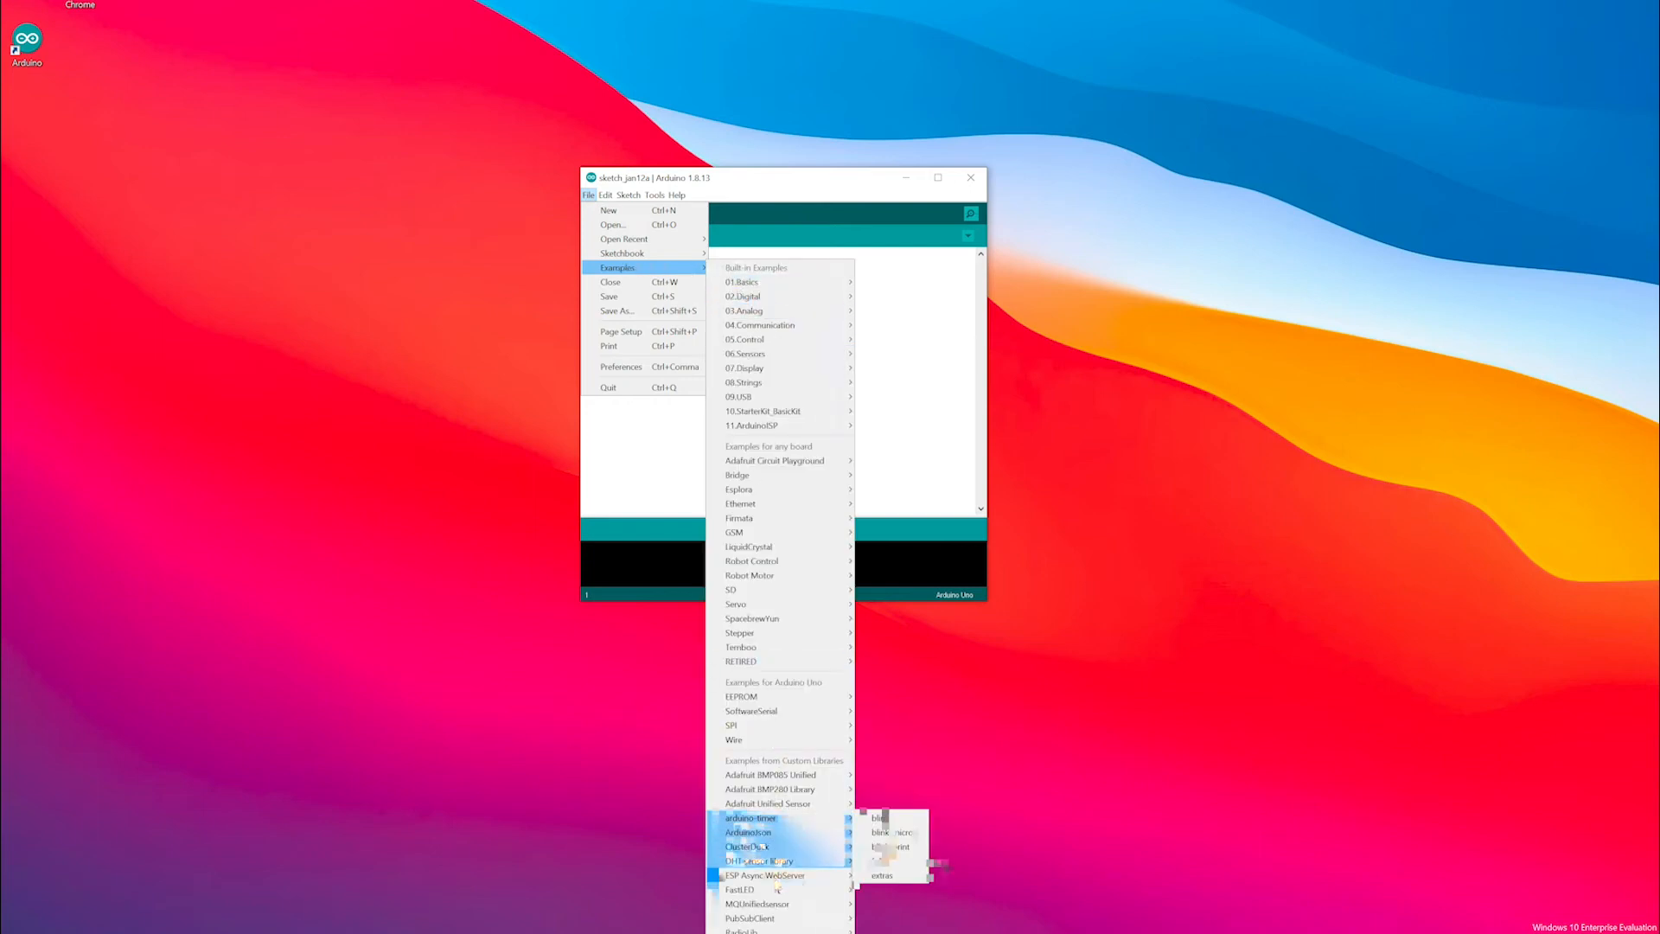
mouse_move(747, 846)
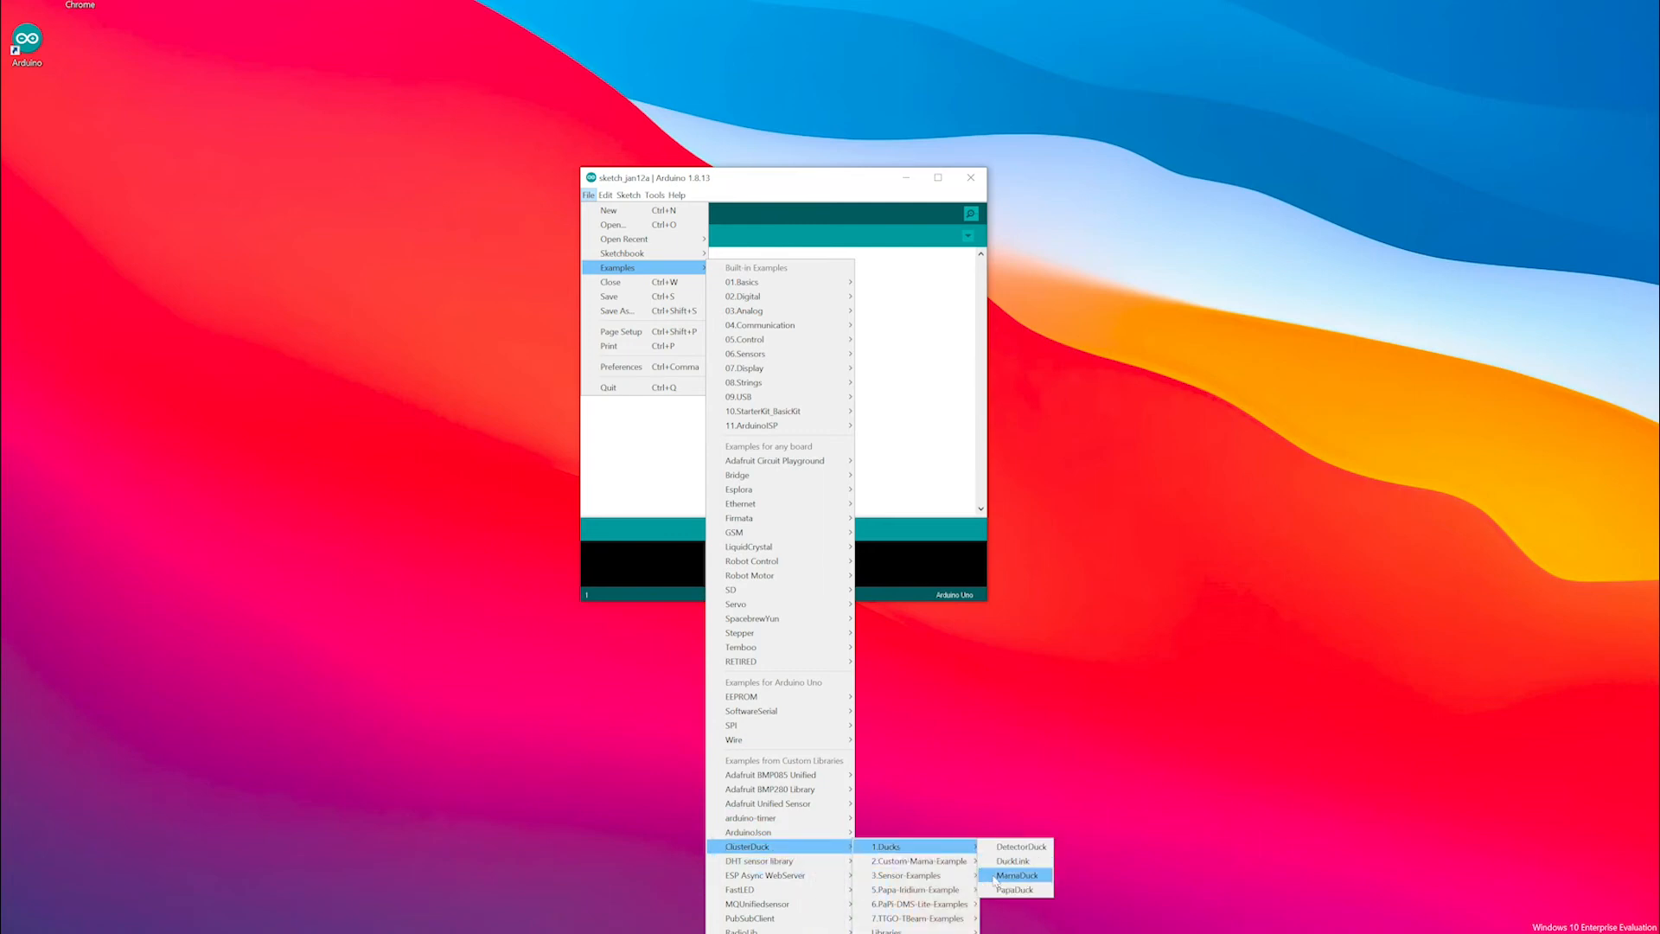
left_click(1017, 874)
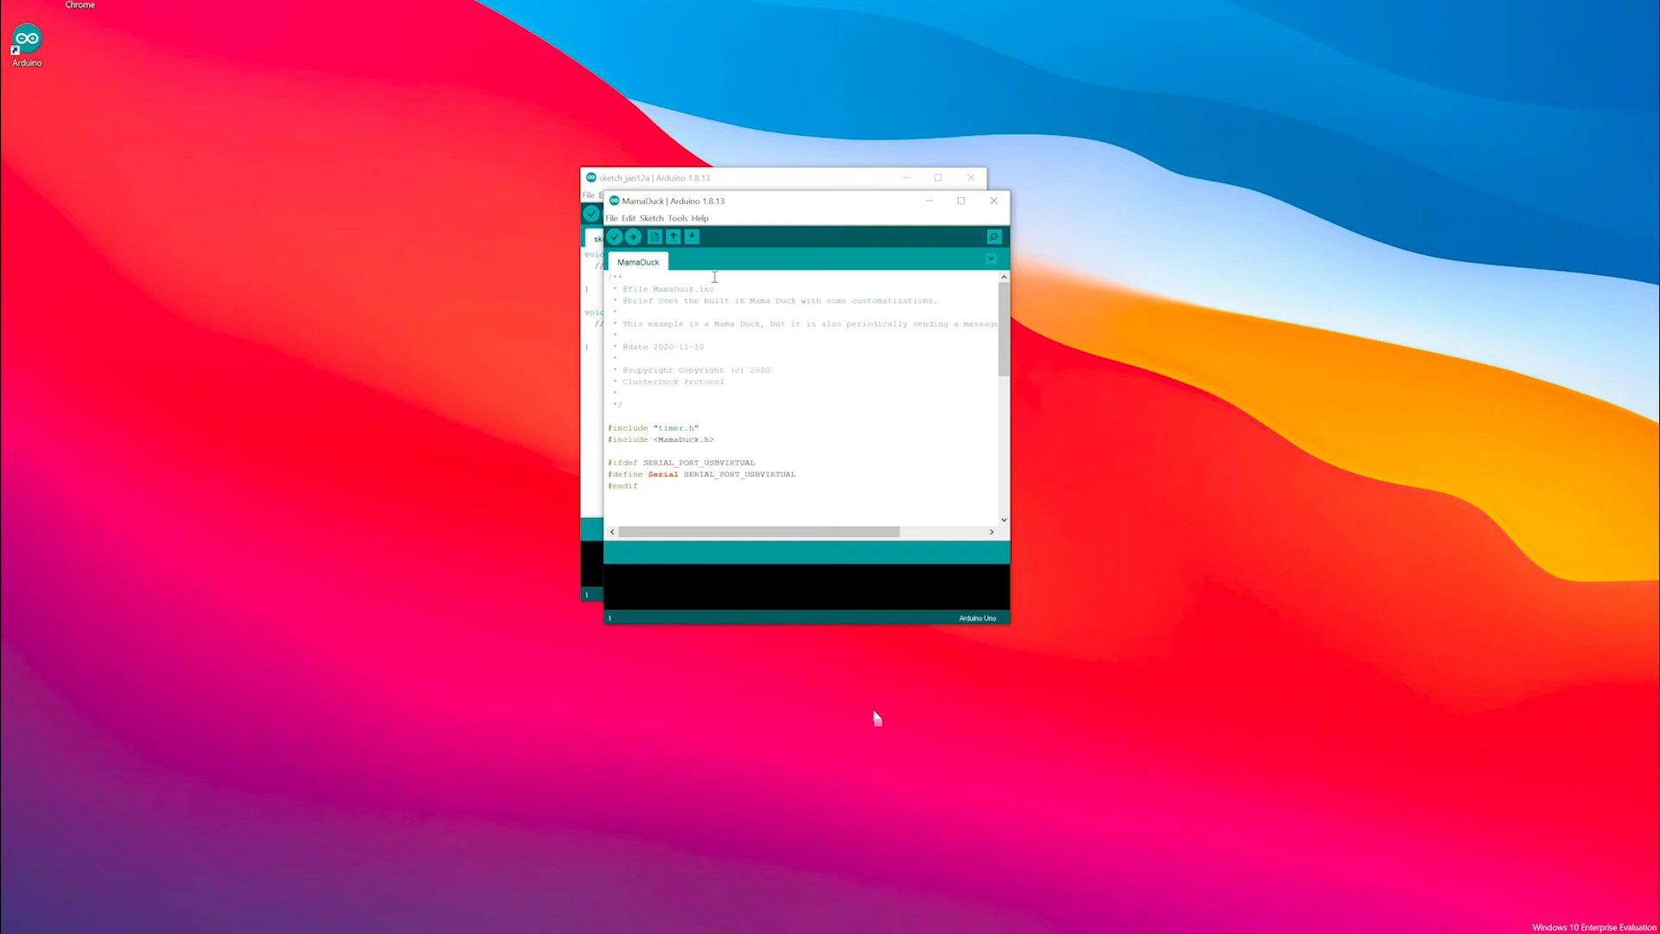
Set the MamaDuck sketch's board to Heltec WiFi LoRa 32(V2) from the Tools menu
left_click(678, 218)
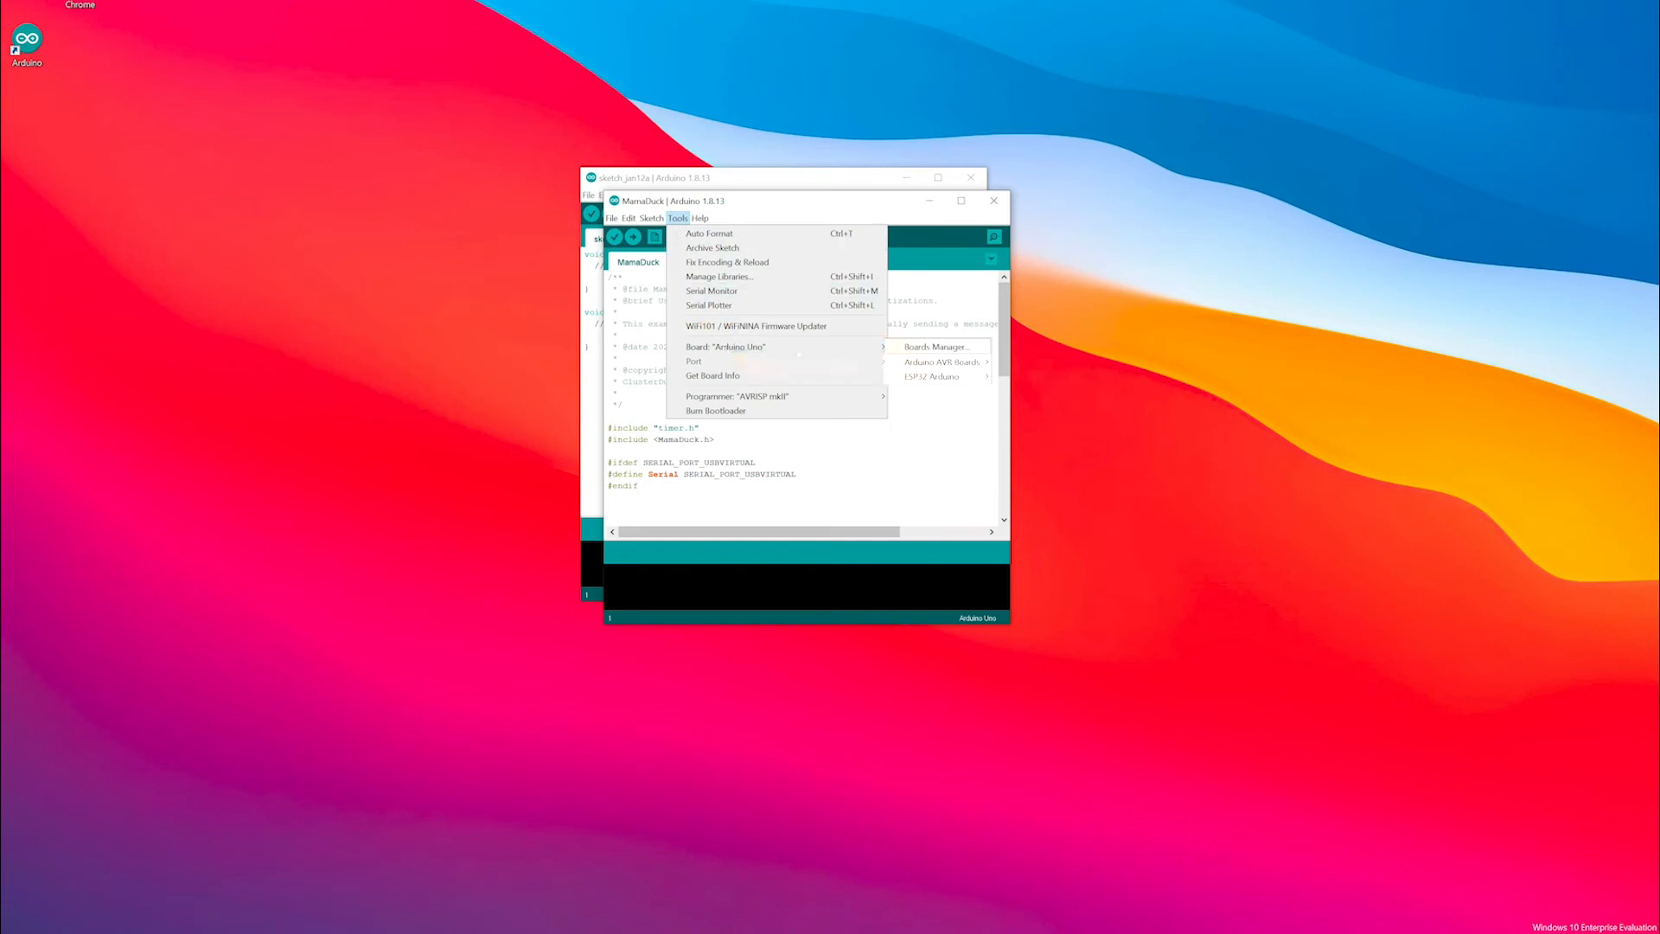
mouse_move(913, 377)
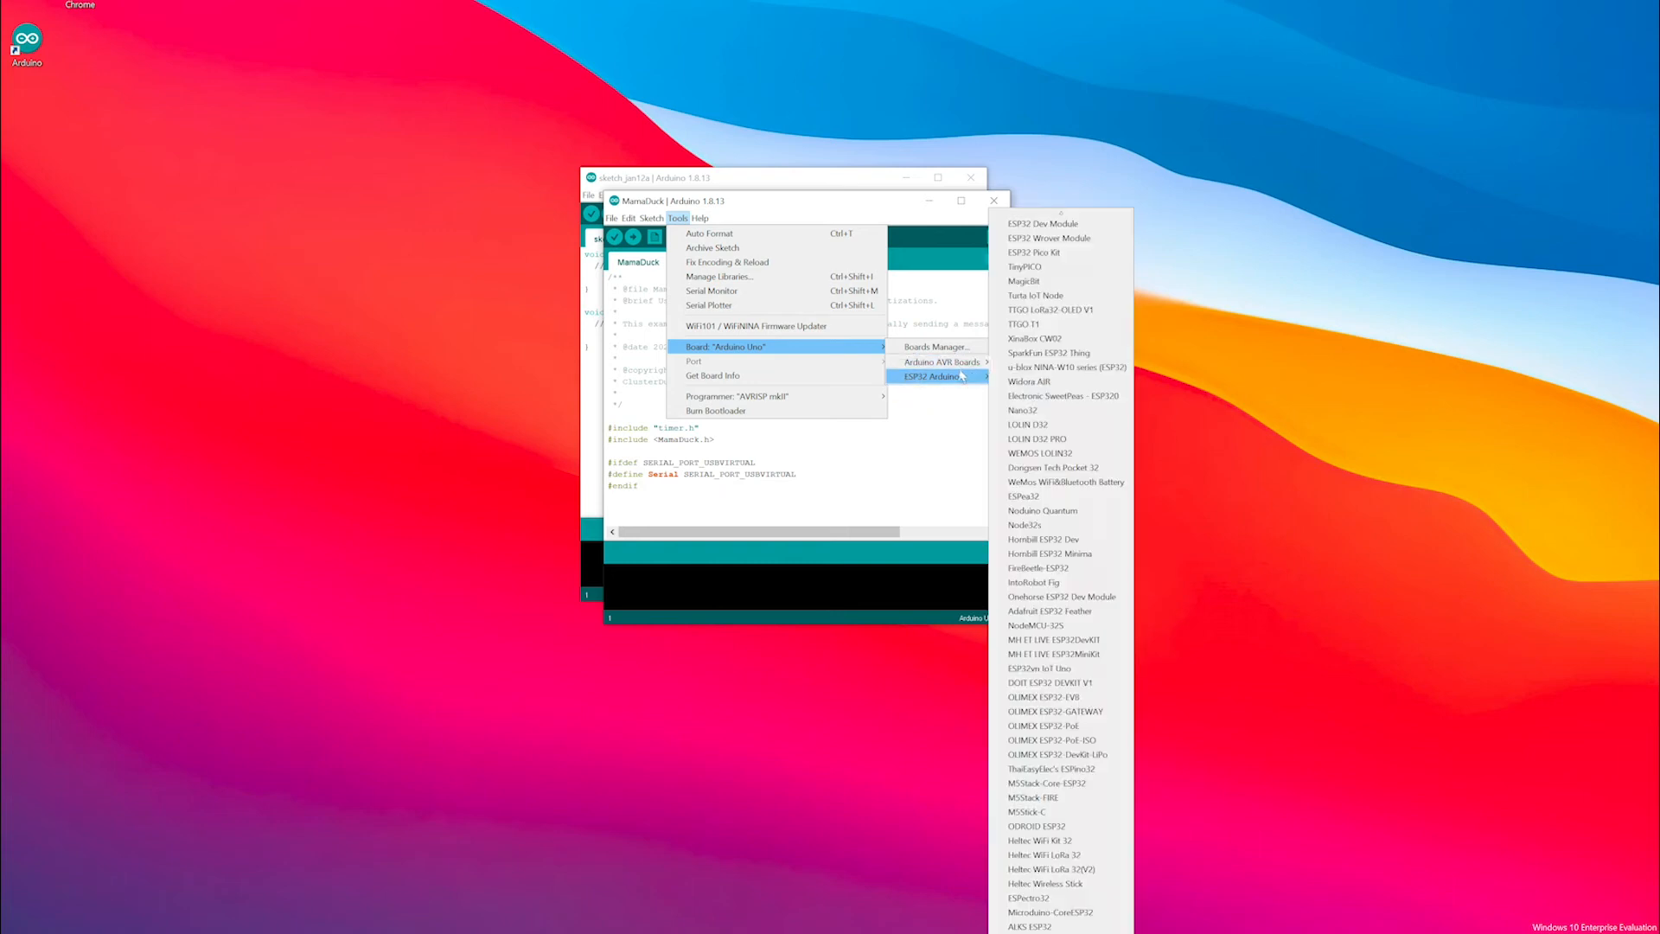
mouse_move(1043, 553)
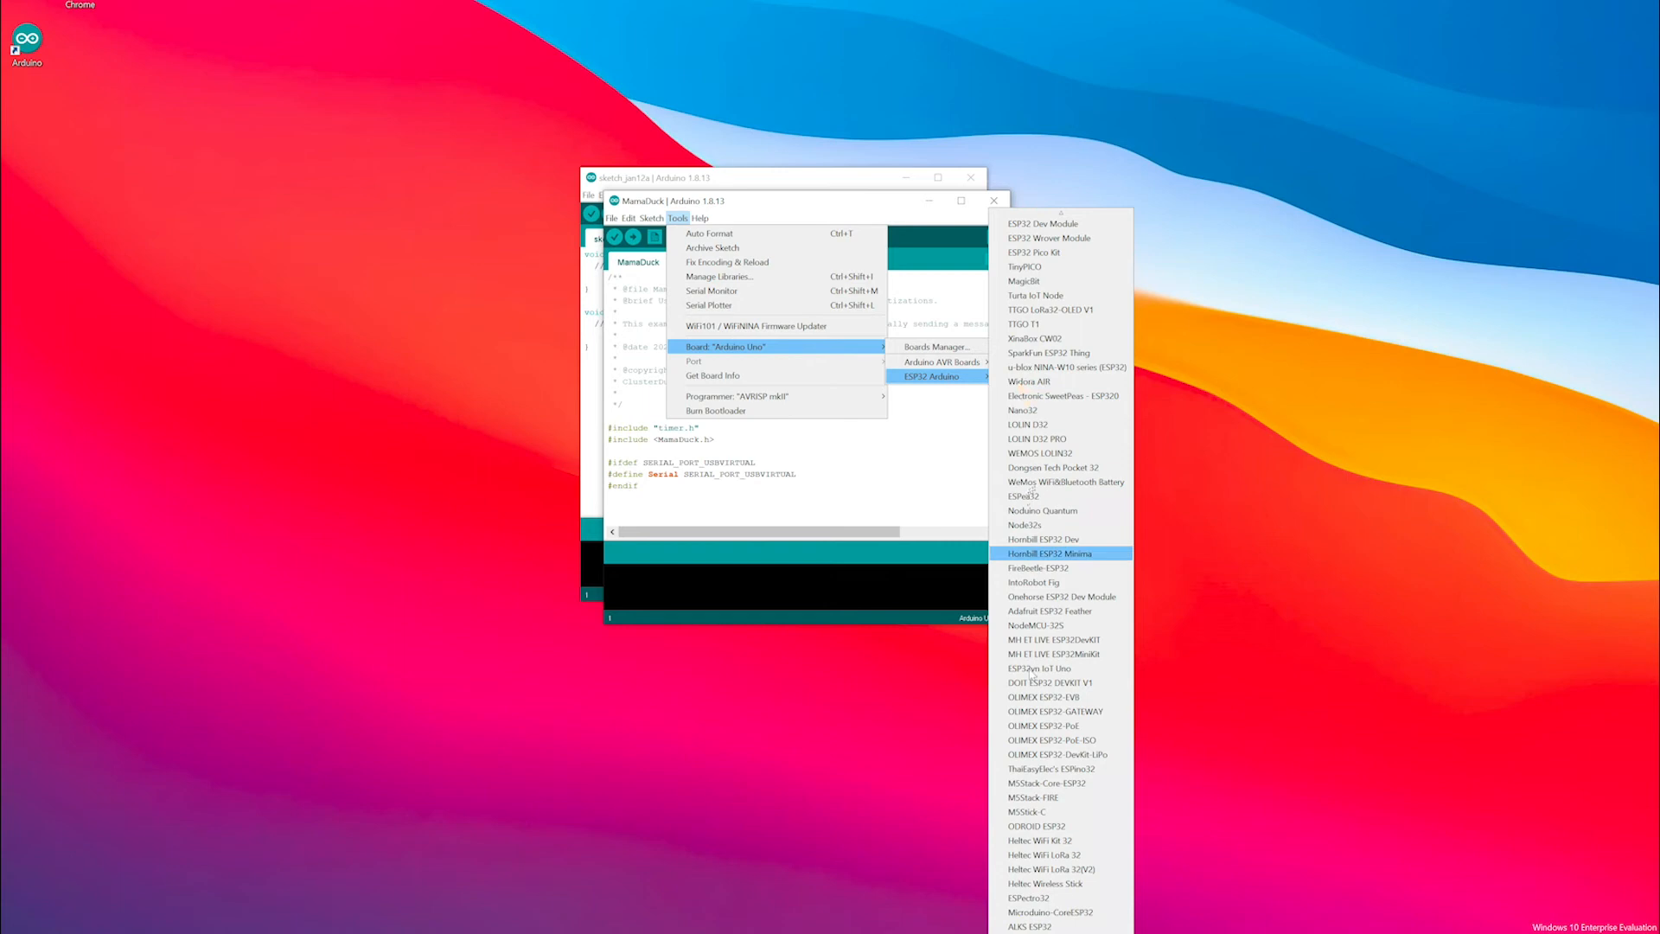
mouse_move(1058, 869)
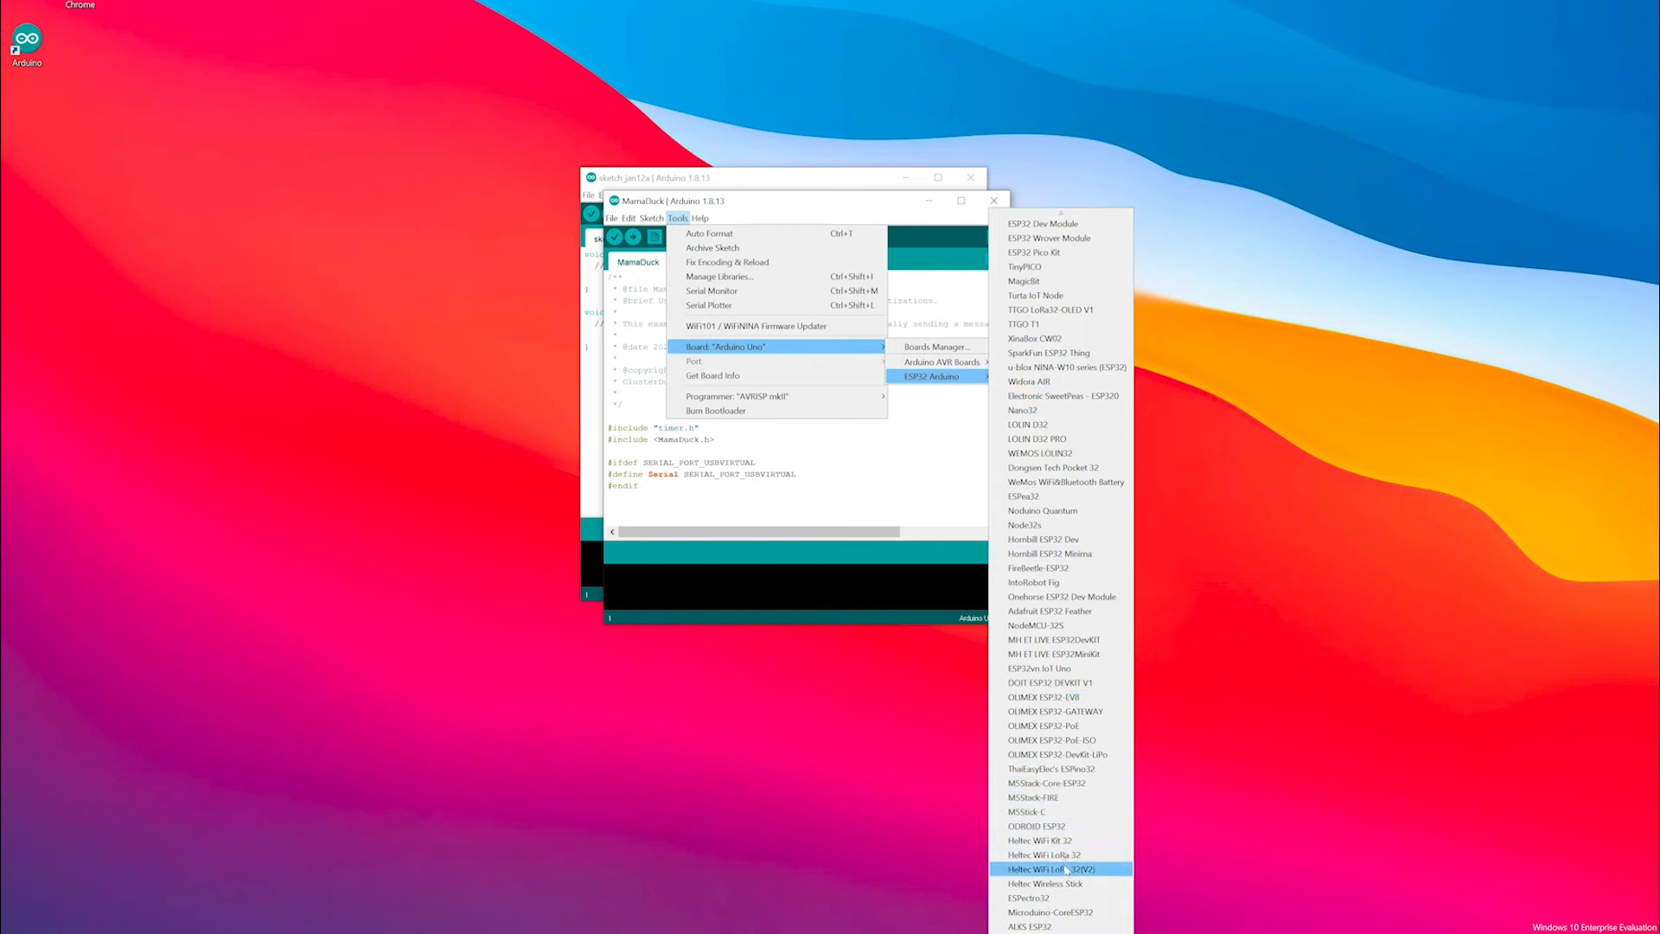
left_click(1049, 869)
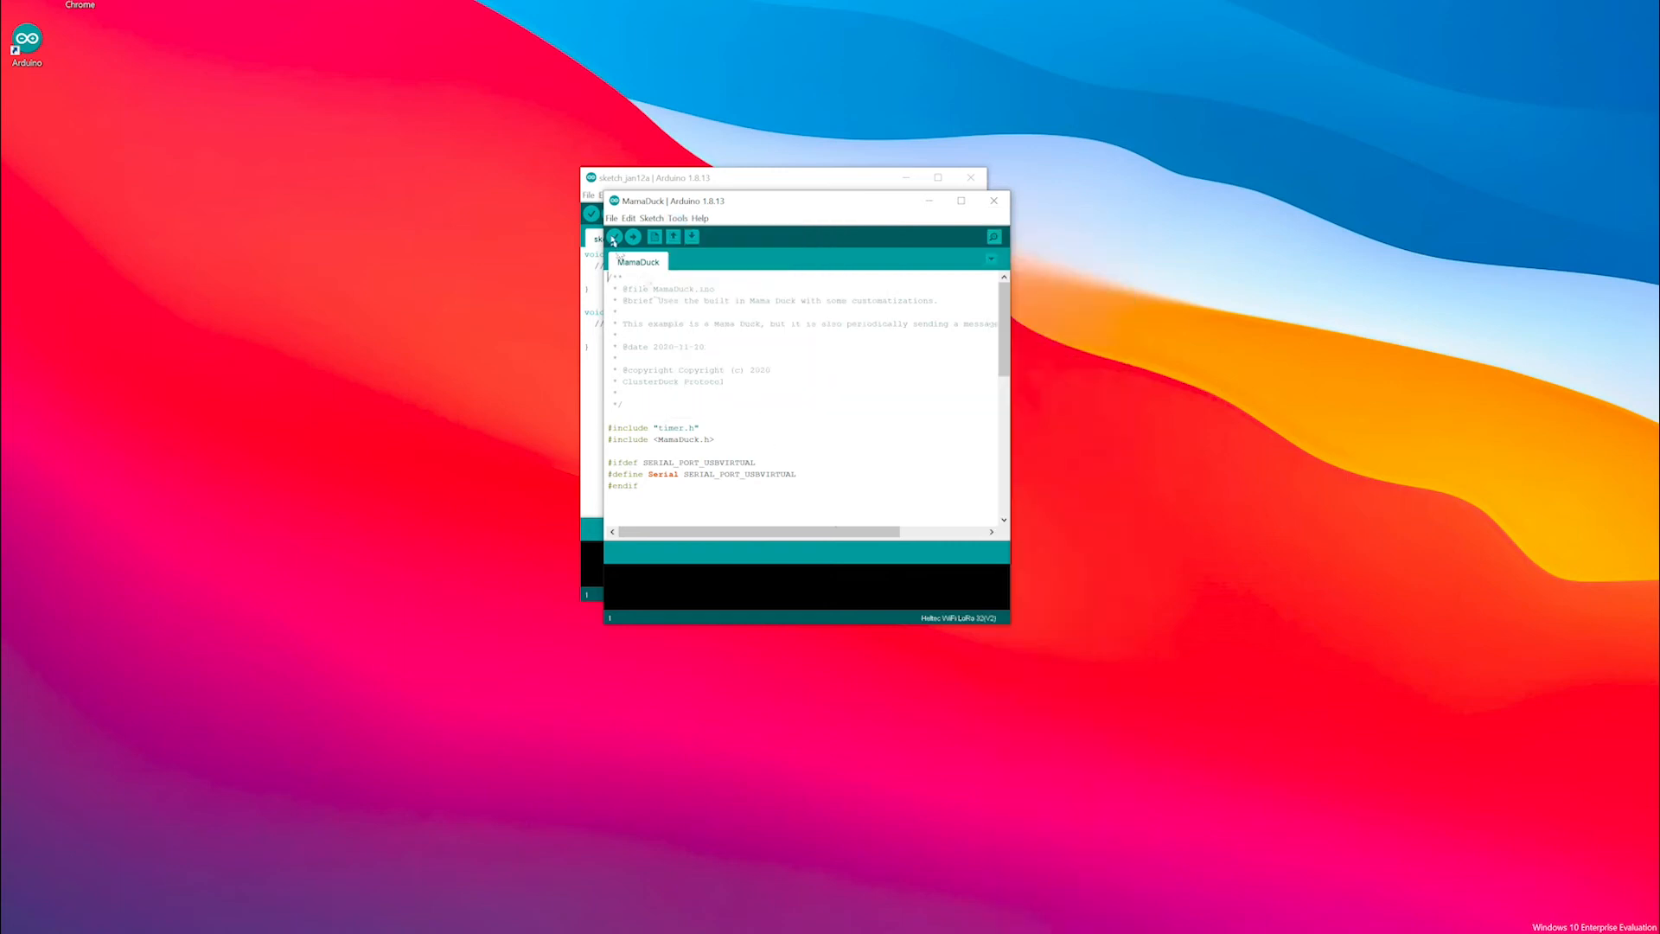
left_click(614, 236)
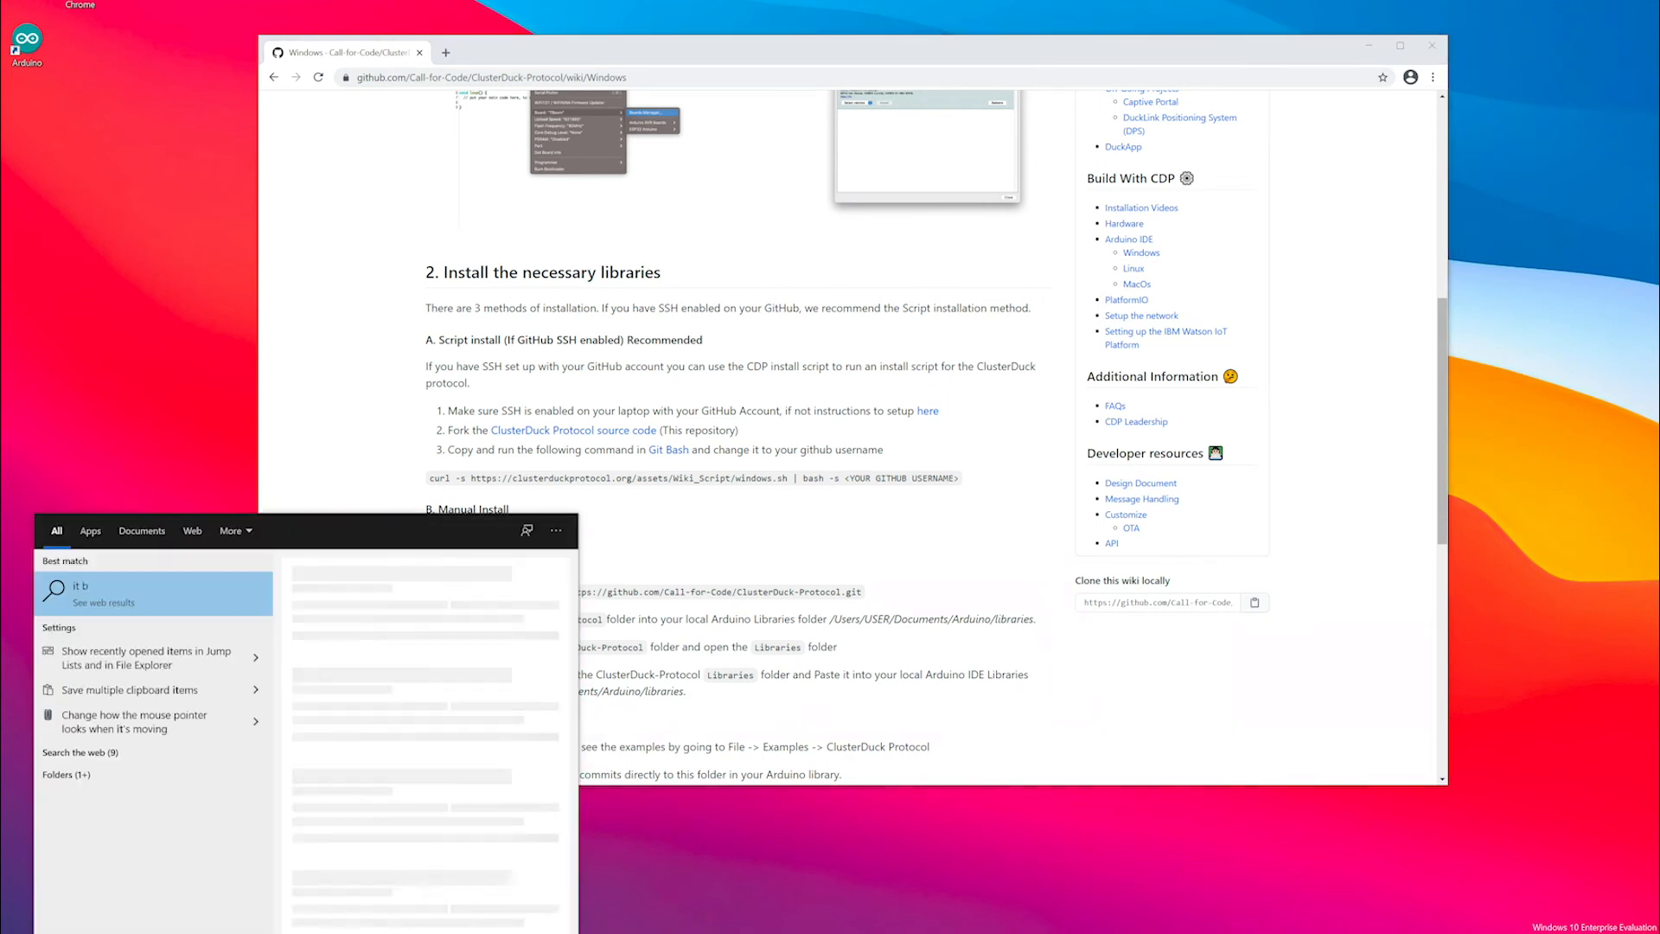
Launch Git Bash and run git clone --recursive on the ClusterDuck-Protocol repository URL
type("as")
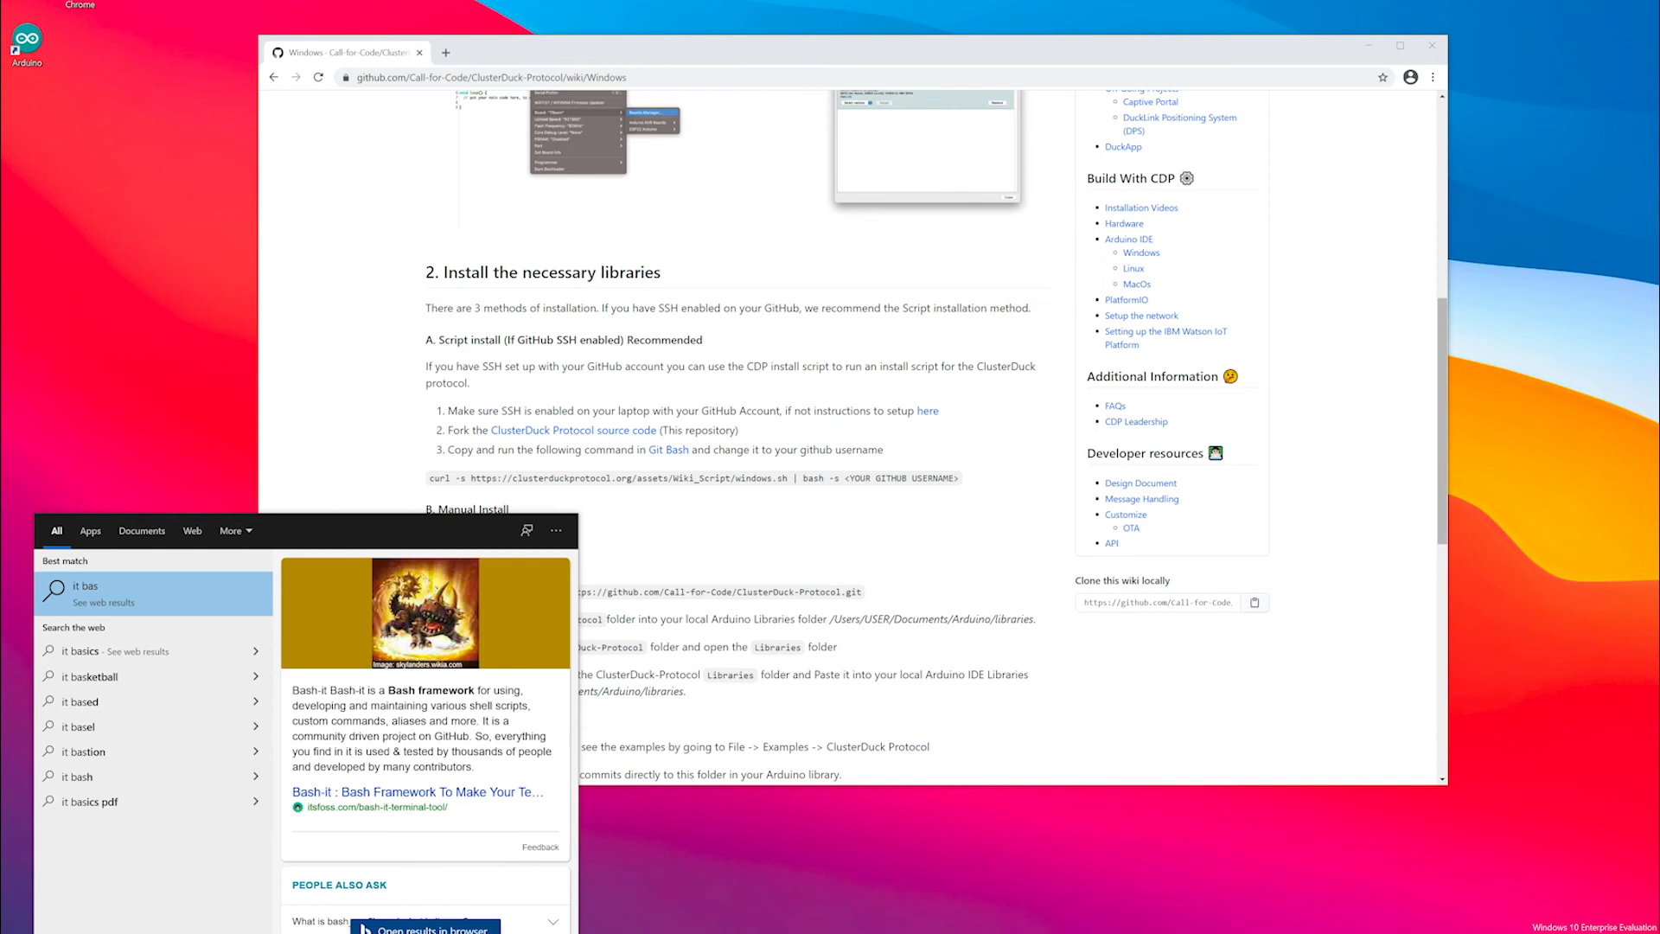
type("git")
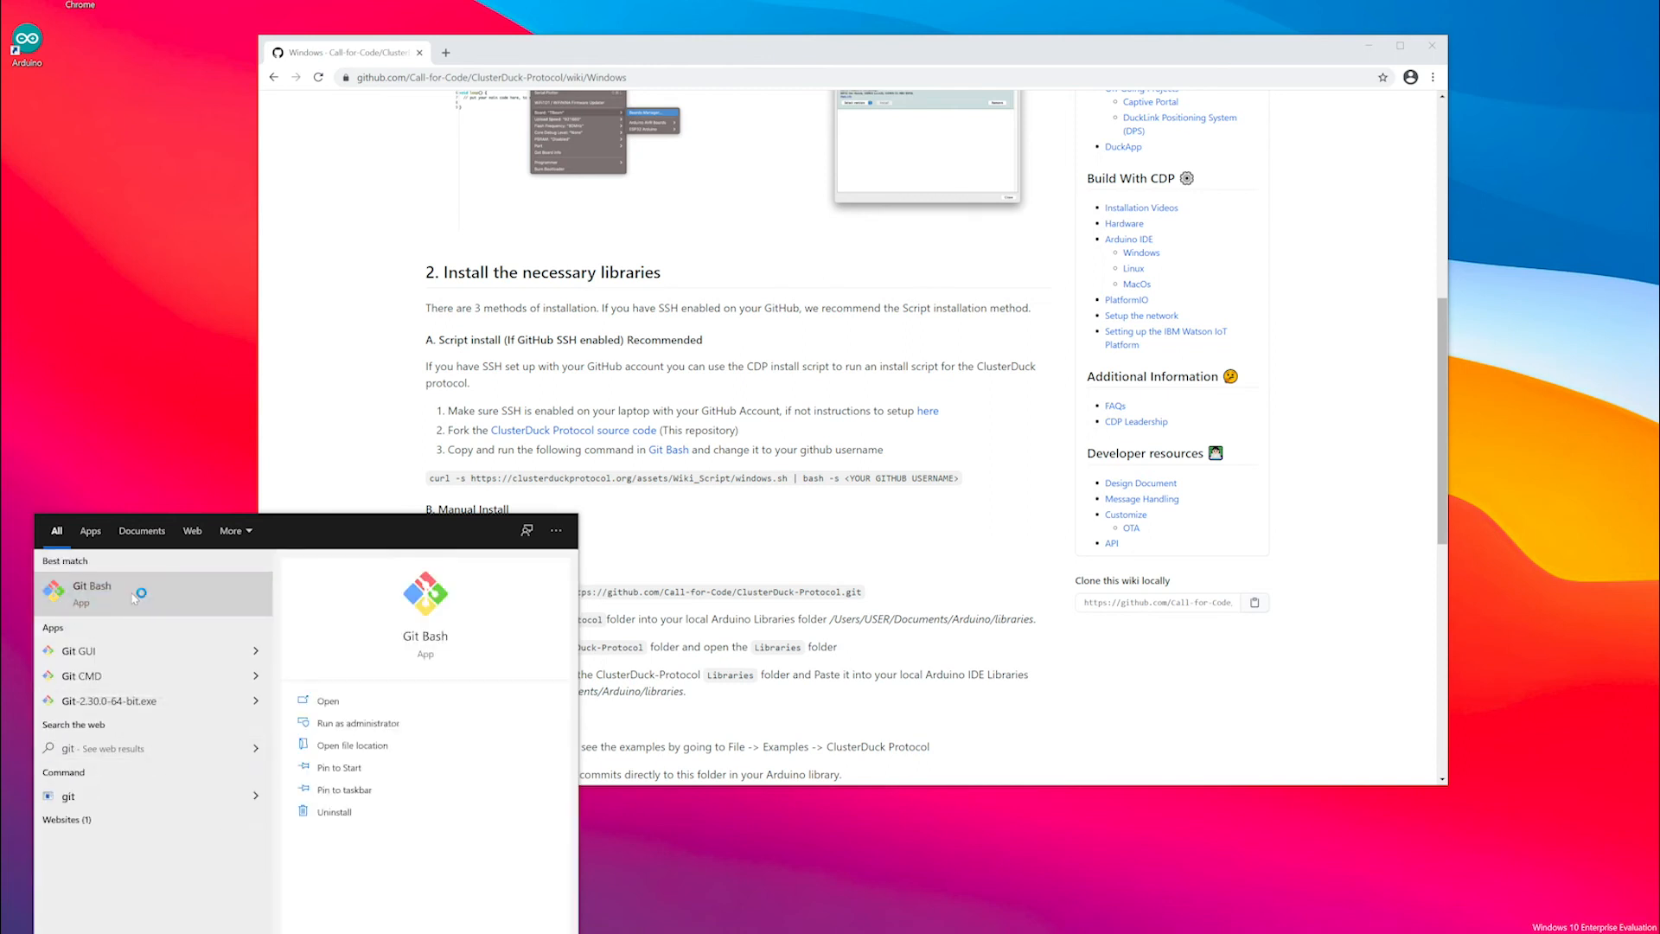
left_click(93, 585)
type("cd Documents/Arduino/libraries/")
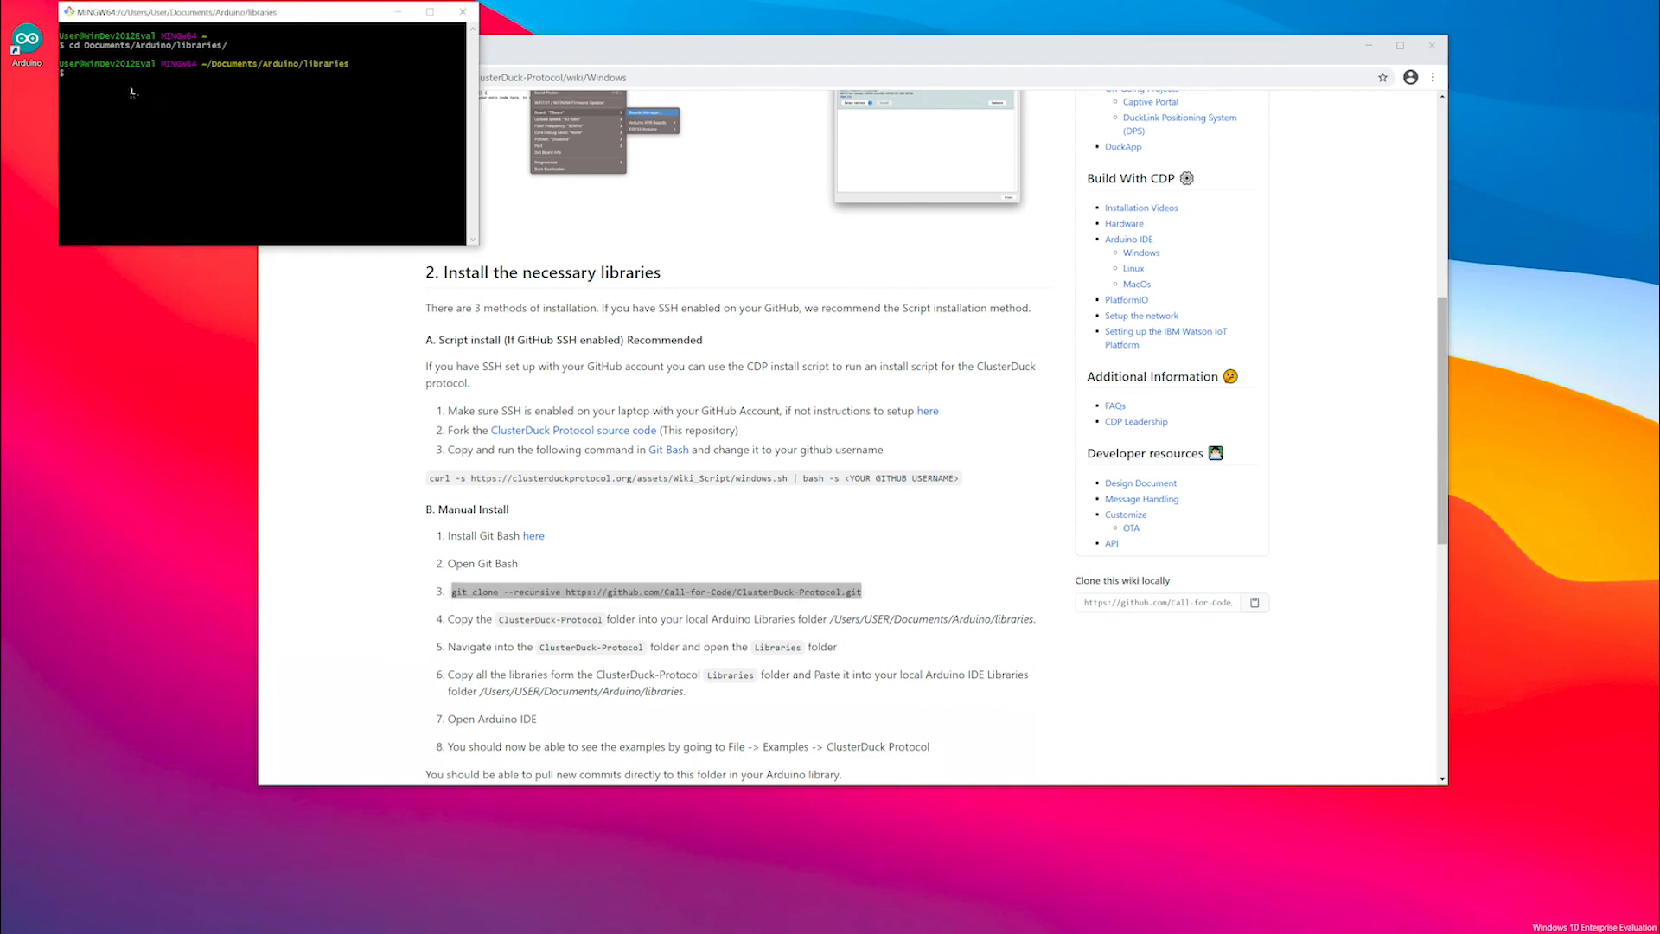
type("git clone --recursive https://github.com/Call-for-Code/ClusterDuck-Protocol.git")
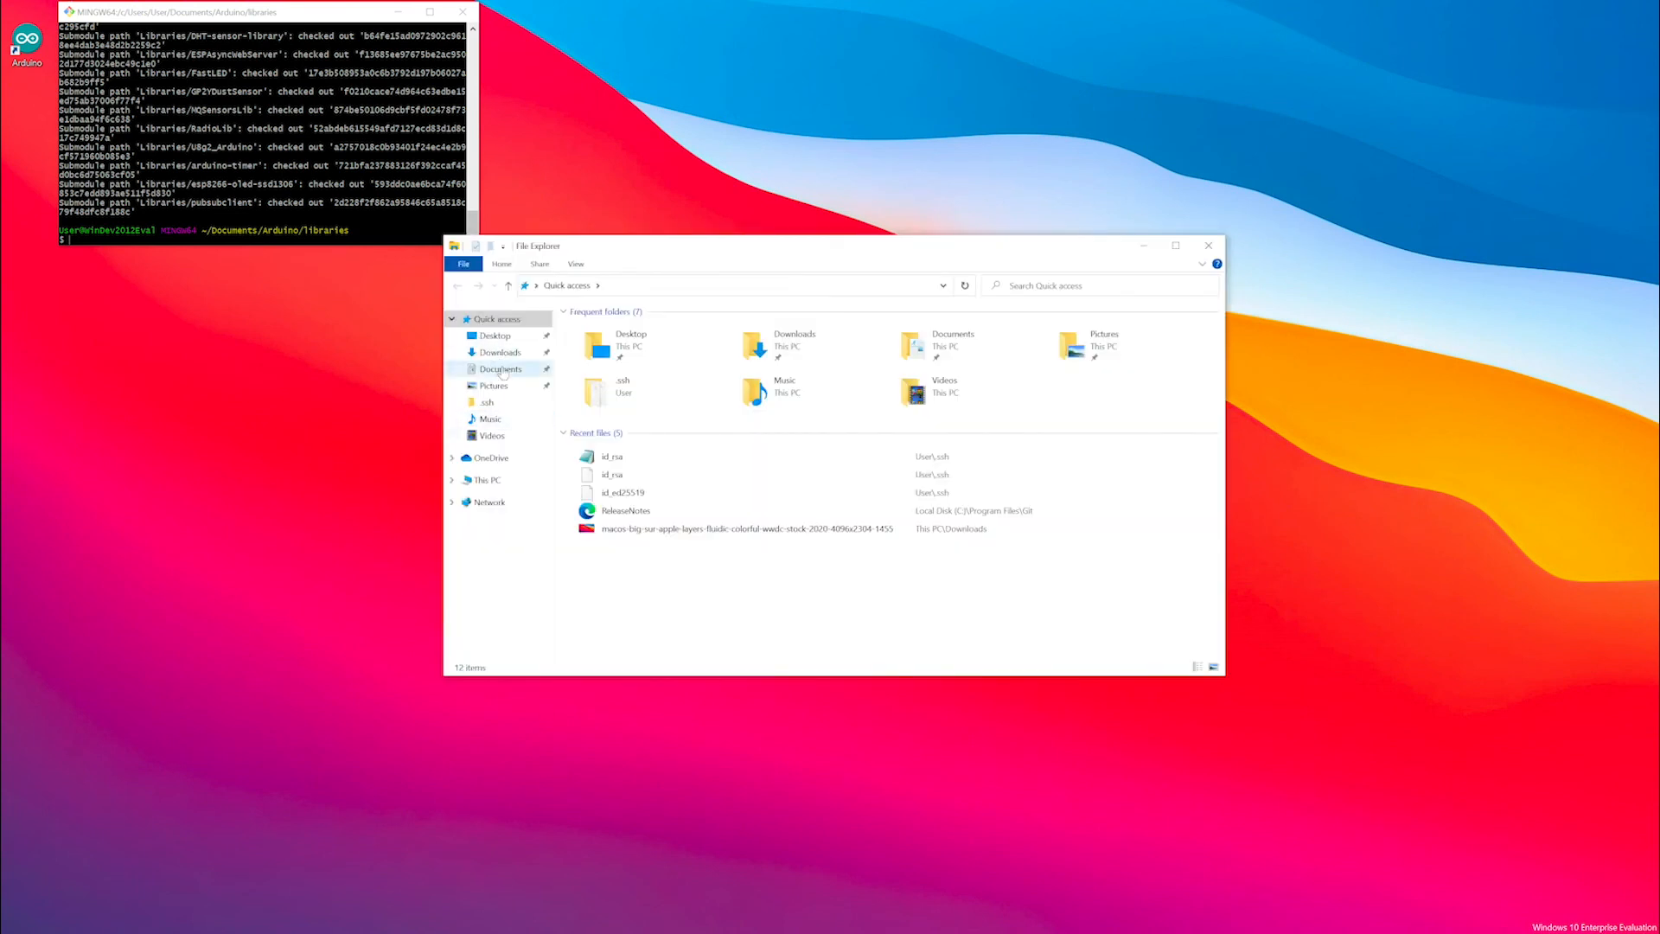
Copy all folders from ClusterDuck-Protocol's Libraries folder and paste them into Arduino's libraries folder
left_click(500, 368)
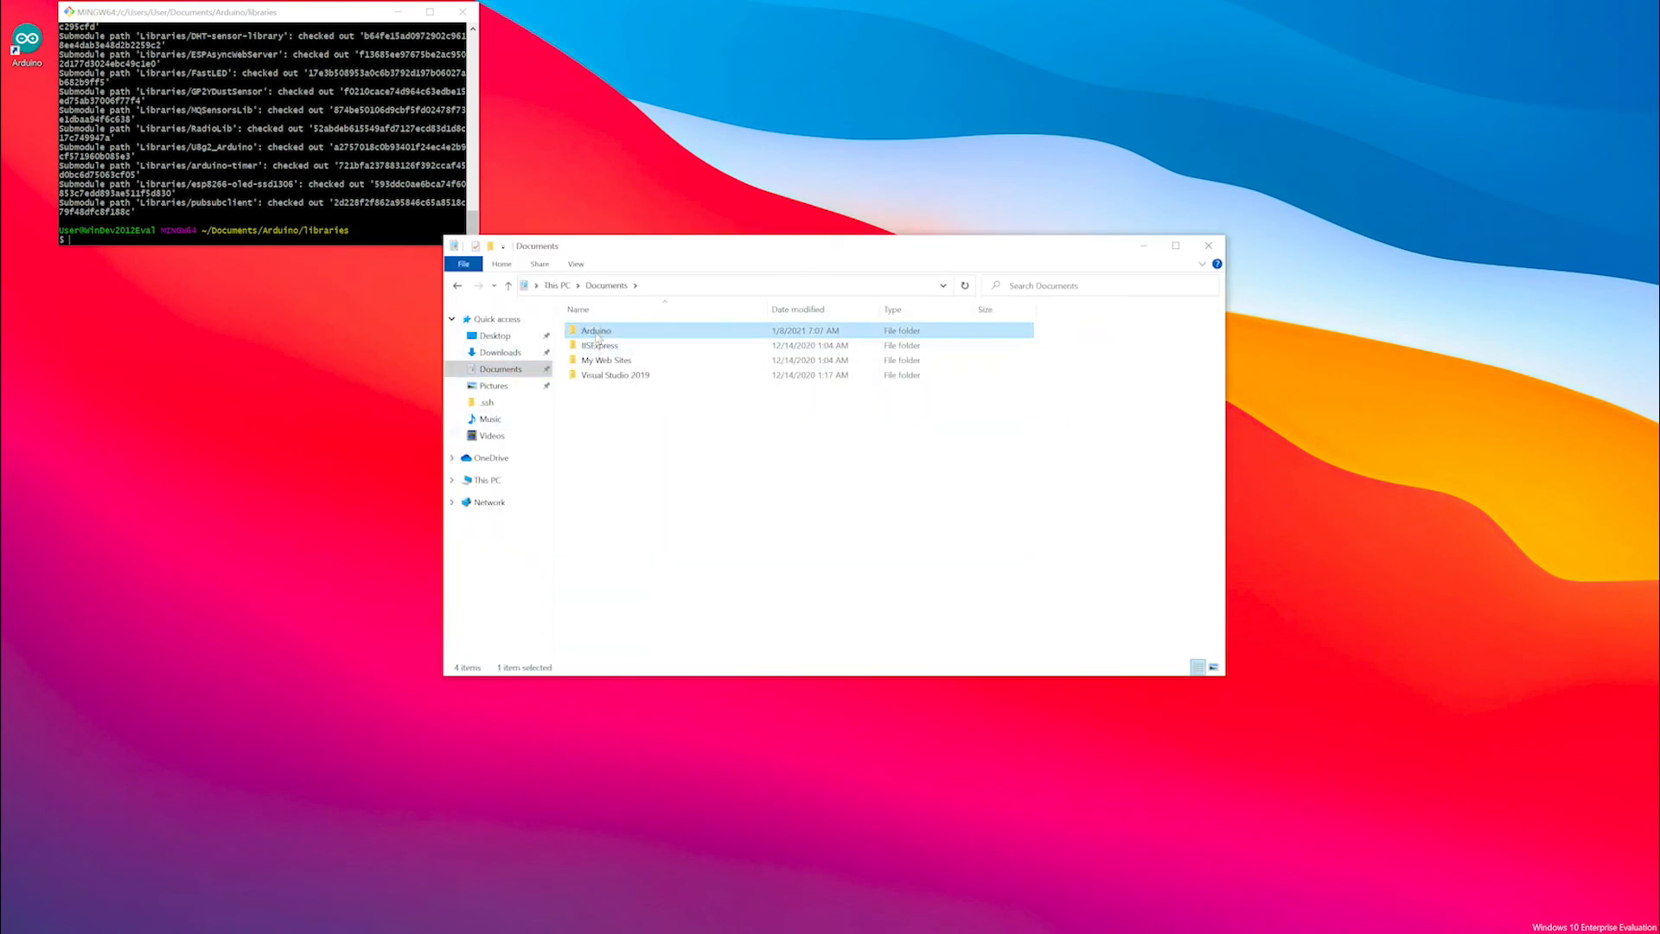
double_click(595, 329)
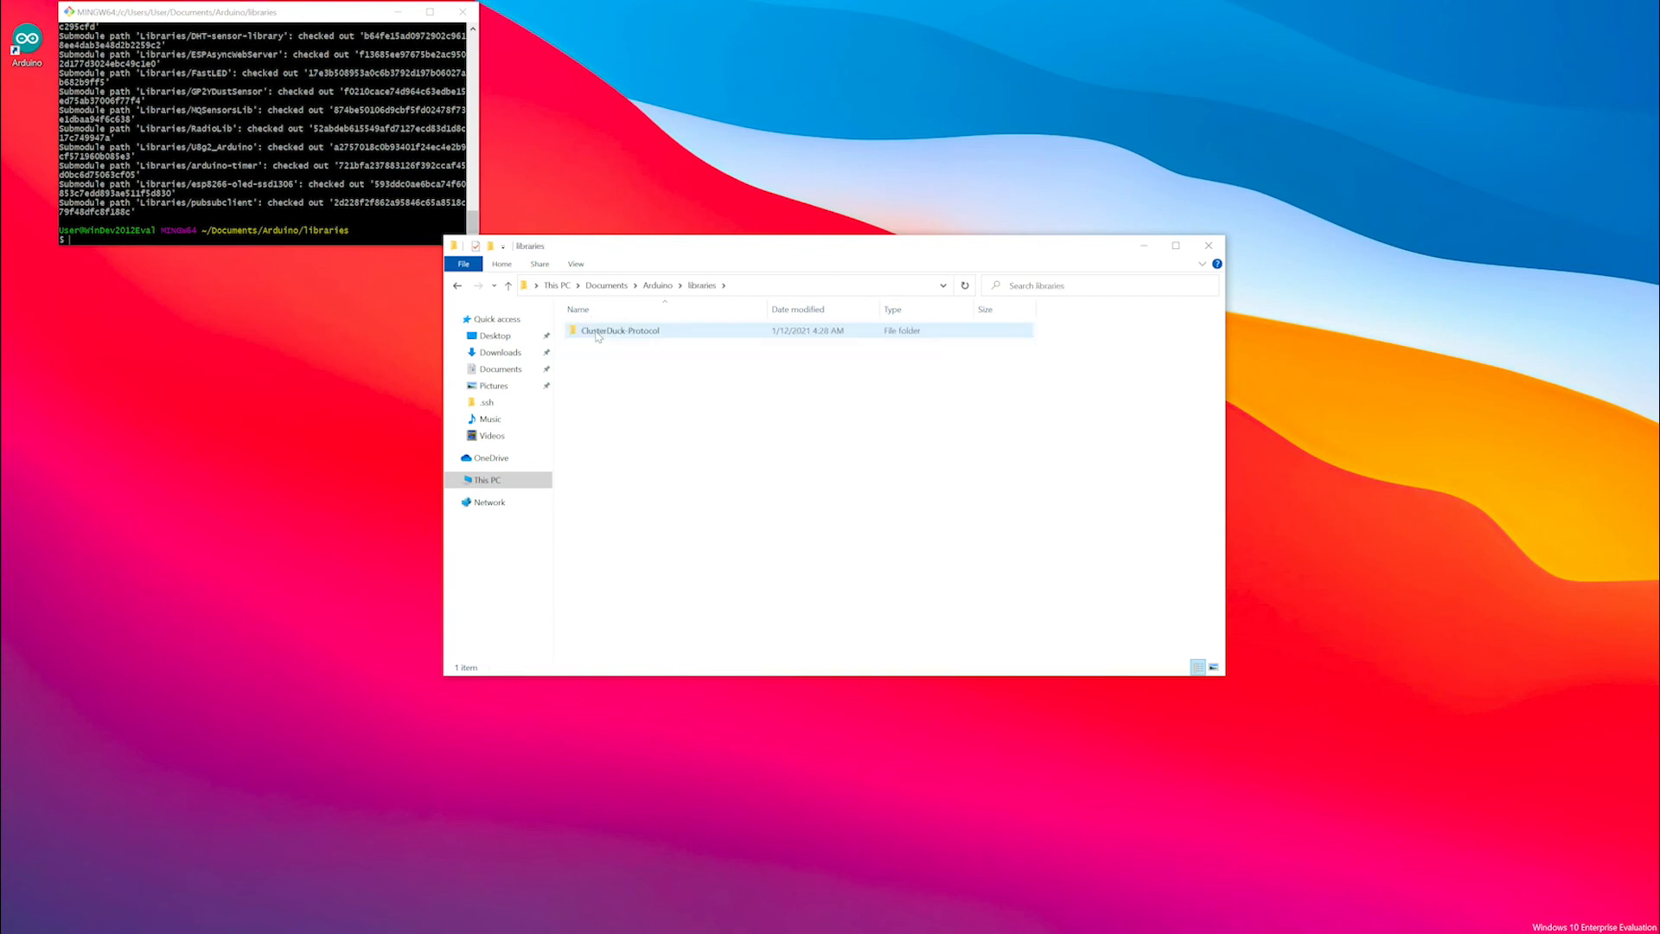
double_click(621, 330)
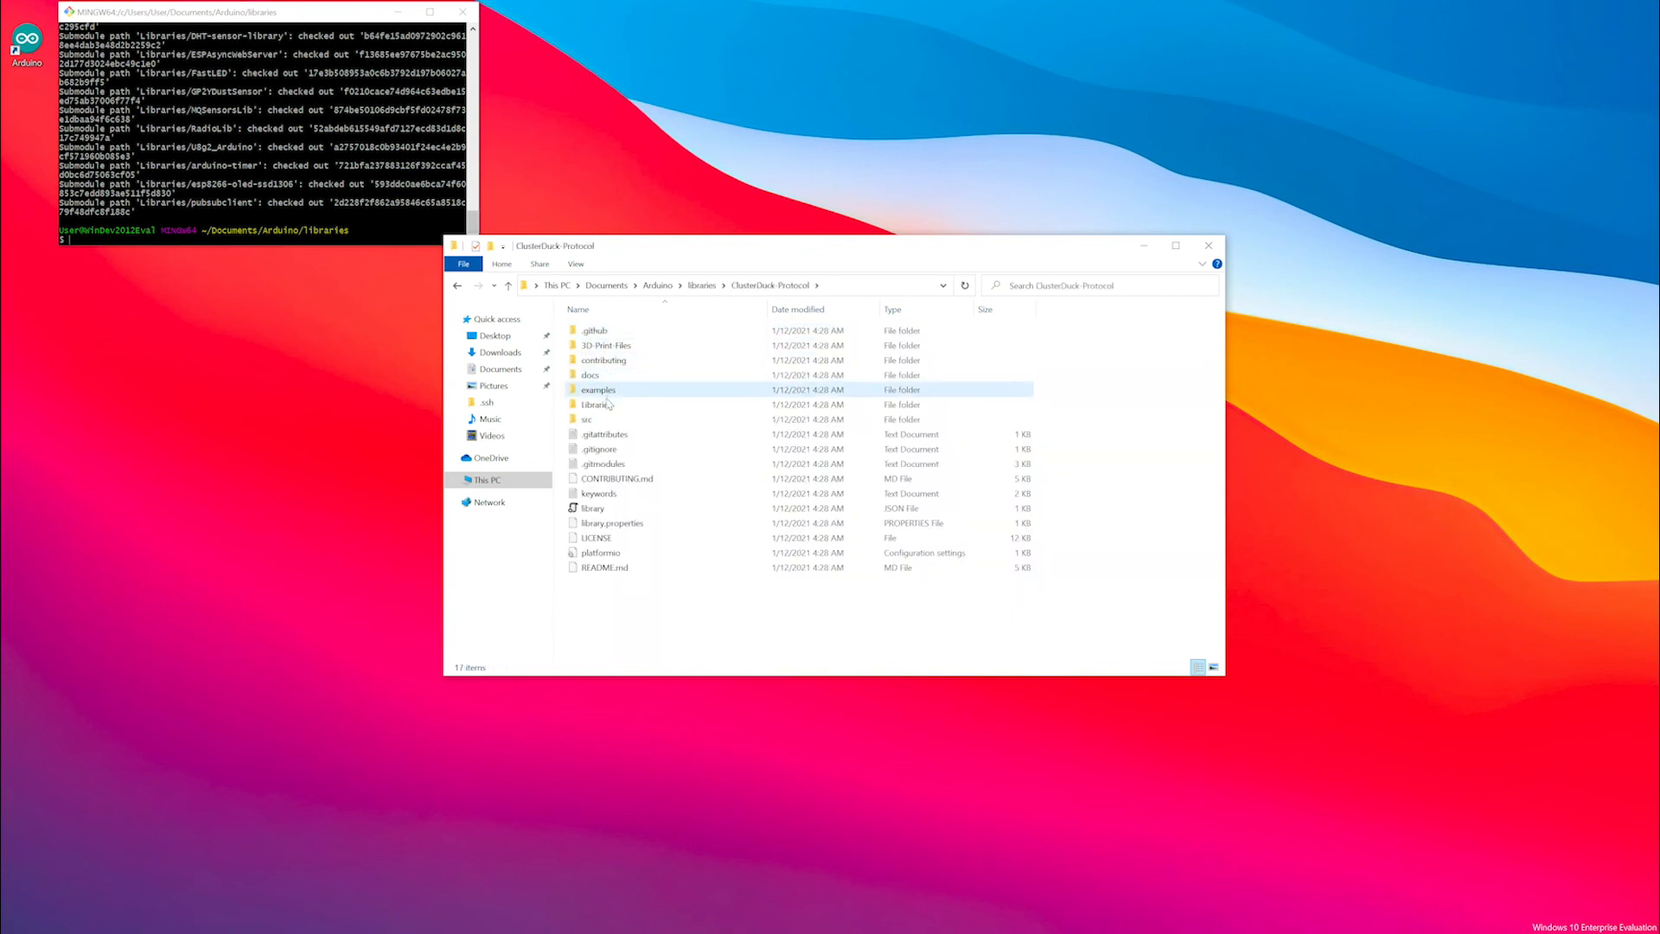
double_click(595, 405)
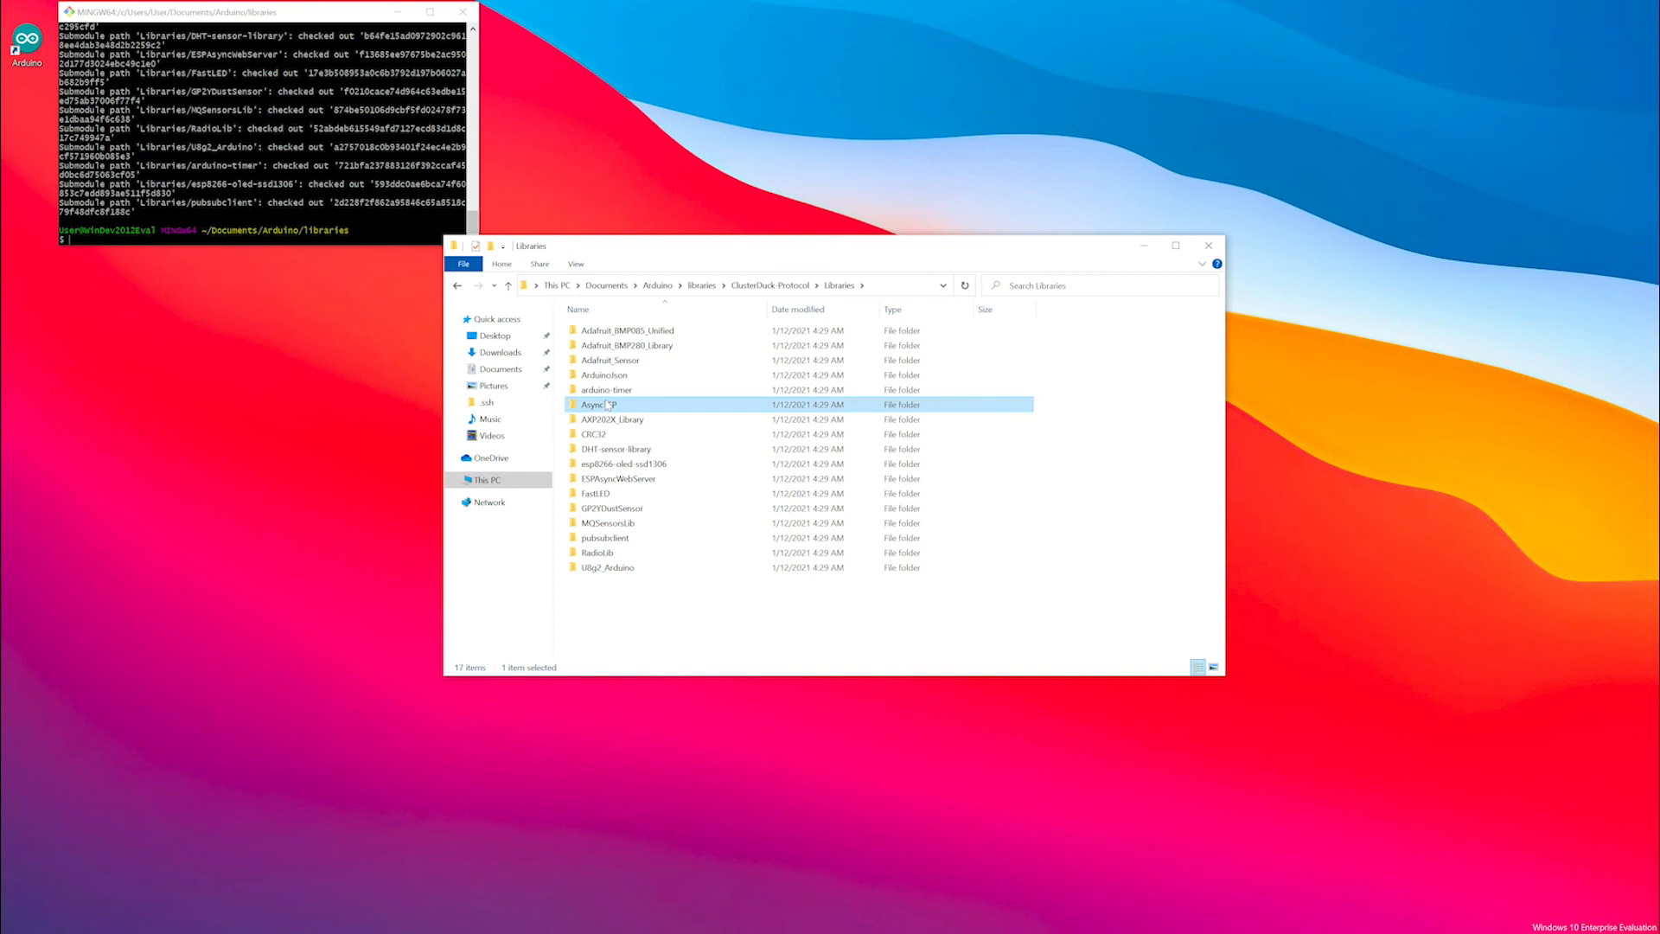
key("ctrl+a")
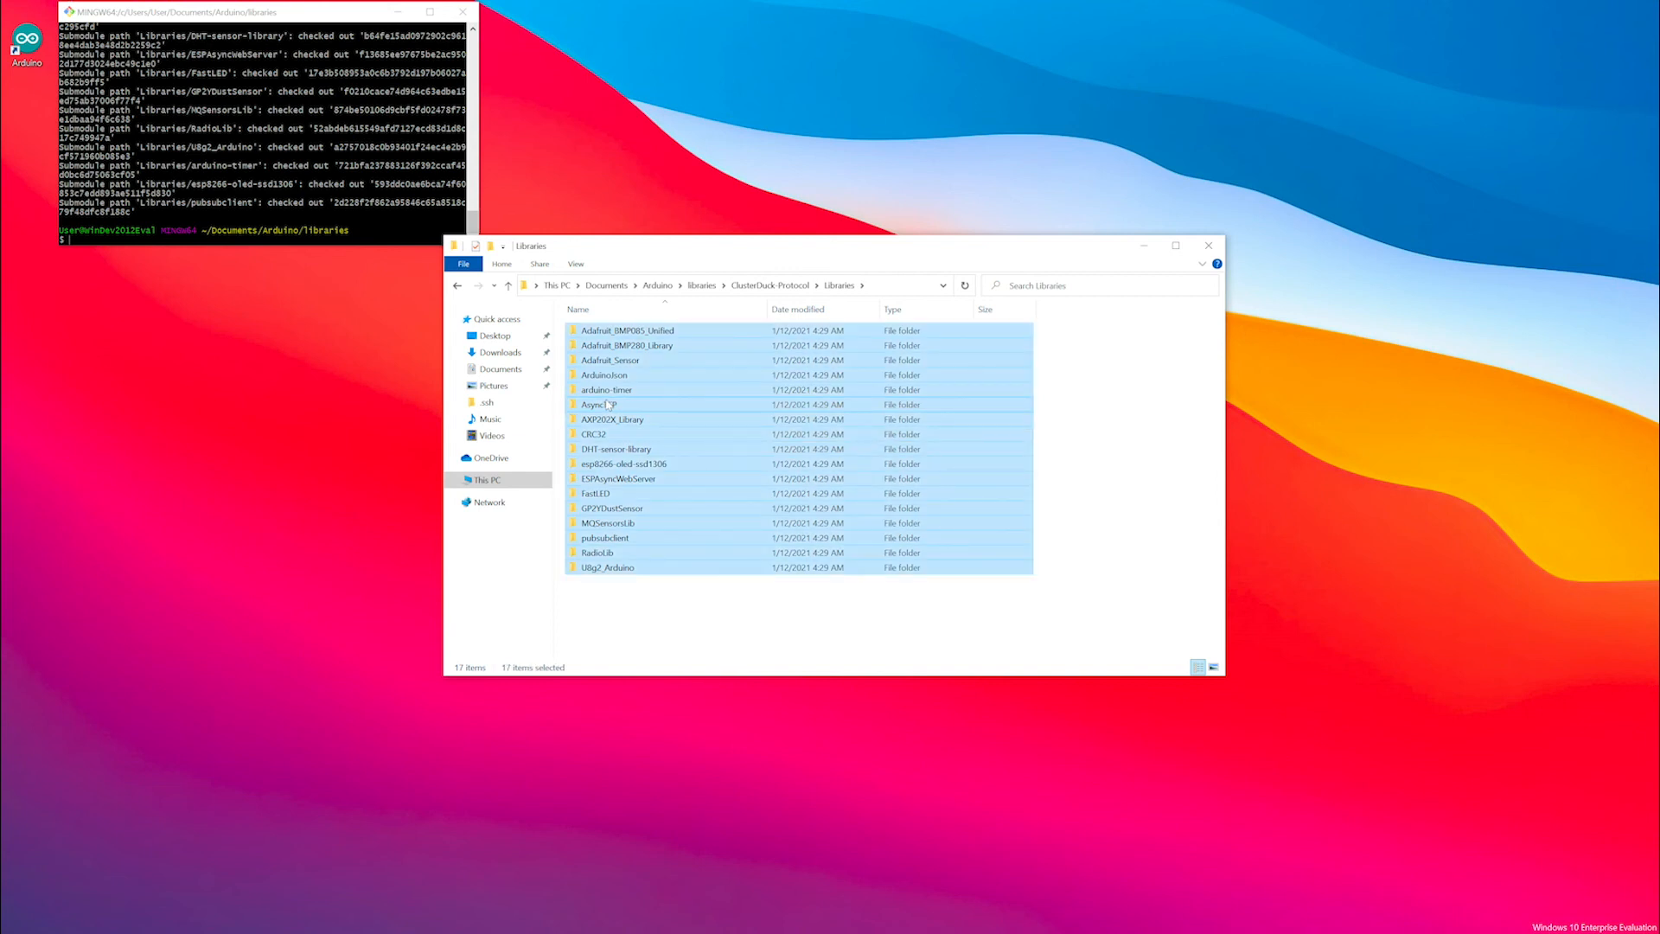
right_click(605, 405)
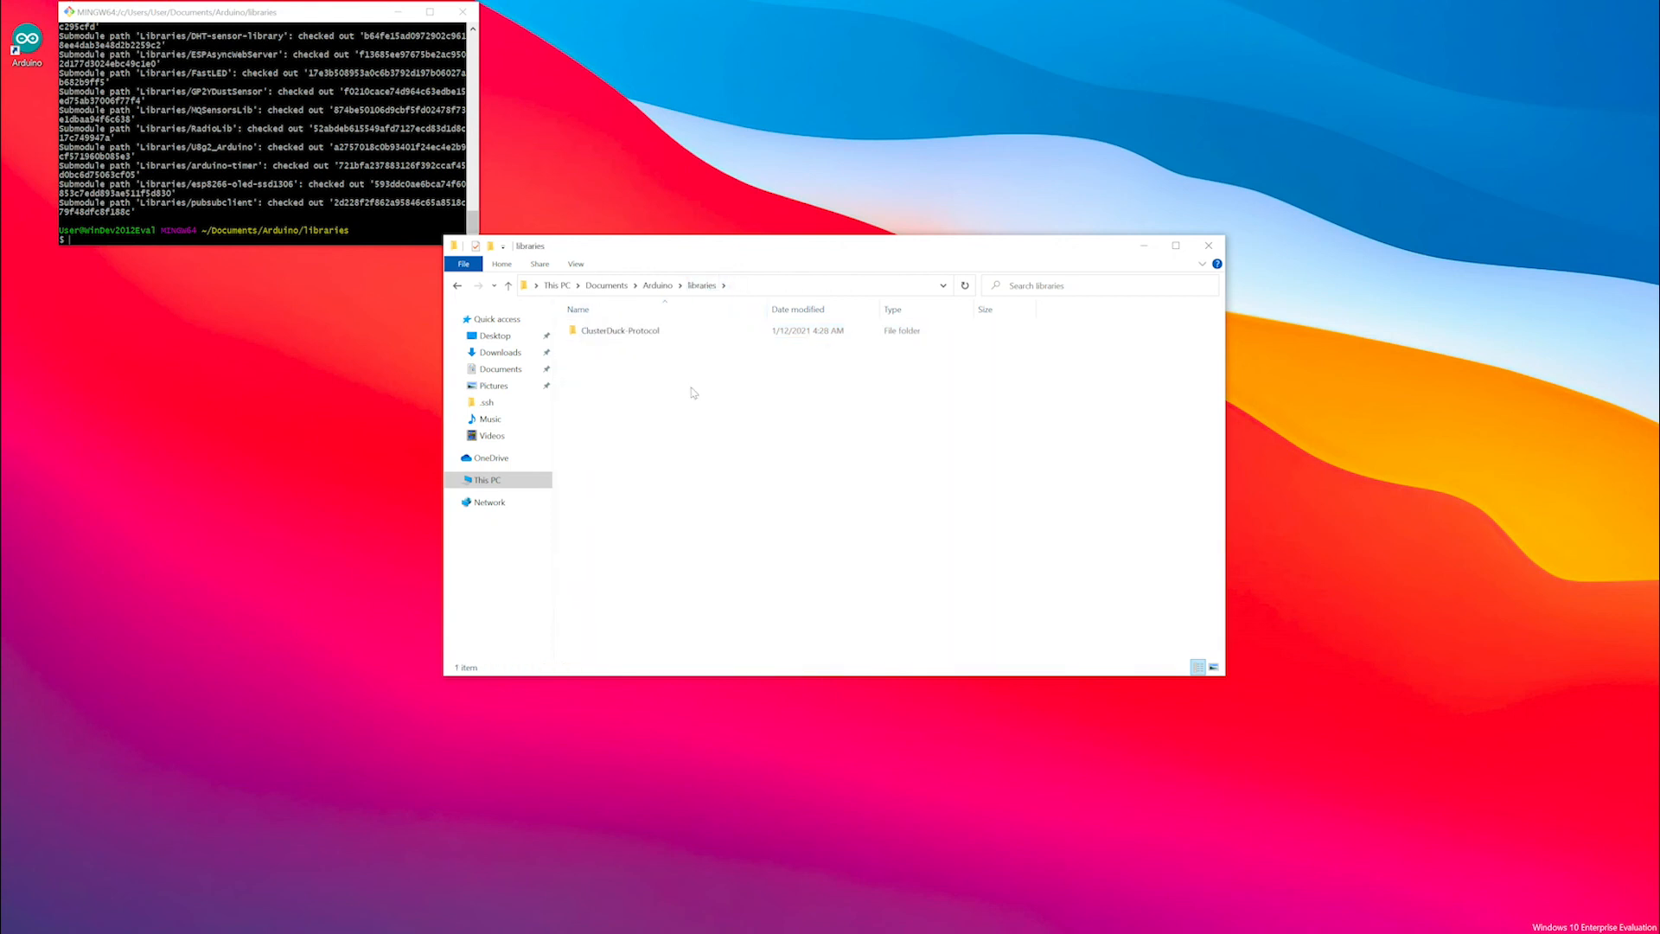
right_click(693, 396)
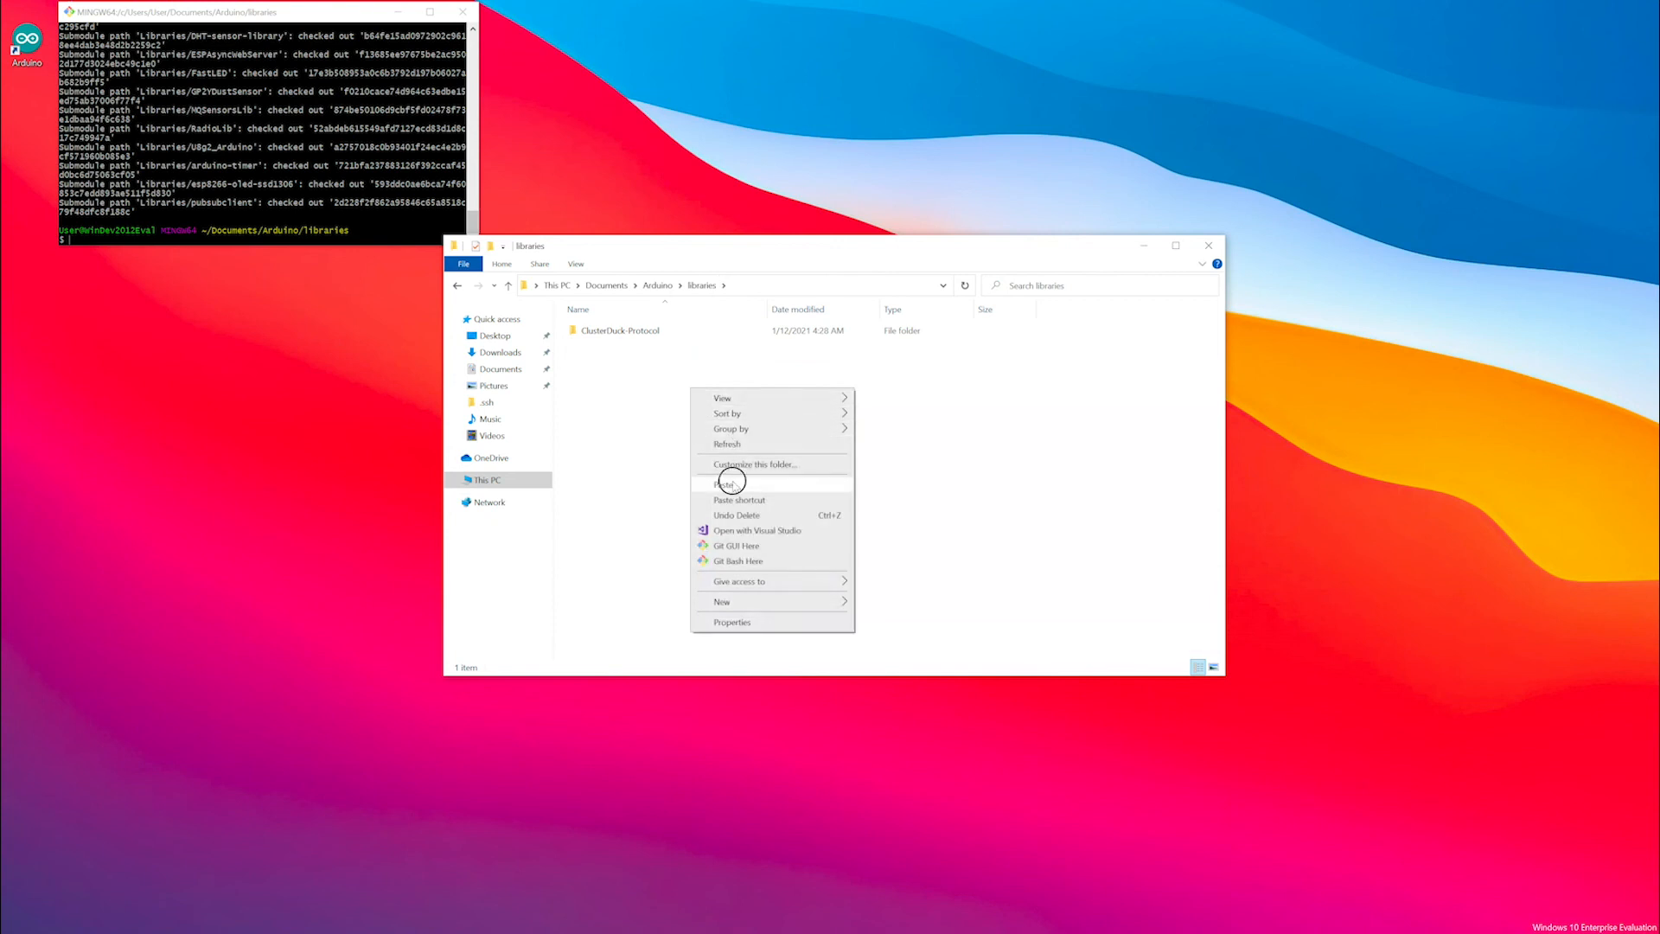
left_click(725, 484)
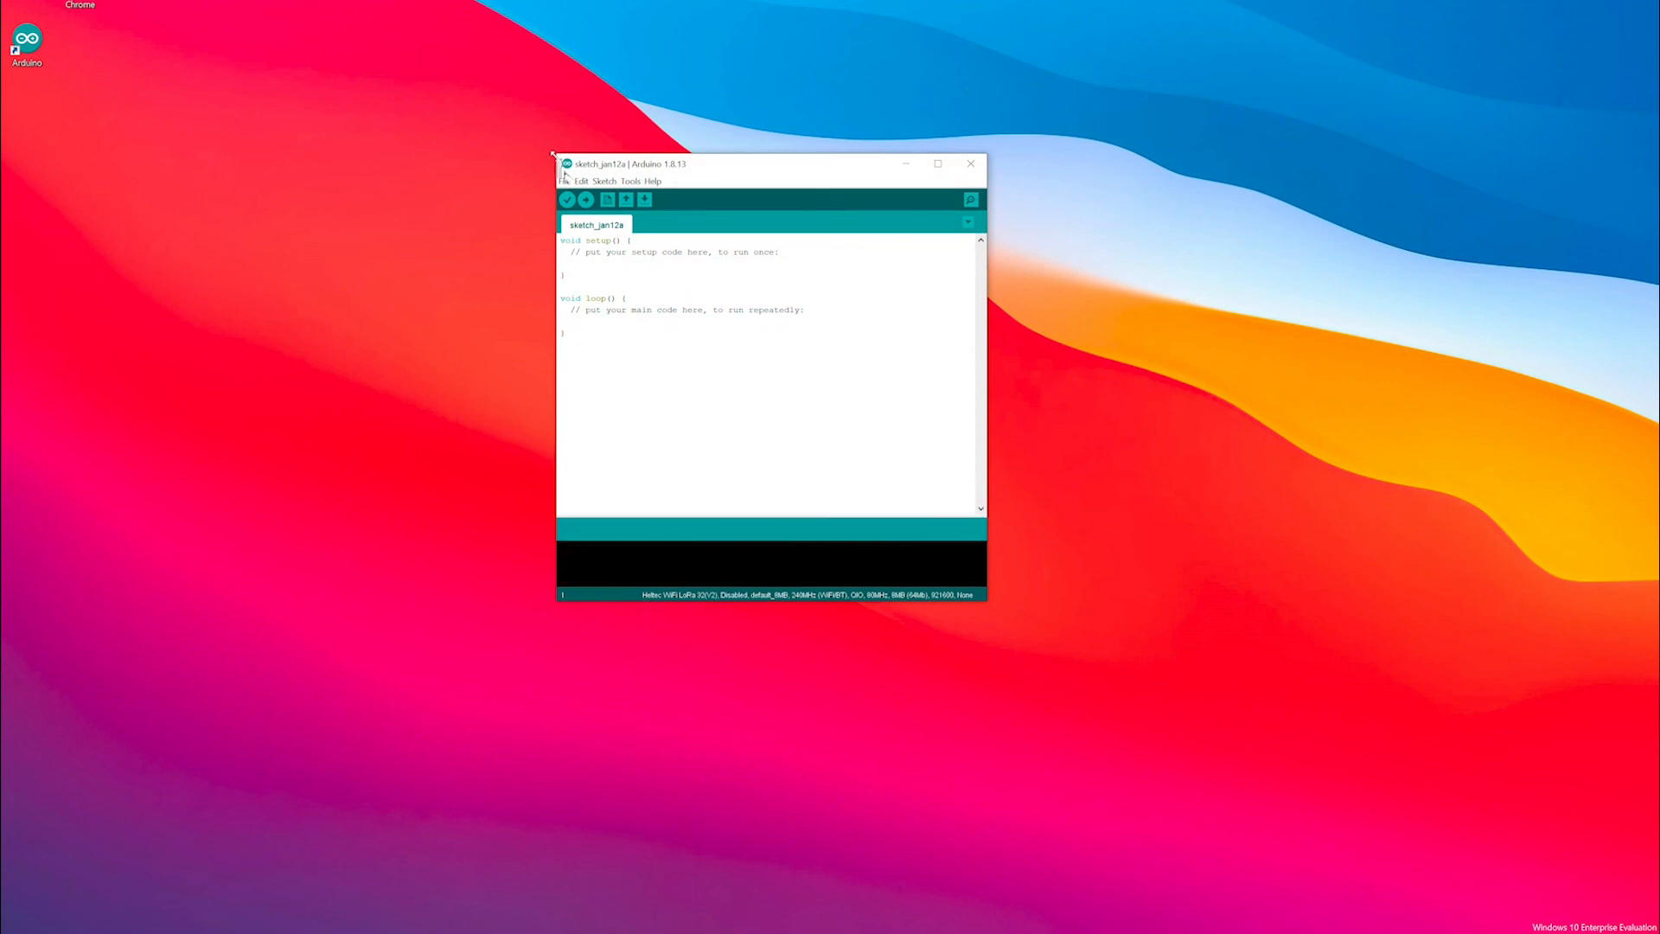
Open File > Examples > ClusterDuck > 1.Ducks > MamaDuck in the relaunched Arduino IDE
left_click(565, 181)
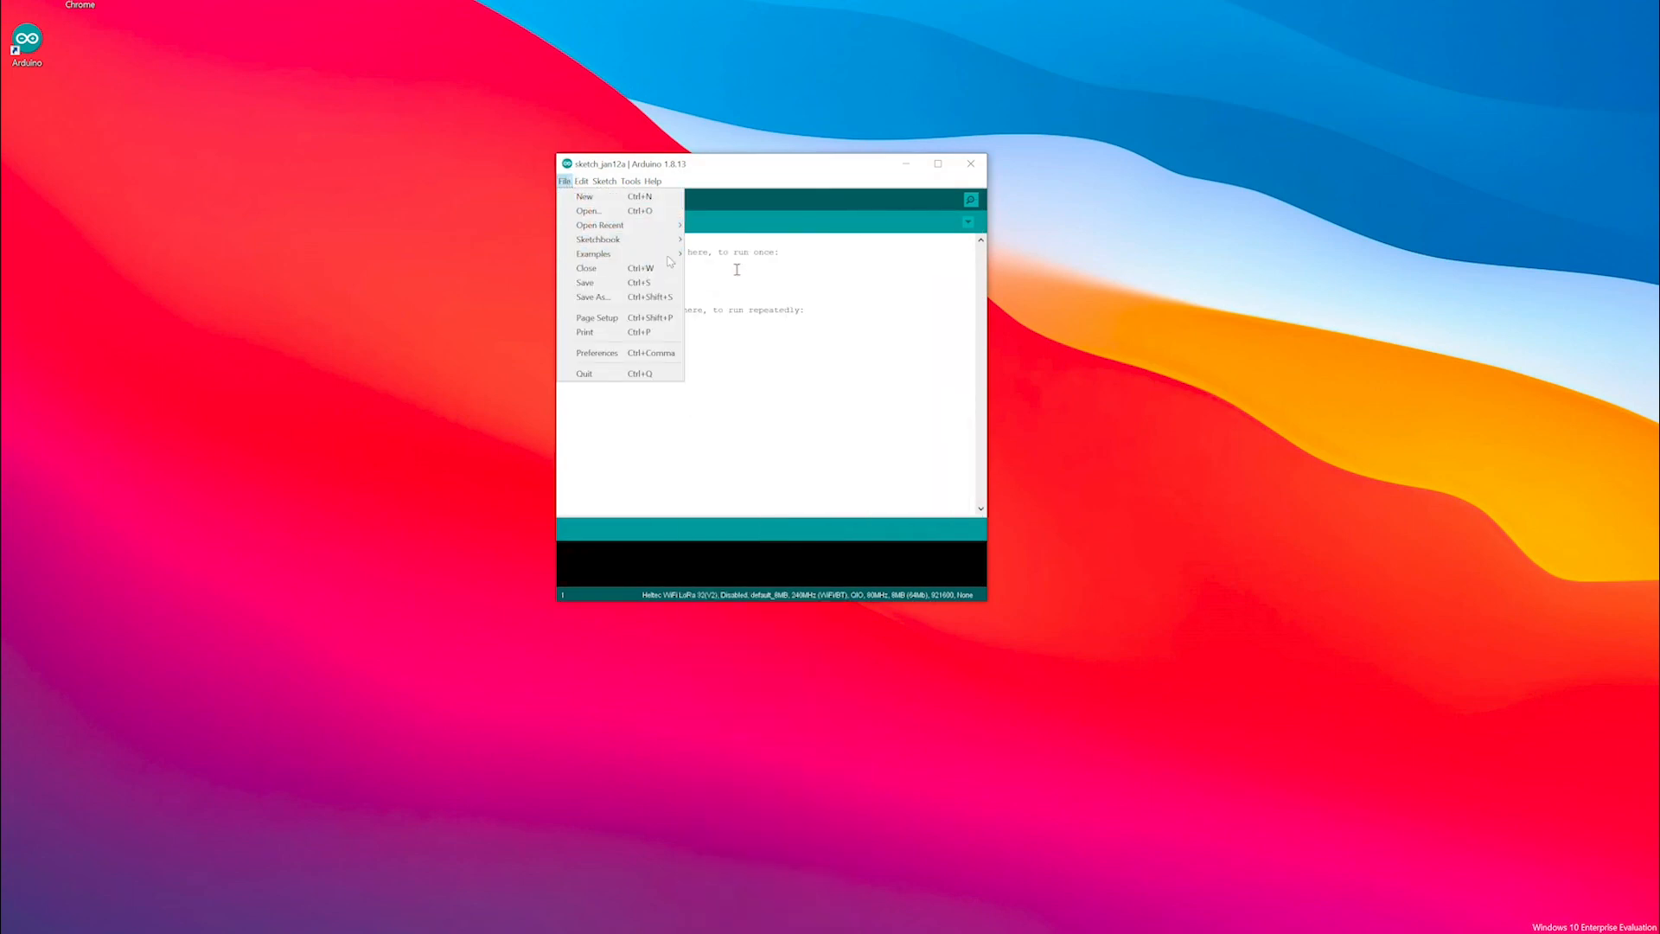
left_click(594, 253)
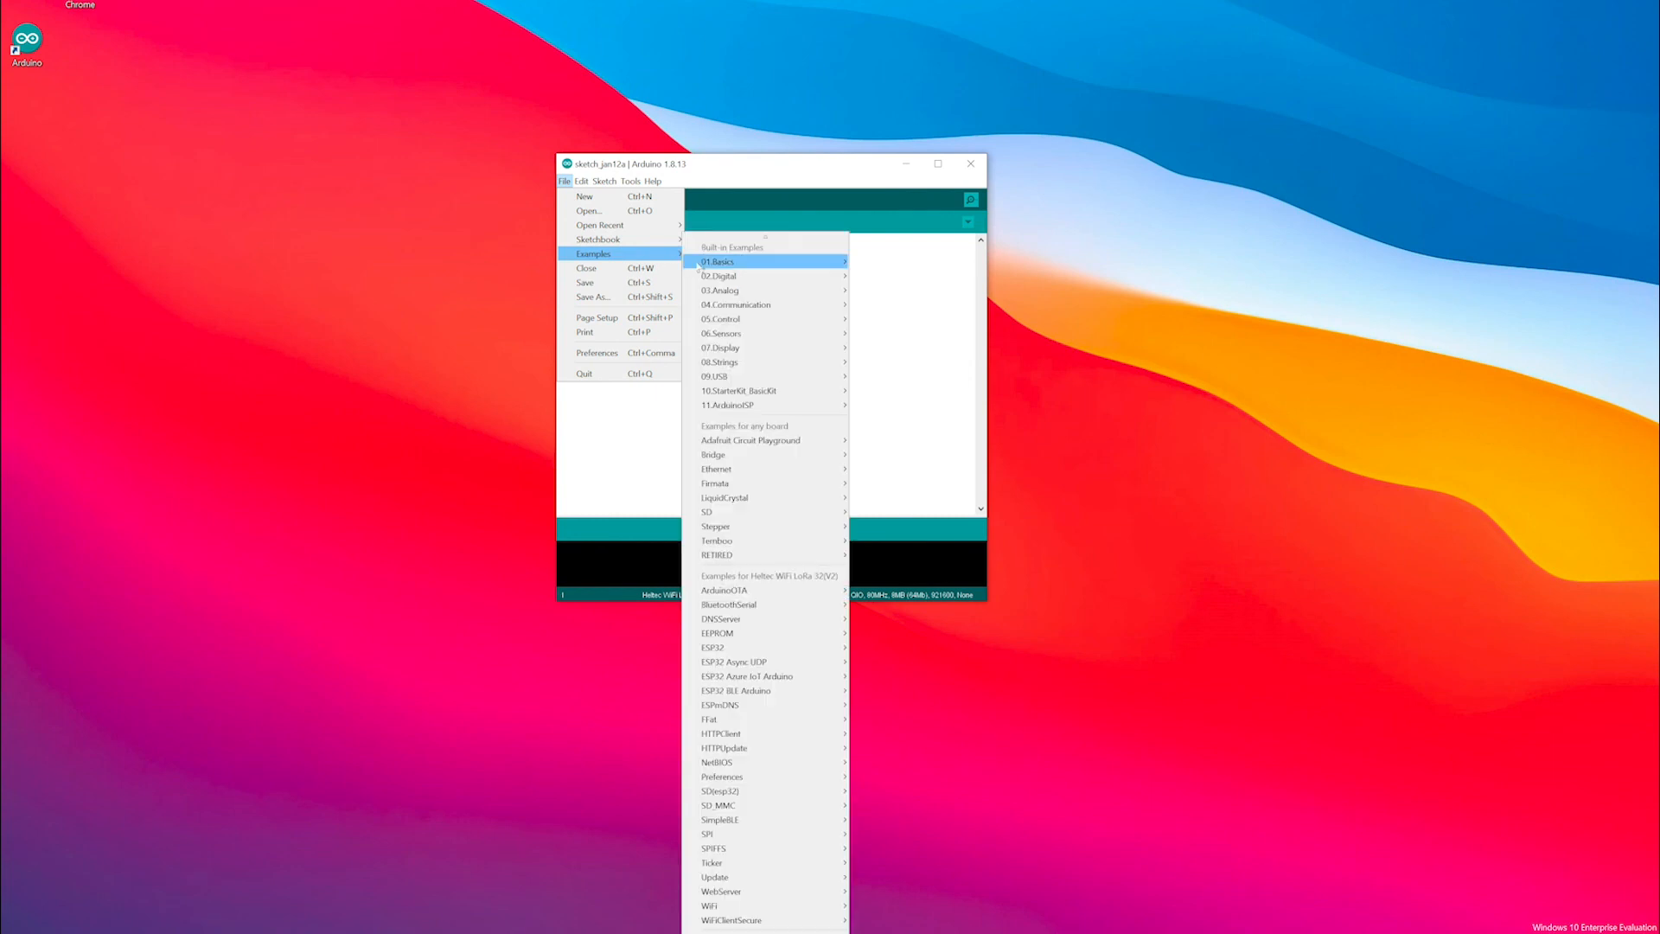
mouse_move(745, 712)
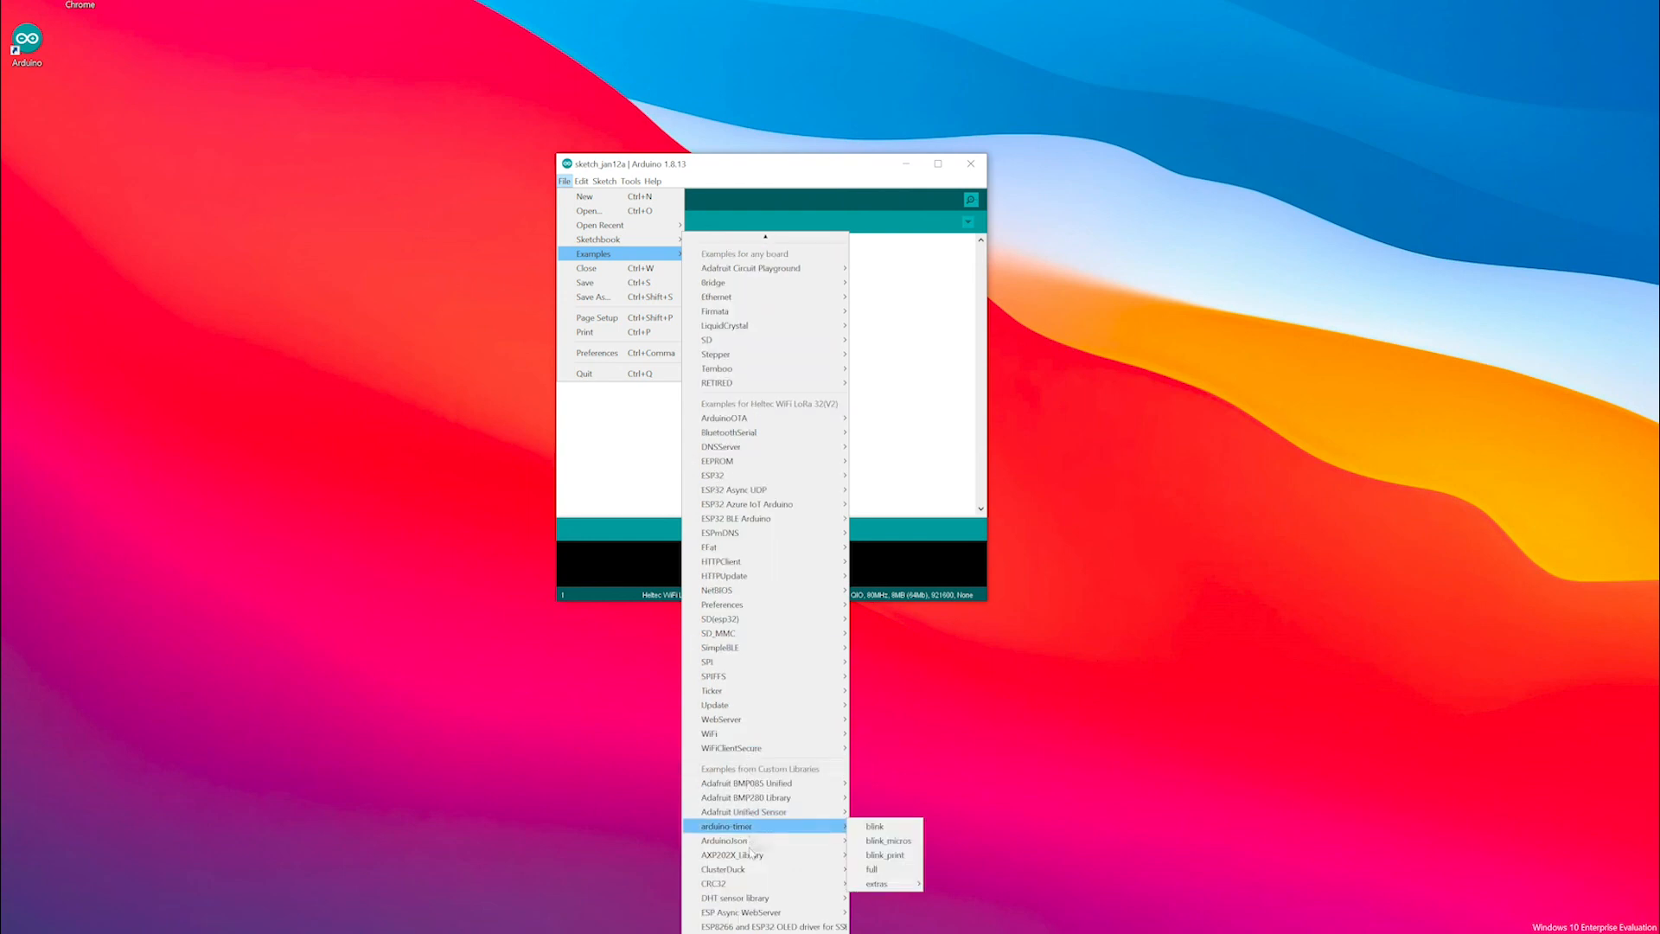
mouse_move(762, 869)
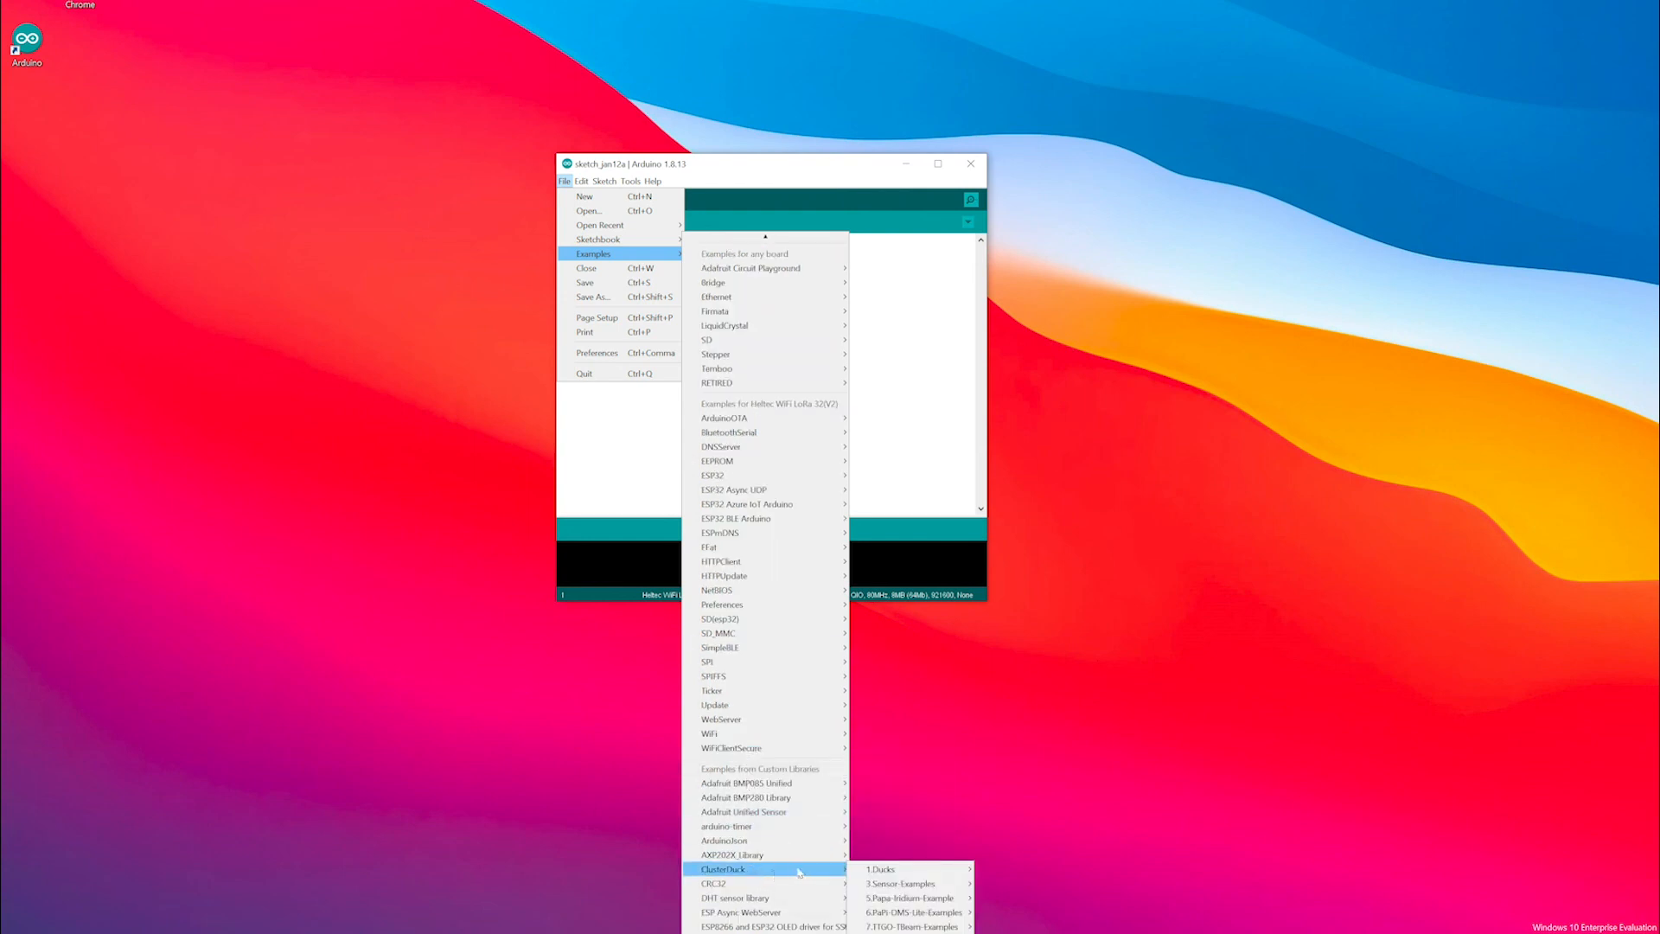
mouse_move(899, 883)
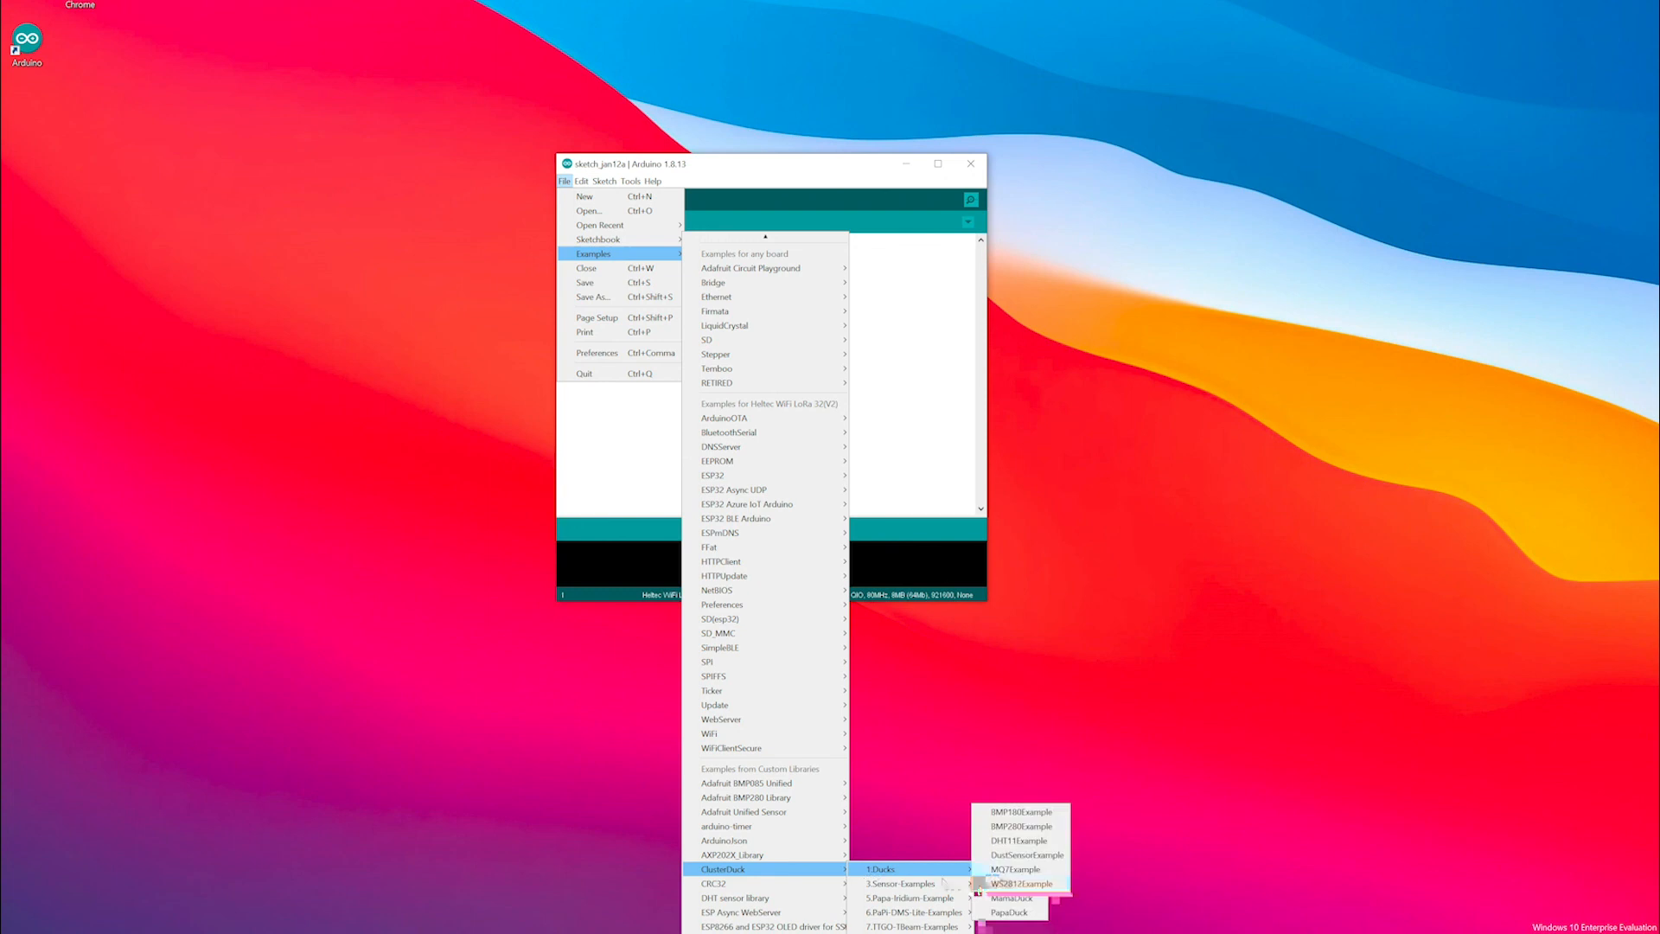
mouse_move(1000, 883)
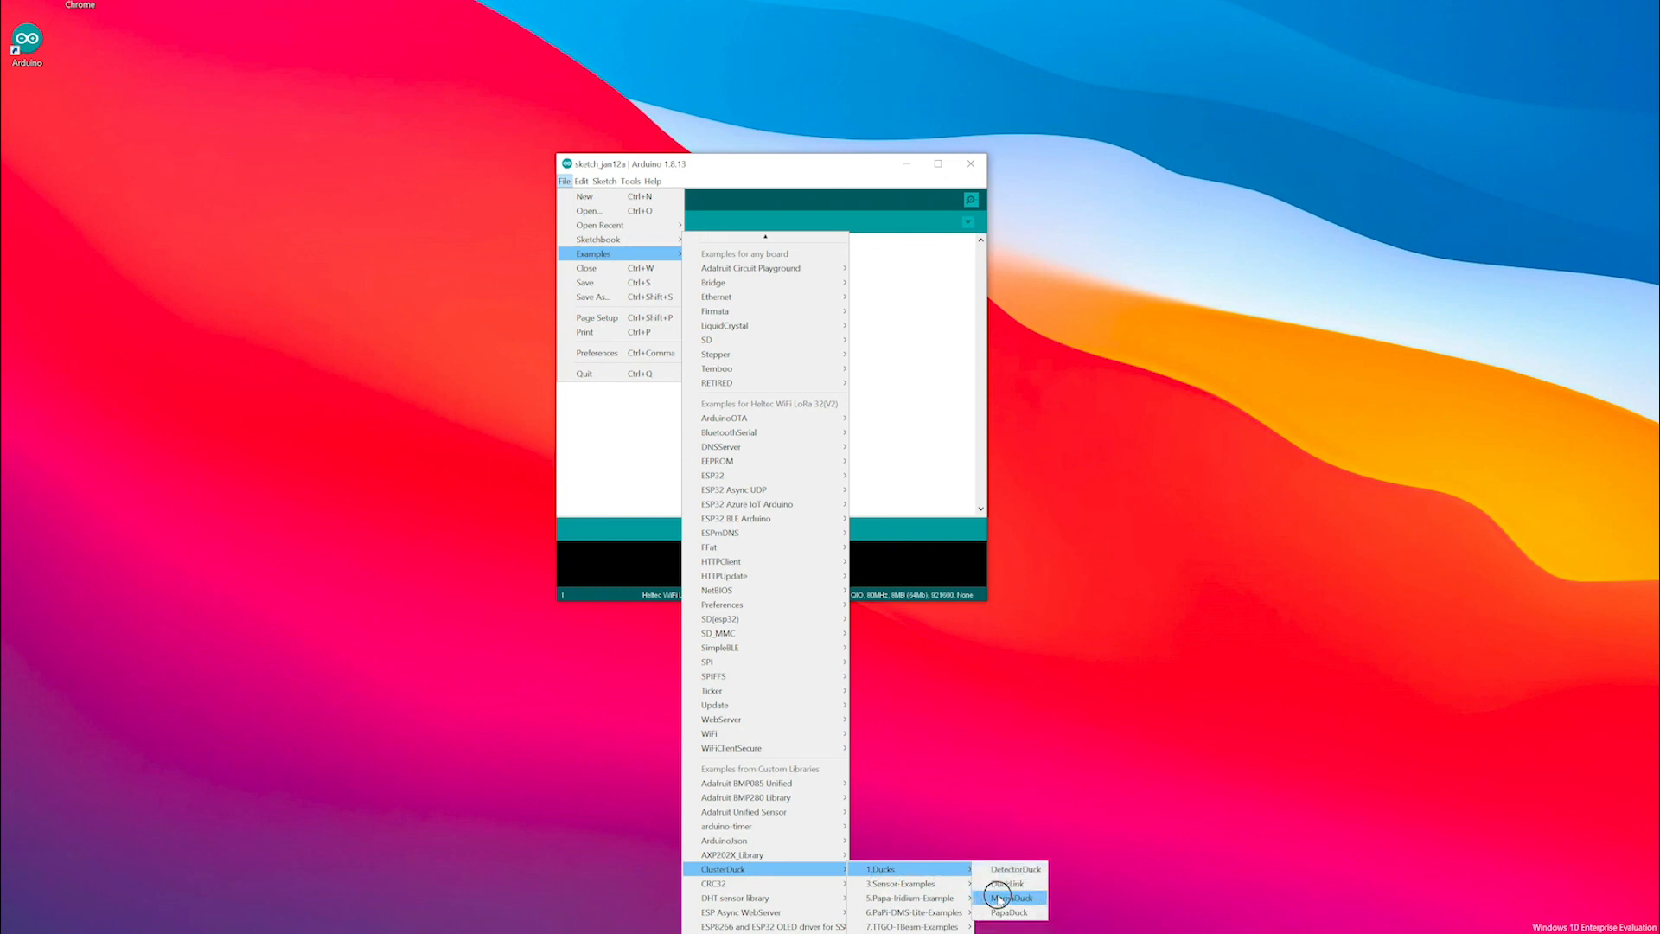
left_click(1009, 898)
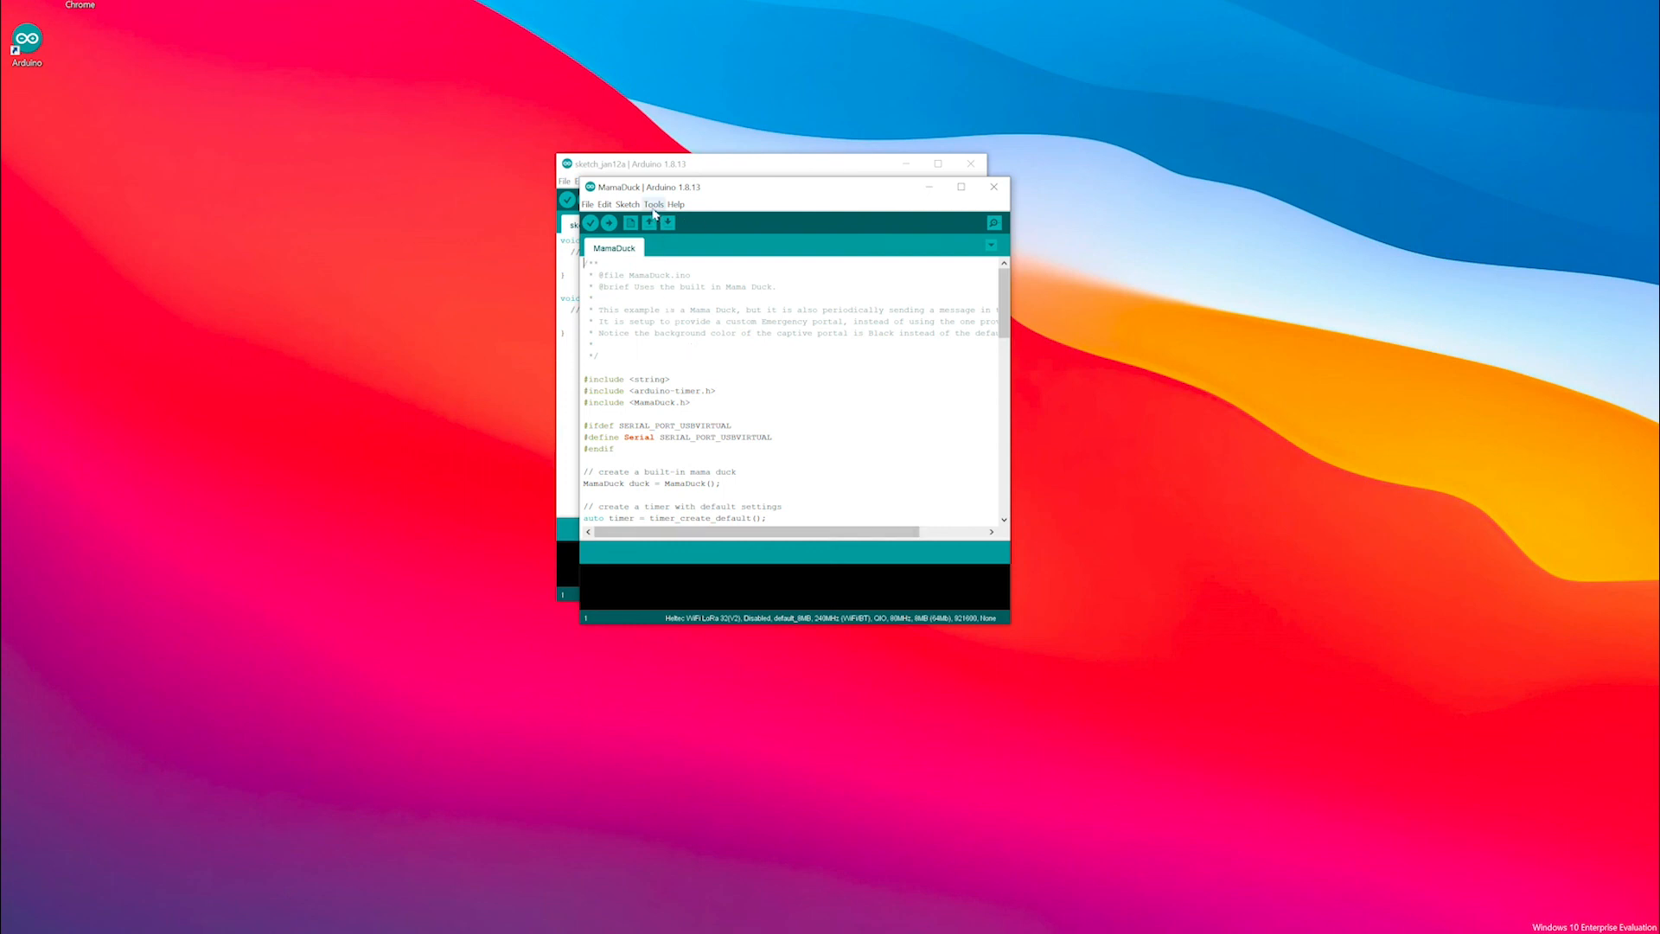
Verify the MamaDuck sketch to compile it for the Heltec WiFi LoRa 32(V2) board
left_click(652, 204)
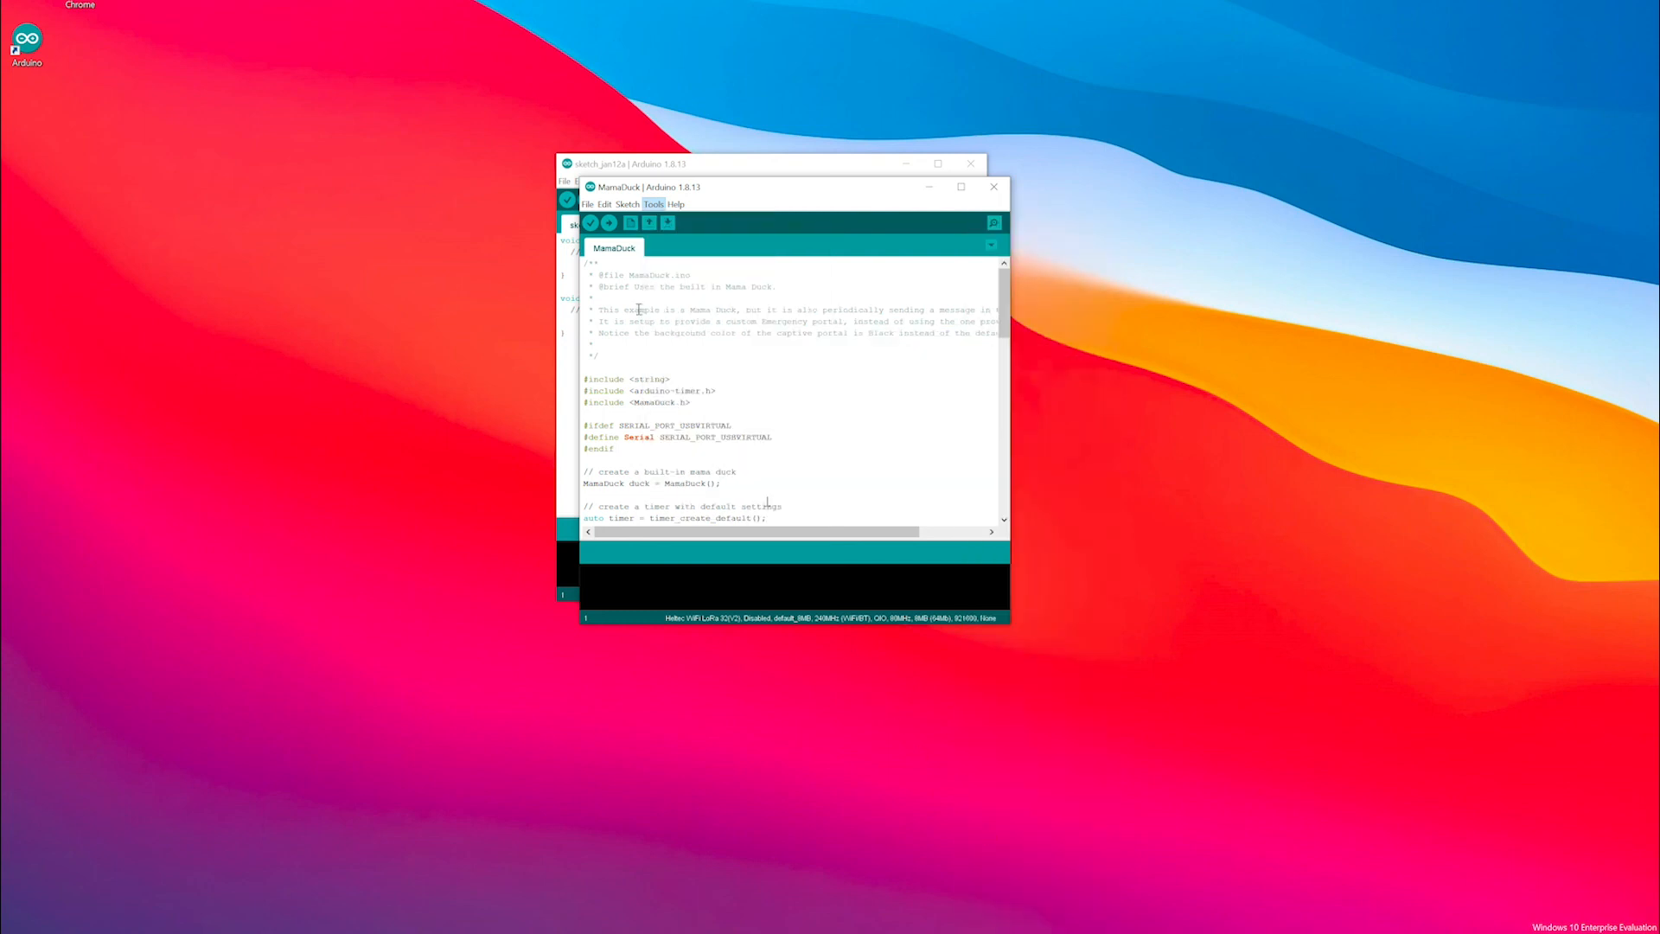
left_click(590, 222)
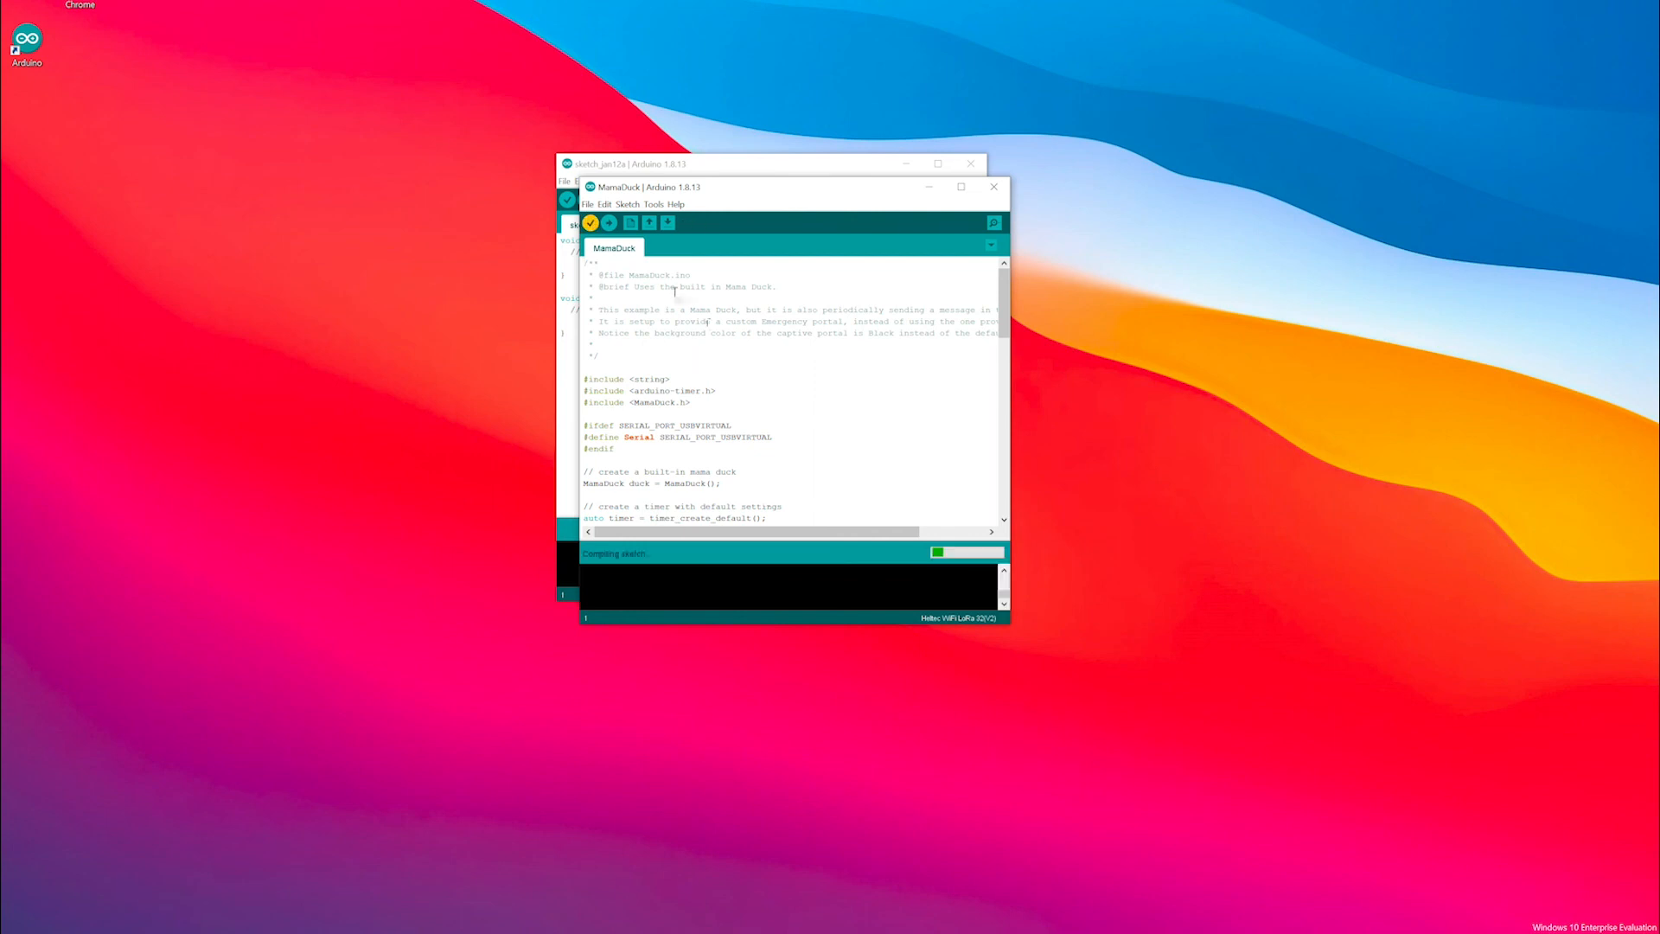